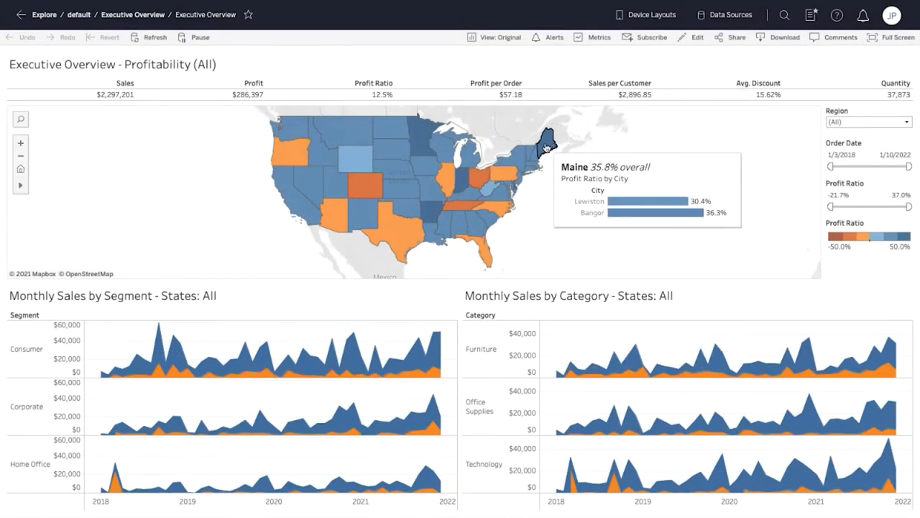
{"action": "mouse_move", "coordinate": [870, 135]}
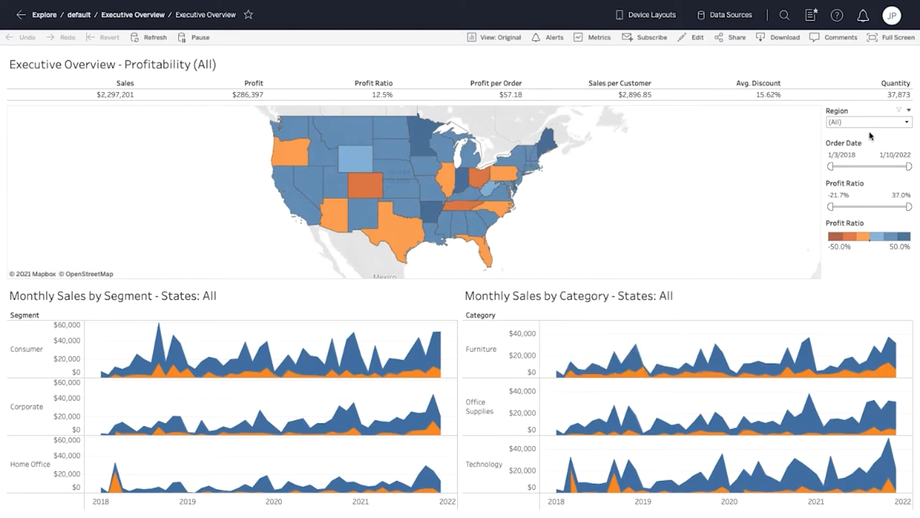
Step: Filter the dashboard to Central and 2021 onward, then select Texas for its city profit ratios
{"action": "left_click", "coordinate": [866, 120]}
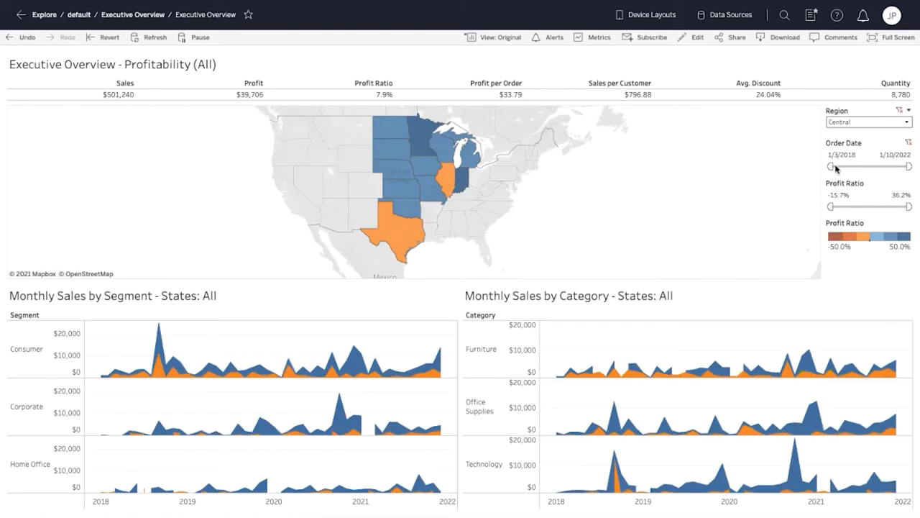
{"action": "left_click_drag", "start_coordinate": [831, 167], "coordinate": [887, 167]}
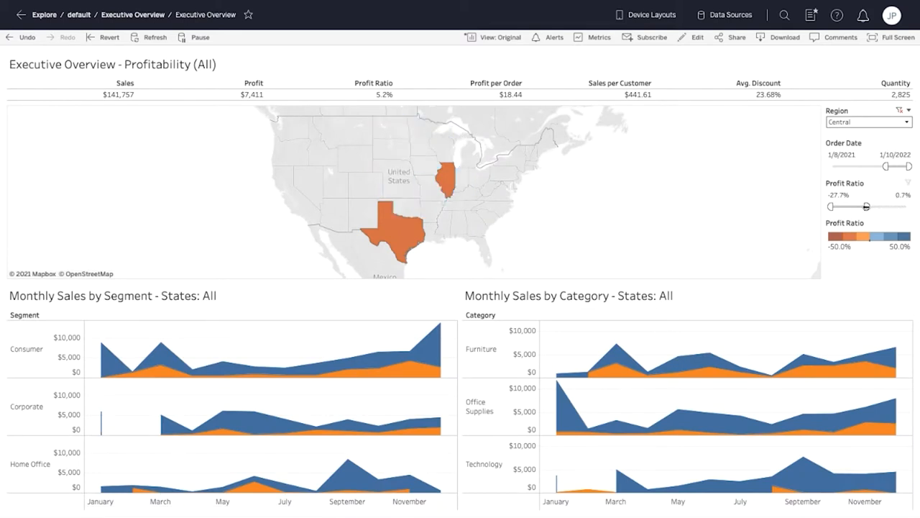
{"action": "left_click", "coordinate": [402, 230]}
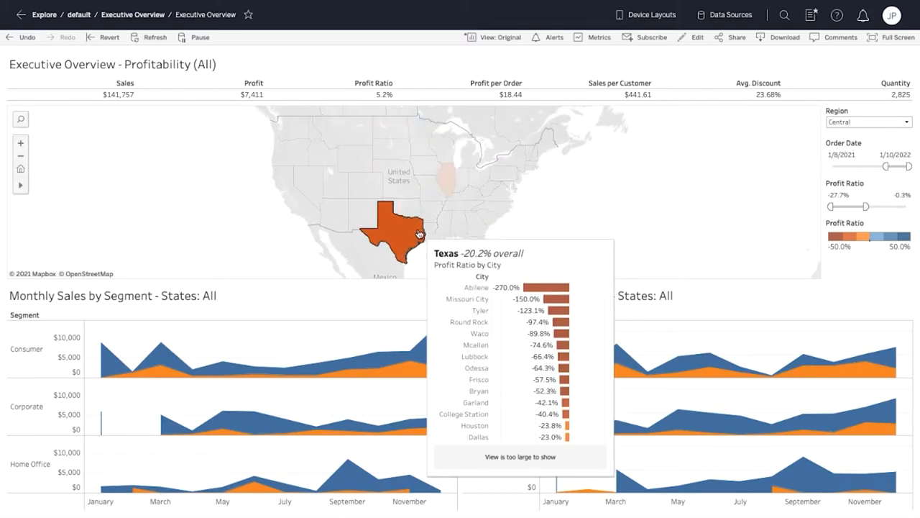
{"action": "left_click", "coordinate": [392, 231]}
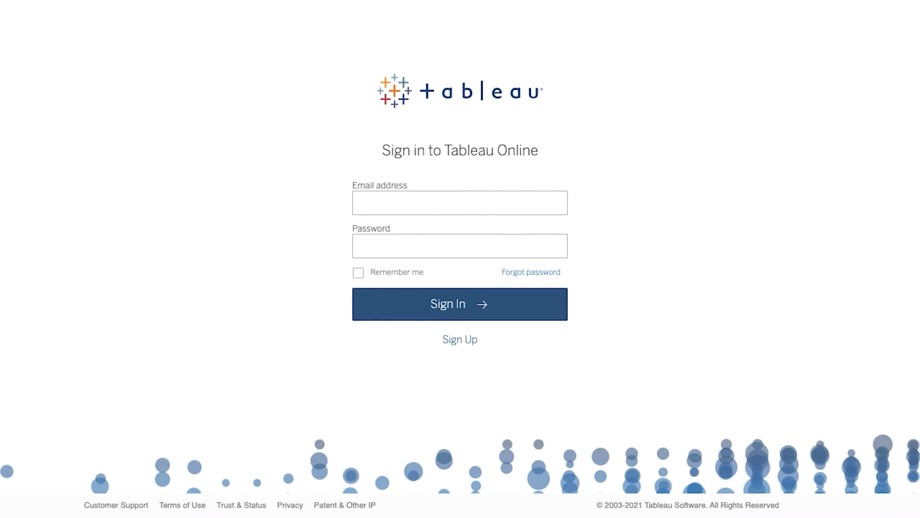
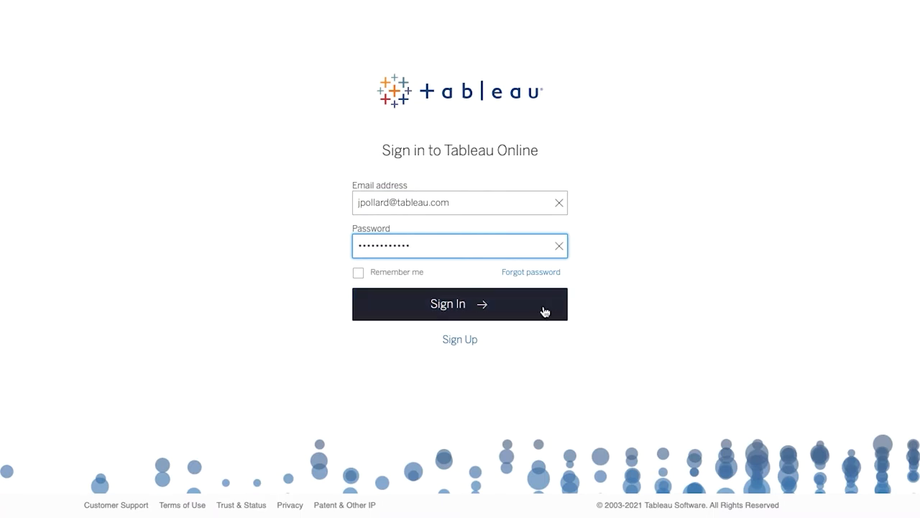
{"action": "left_click", "coordinate": [460, 304]}
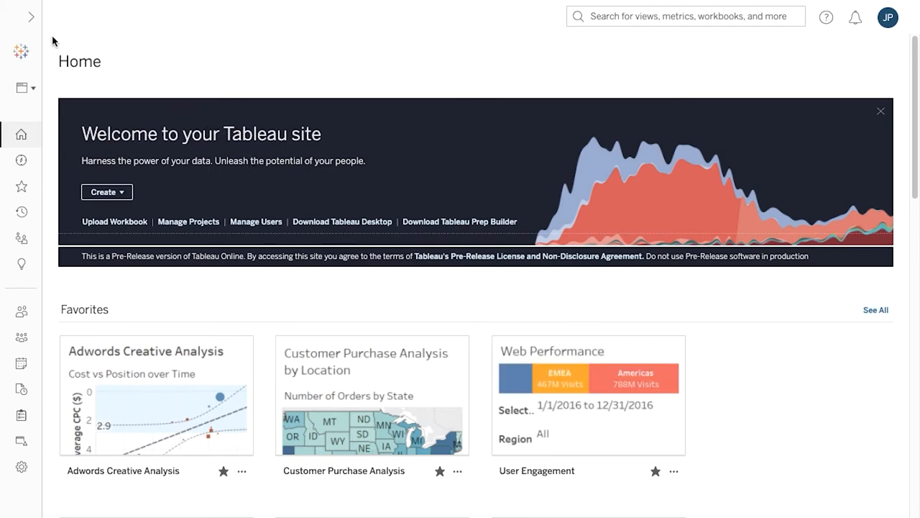
Step: Keep the Free Training Videos site and bring up the Create options
{"action": "left_click", "coordinate": [32, 17]}
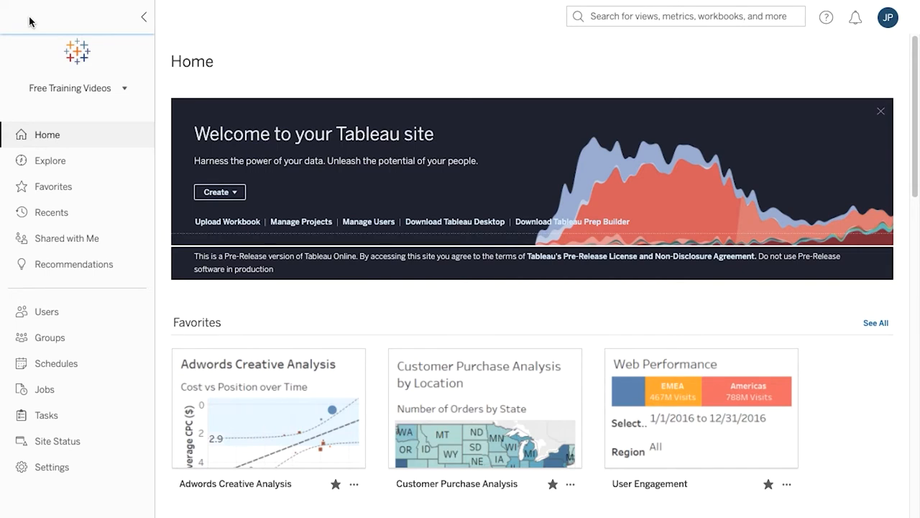
{"action": "mouse_move", "coordinate": [107, 68]}
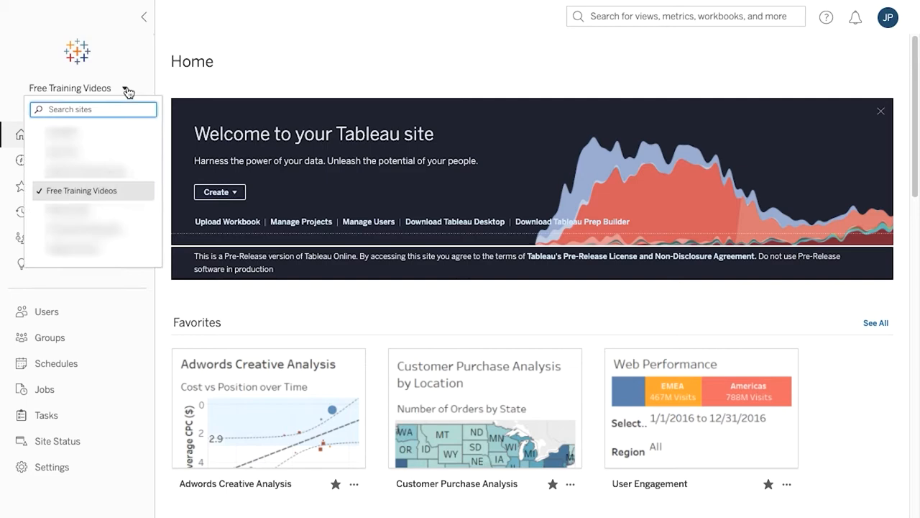
{"action": "left_click", "coordinate": [78, 88]}
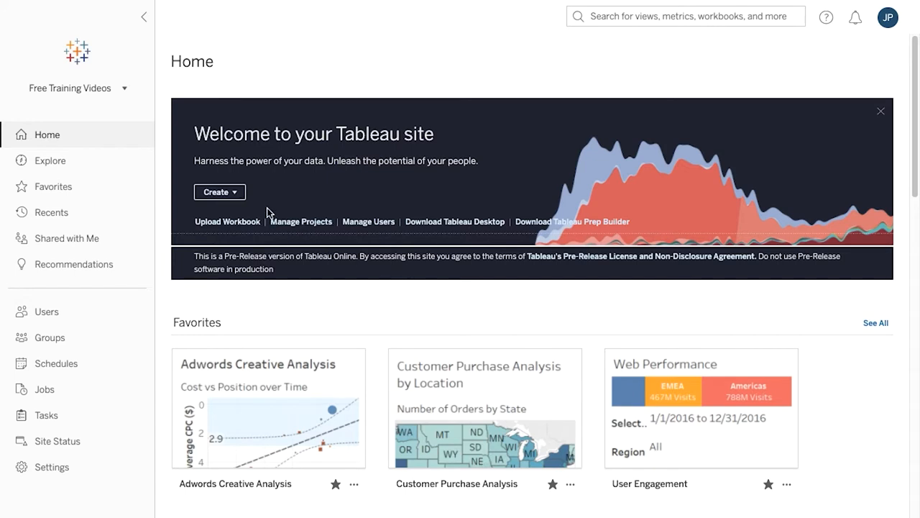
{"action": "left_click", "coordinate": [218, 193]}
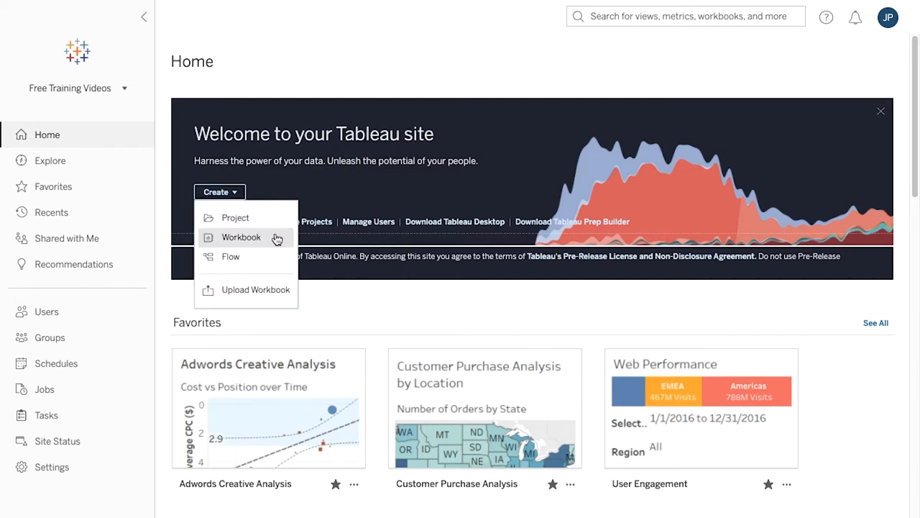
Step: Start a new workbook and browse the Connect to Data choices: Files, Connectors, Dashboard Starters
{"action": "left_click", "coordinate": [242, 237]}
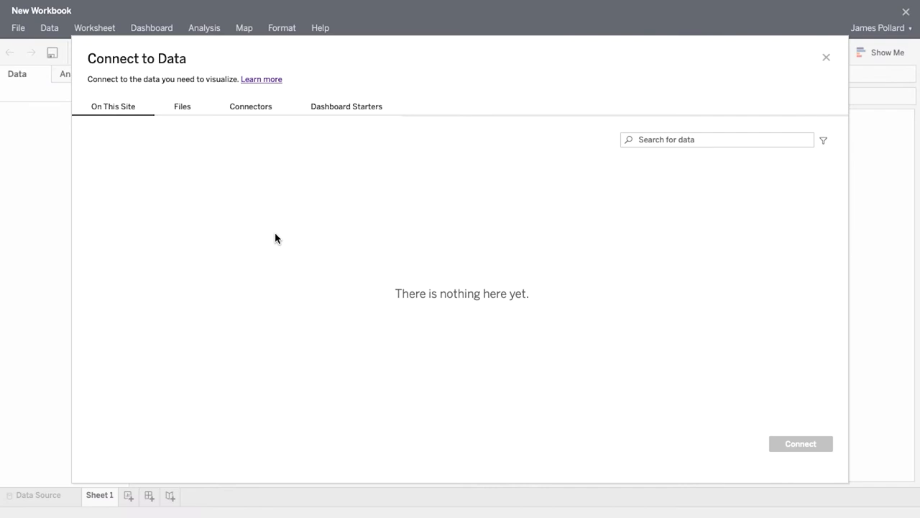
{"action": "mouse_move", "coordinate": [146, 115]}
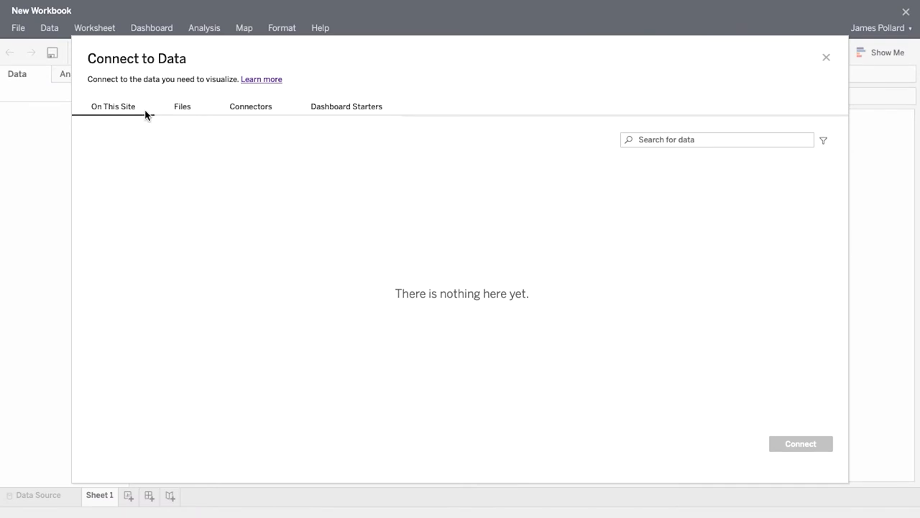
{"action": "left_click", "coordinate": [182, 107]}
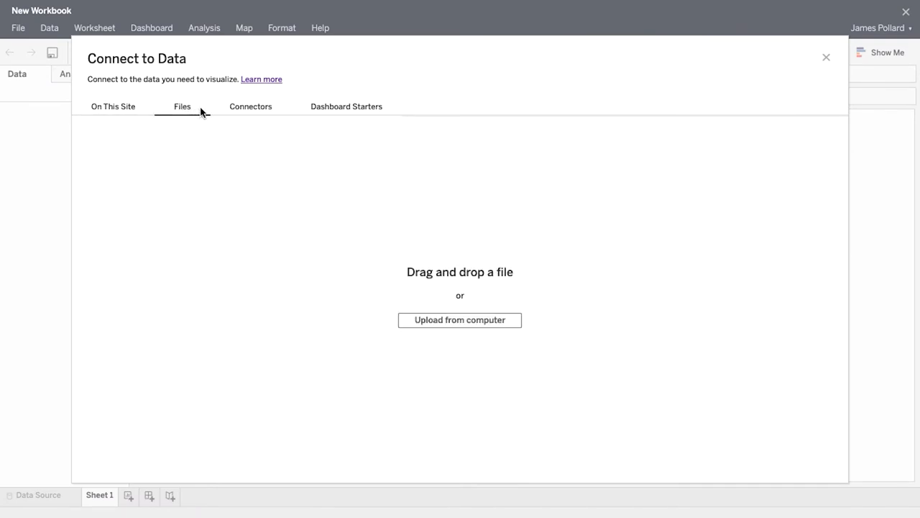
{"action": "left_click", "coordinate": [250, 106]}
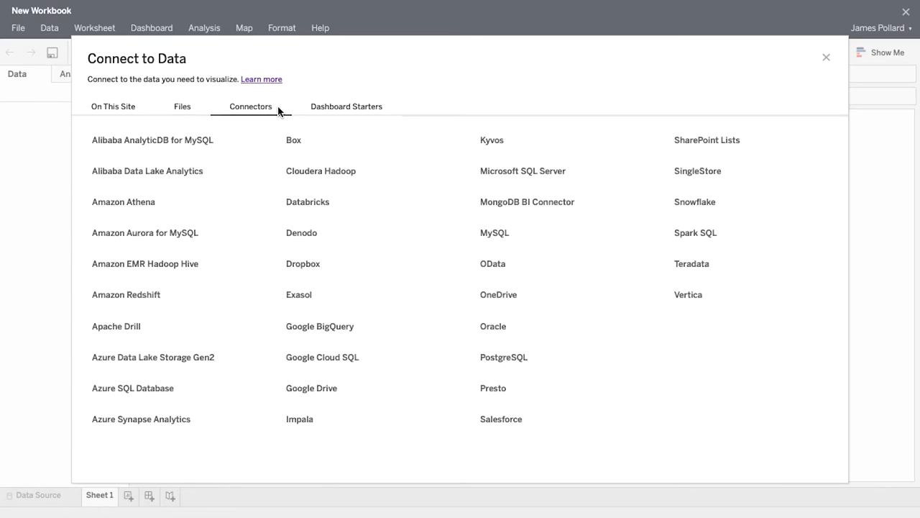
{"action": "mouse_move", "coordinate": [391, 108]}
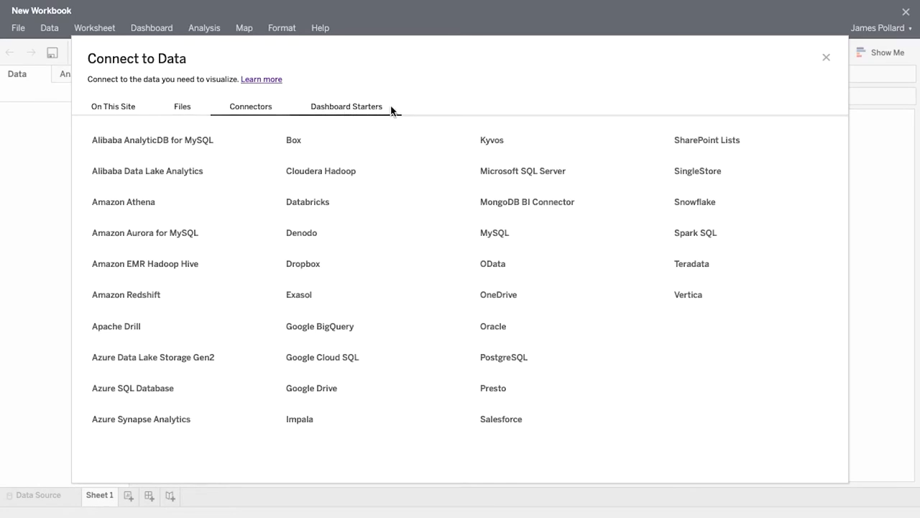
{"action": "left_click", "coordinate": [346, 106]}
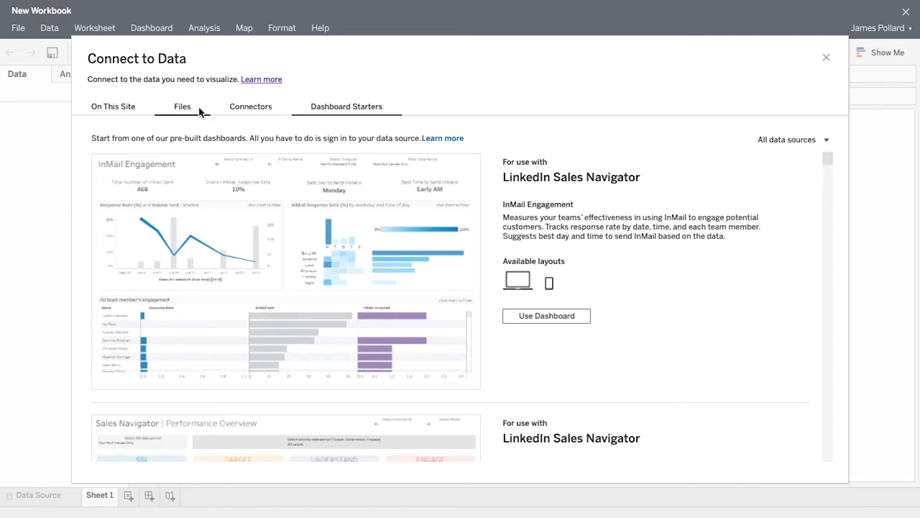
Step: Upload Sample - Superstore.xls from the computer as the workbook's data source
{"action": "left_click", "coordinate": [181, 106]}
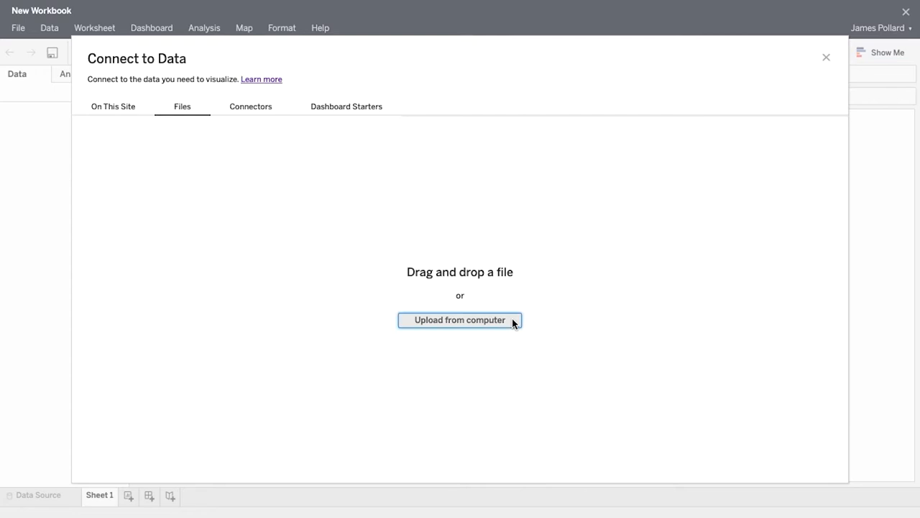
{"action": "left_click", "coordinate": [460, 319]}
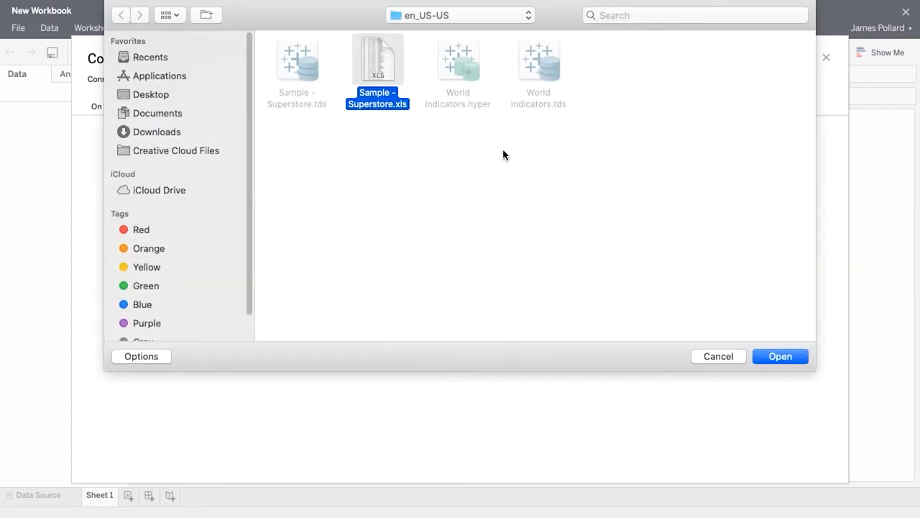
{"action": "left_click", "coordinate": [779, 357]}
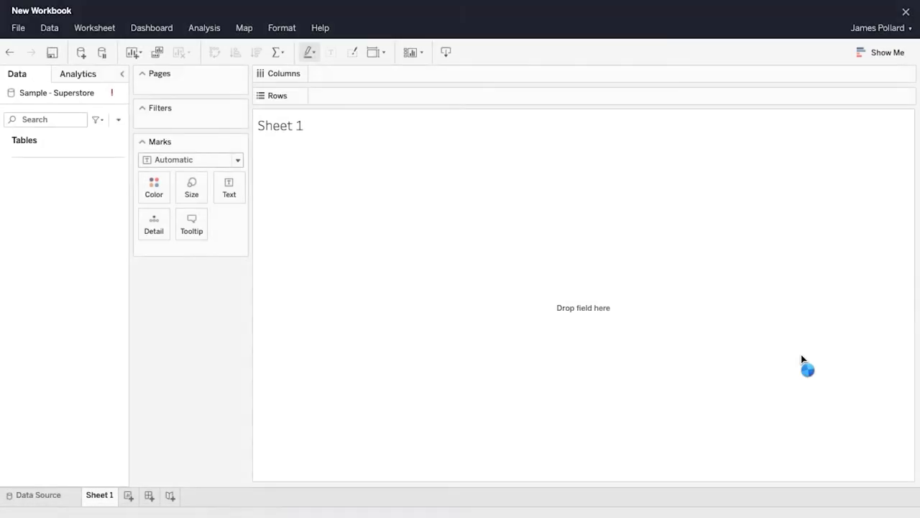
Step: Add the Orders table to the data source canvas and load a preview of its rows
{"action": "left_click", "coordinate": [38, 495]}
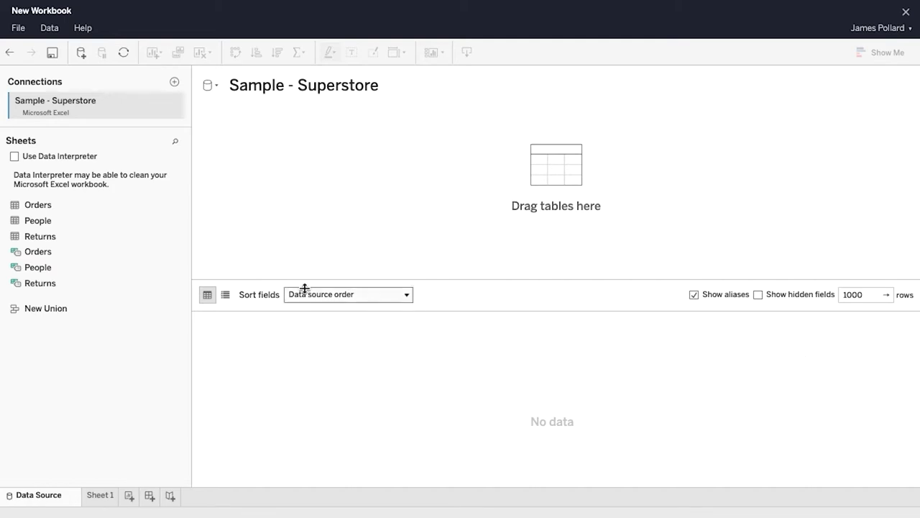
{"action": "left_click_drag", "start_coordinate": [38, 204], "coordinate": [269, 177]}
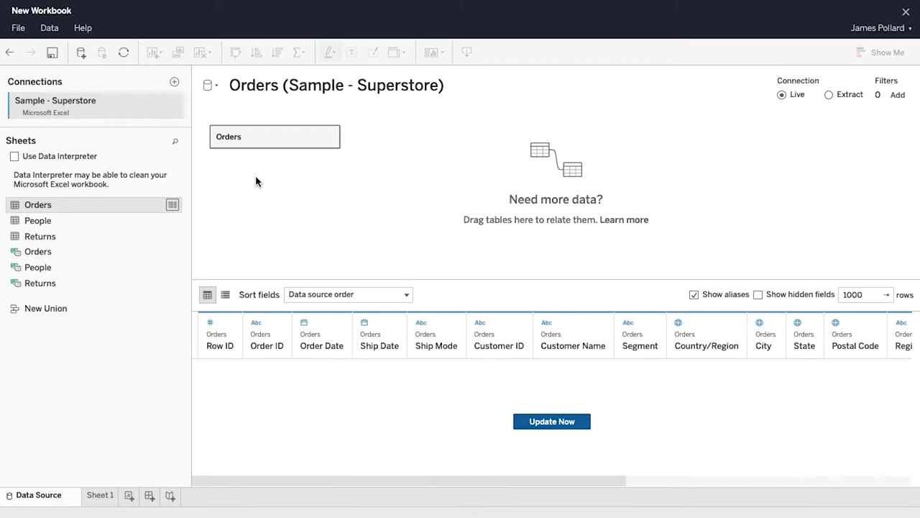
{"action": "mouse_move", "coordinate": [400, 261]}
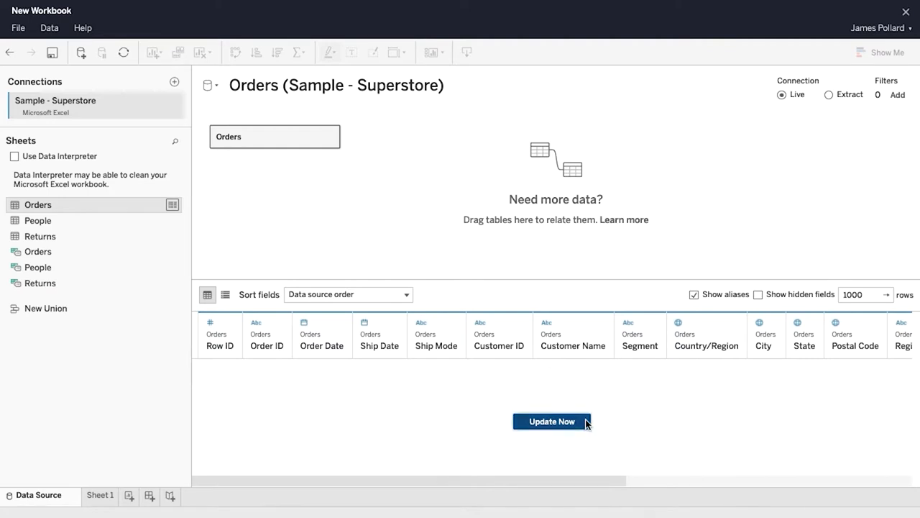
{"action": "left_click", "coordinate": [552, 421]}
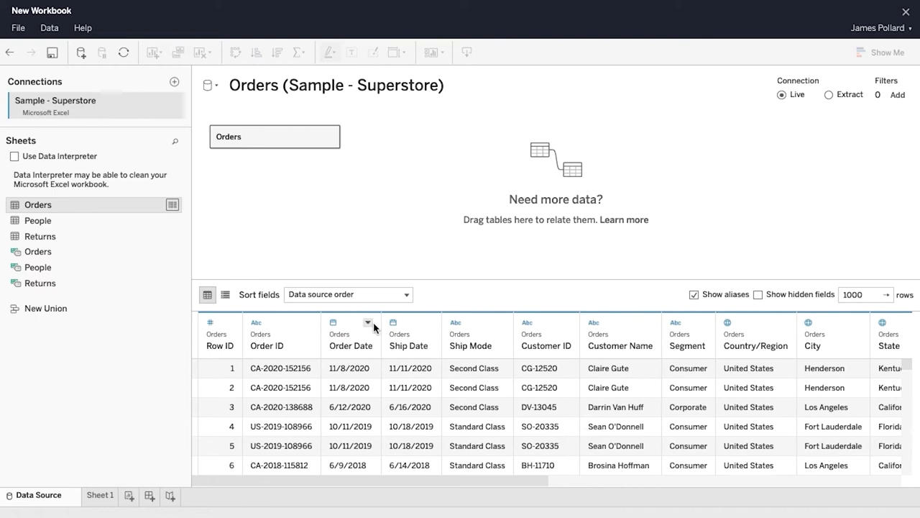
{"action": "left_click", "coordinate": [368, 322]}
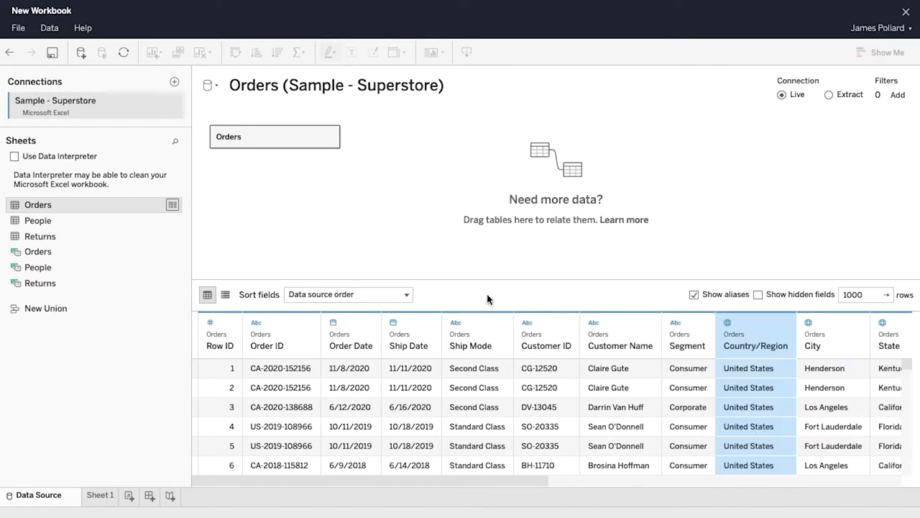
Step: Relate Returns to Orders and review the relationship's performance options
{"action": "left_click_drag", "start_coordinate": [40, 236], "coordinate": [280, 226]}
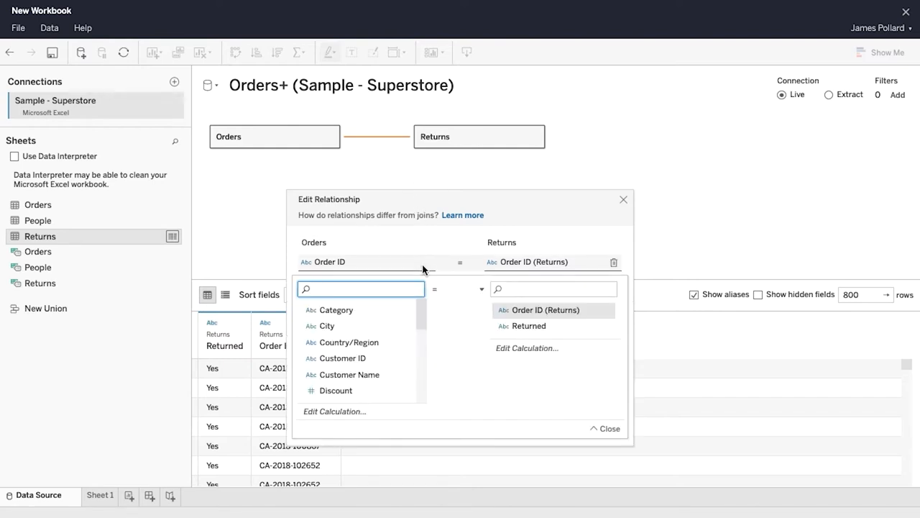
{"action": "scroll", "scroll_direction": "down", "scroll_amount": 3}
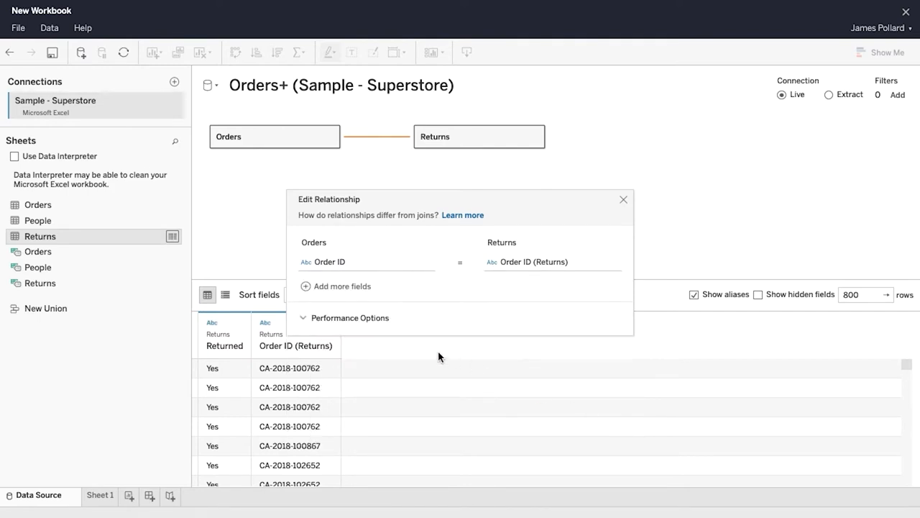
{"action": "left_click", "coordinate": [302, 318]}
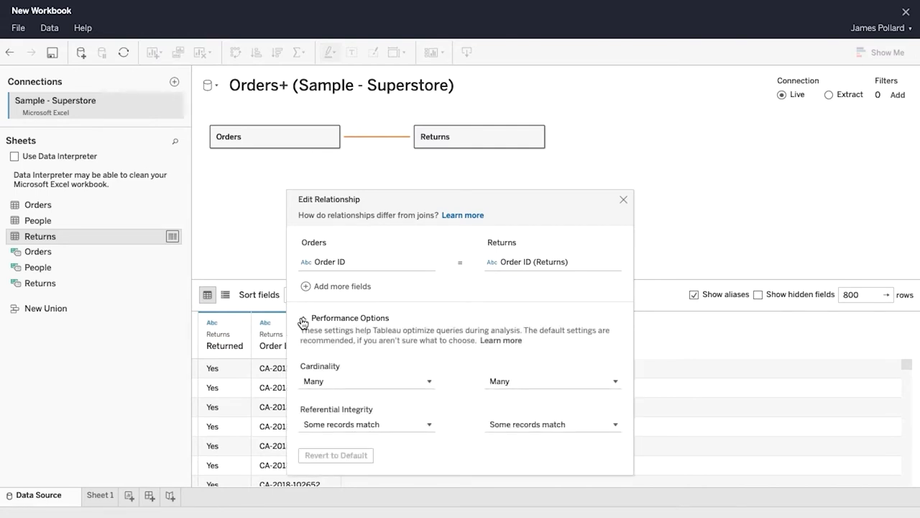
{"action": "left_click", "coordinate": [302, 318]}
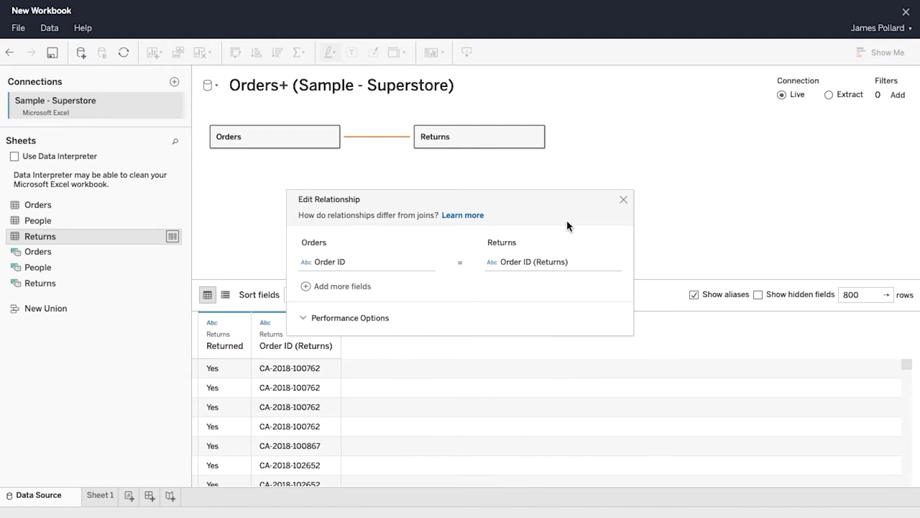
{"action": "left_click", "coordinate": [623, 198]}
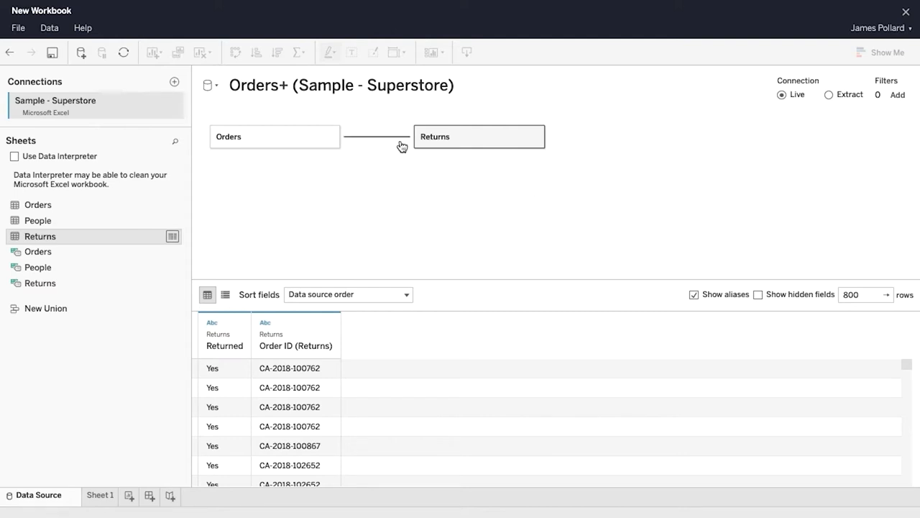
{"action": "mouse_move", "coordinate": [389, 138]}
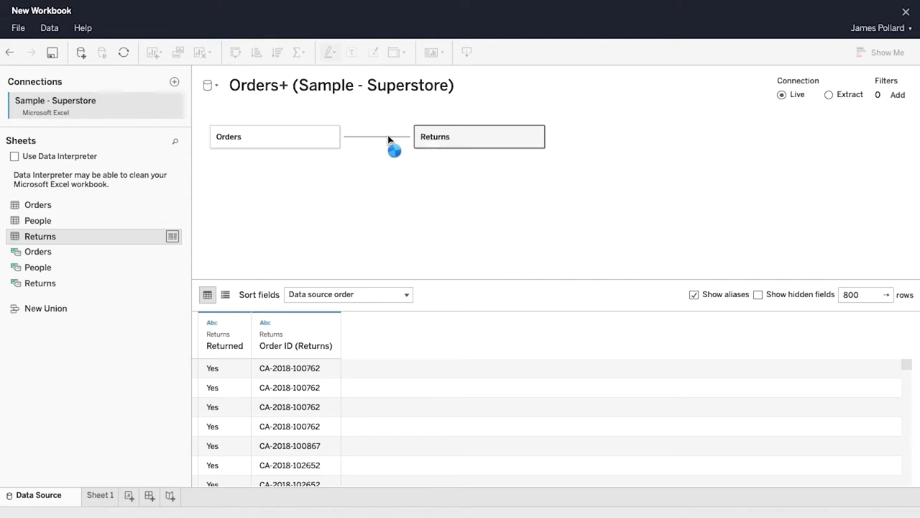
Step: Verify the Orders–Returns relationship matches on Order ID = Order ID (Returns)
{"action": "left_click", "coordinate": [377, 137]}
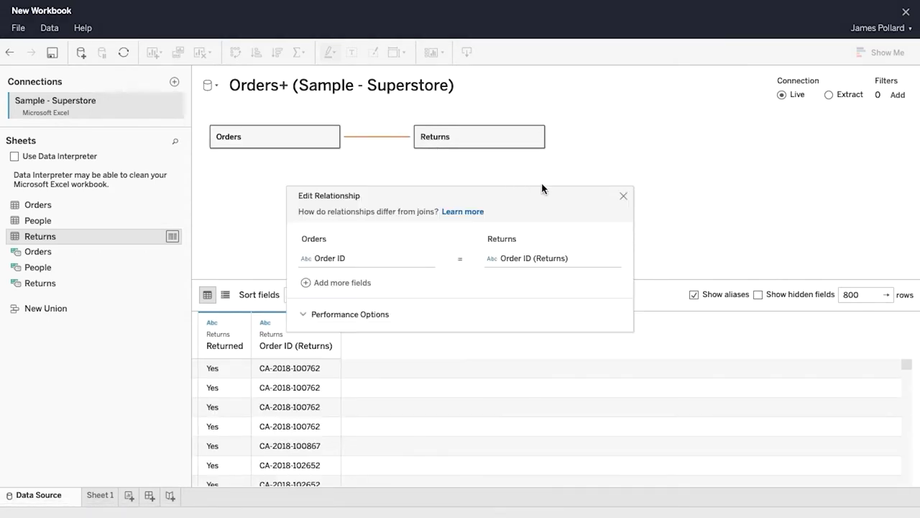
{"action": "mouse_move", "coordinate": [624, 196]}
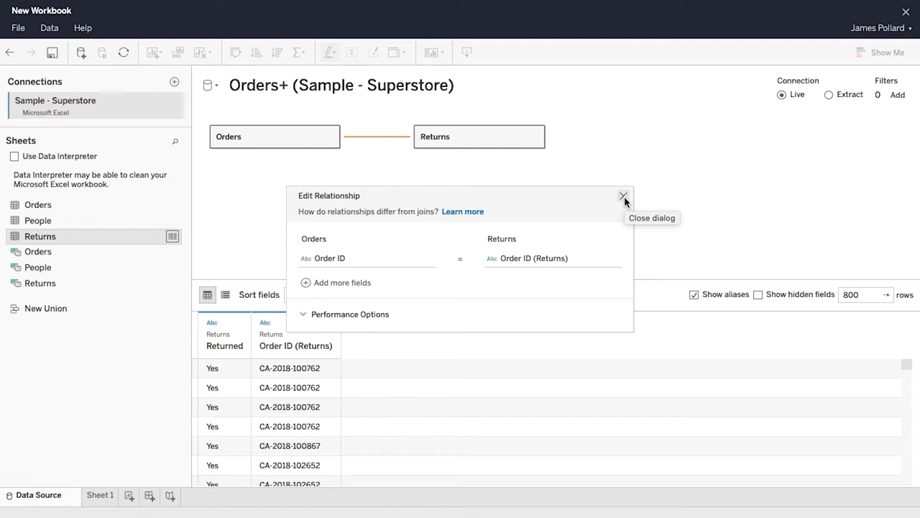
{"action": "left_click", "coordinate": [623, 195]}
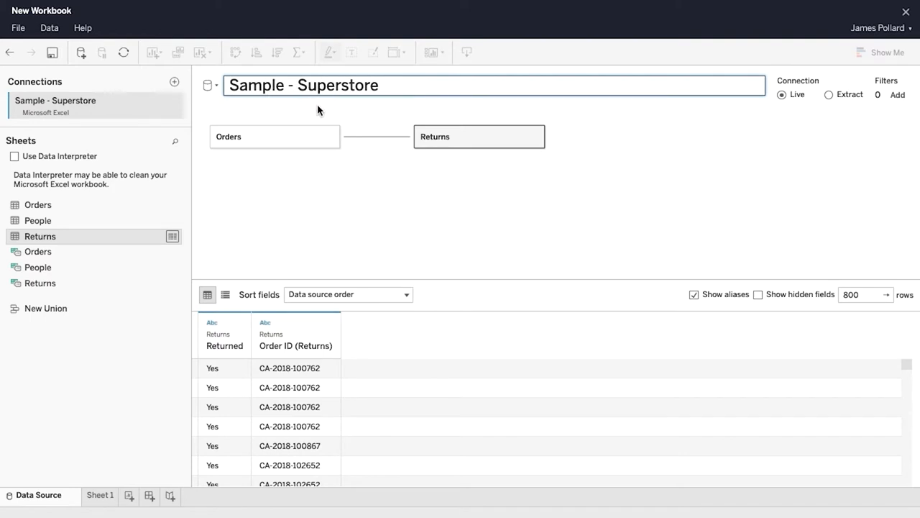
Step: Confirm the data source name Sample - Superstore and move to Sheet 1
{"action": "left_click", "coordinate": [441, 189]}
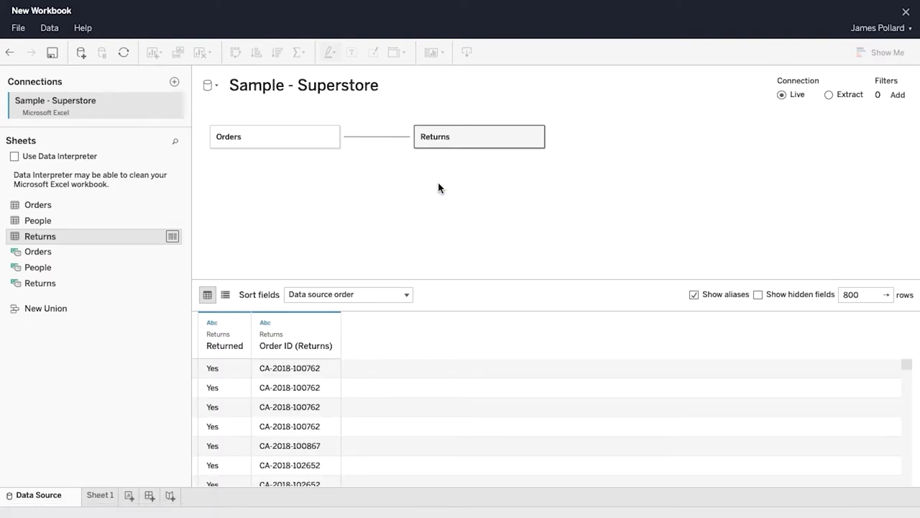
{"action": "mouse_move", "coordinate": [405, 213]}
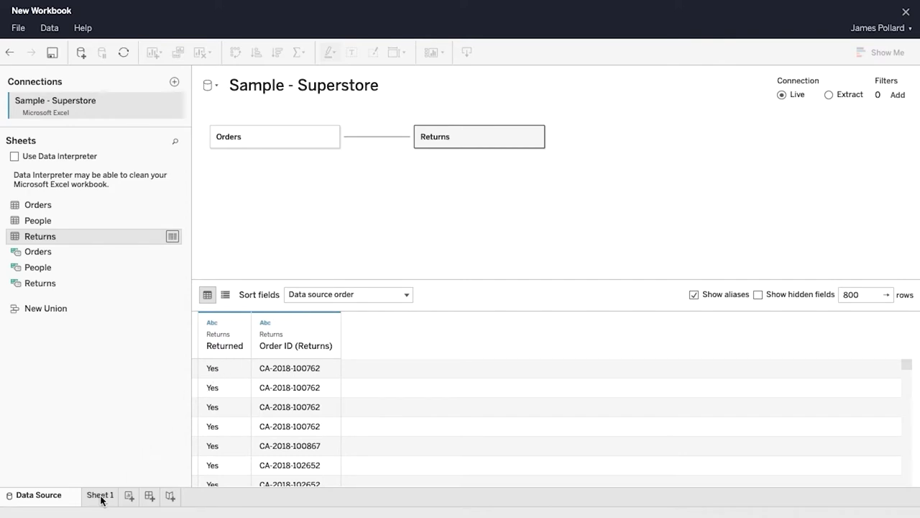
{"action": "left_click", "coordinate": [100, 495]}
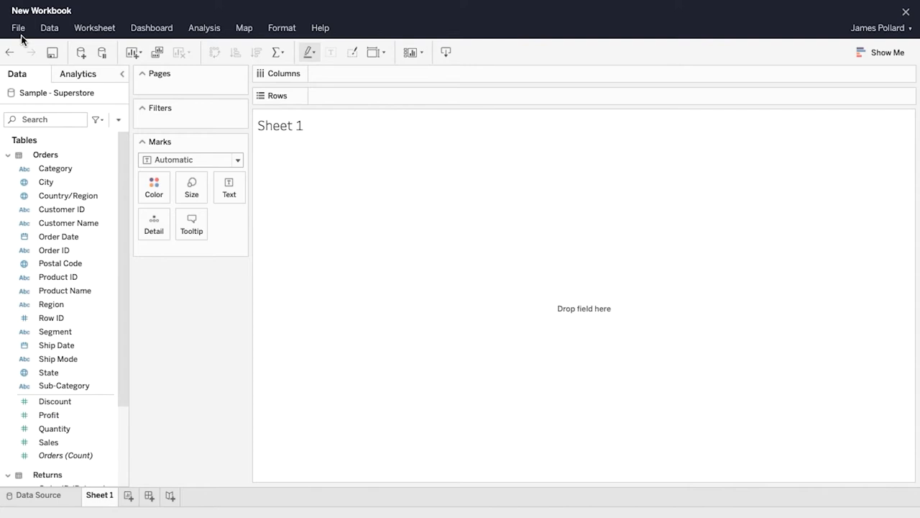
Step: Save the workbook as Executive Overview in the default project
{"action": "left_click", "coordinate": [18, 27]}
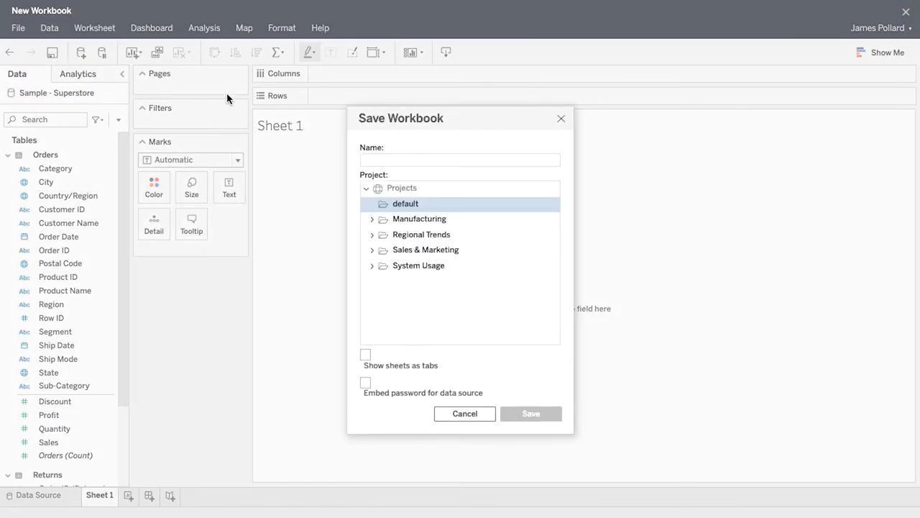
{"action": "type", "text": "Executive Overview"}
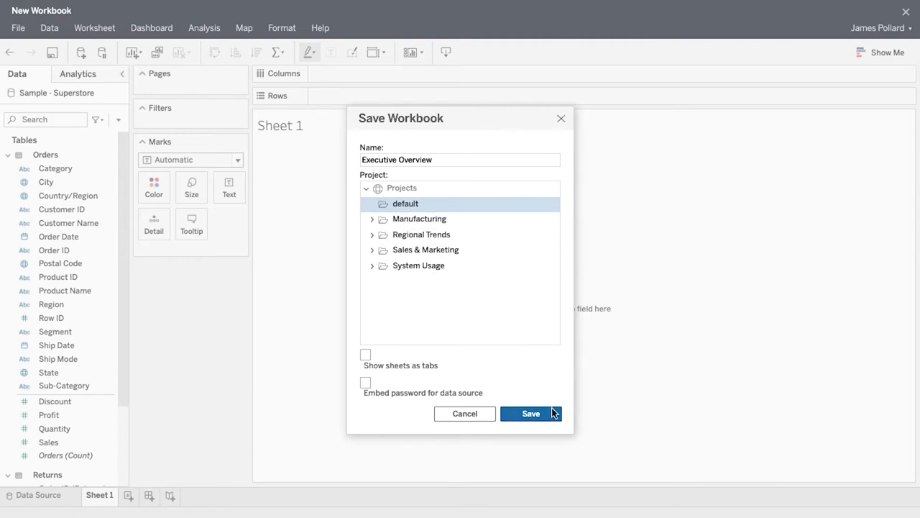
{"action": "left_click", "coordinate": [531, 414]}
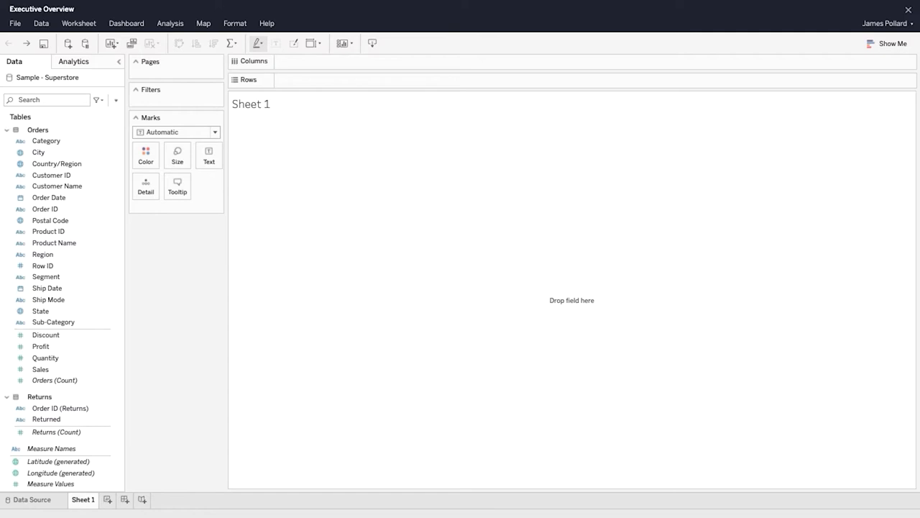
{"action": "mouse_move", "coordinate": [163, 244]}
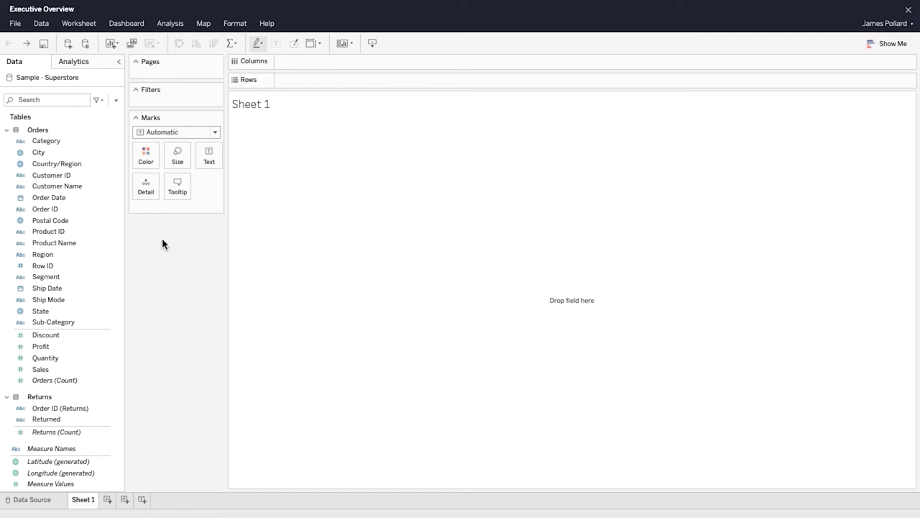
Step: Create a Product hierarchy from Category and a Location hierarchy from Country/Region with Postal Code
{"action": "right_click", "coordinate": [46, 141]}
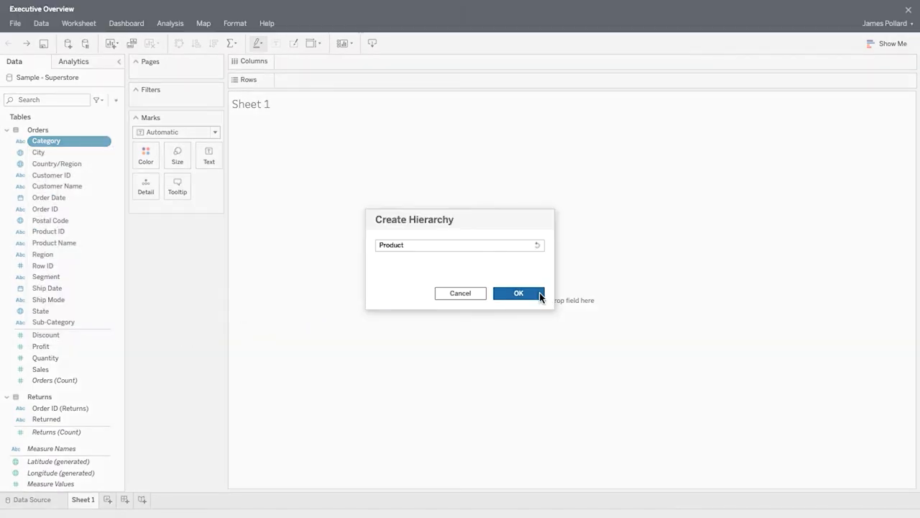
{"action": "left_click", "coordinate": [518, 293]}
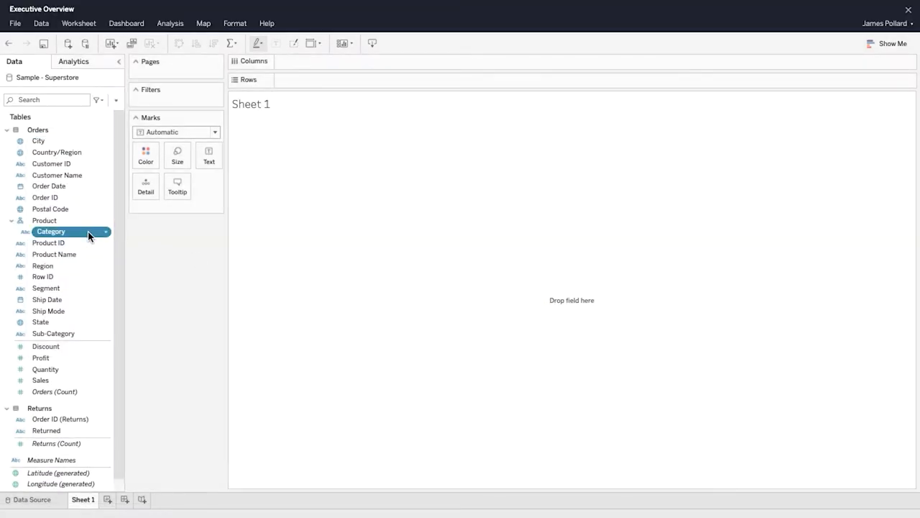
{"action": "right_click", "coordinate": [53, 334]}
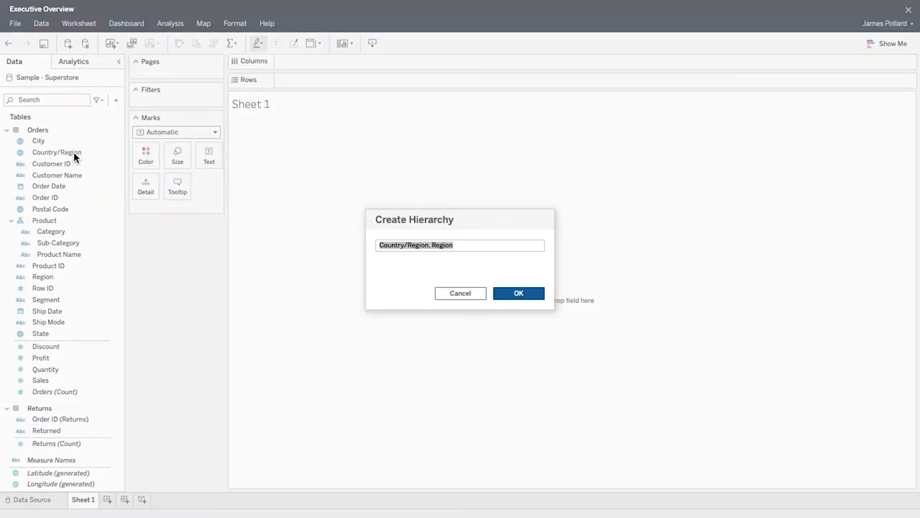
{"action": "type", "text": "Location"}
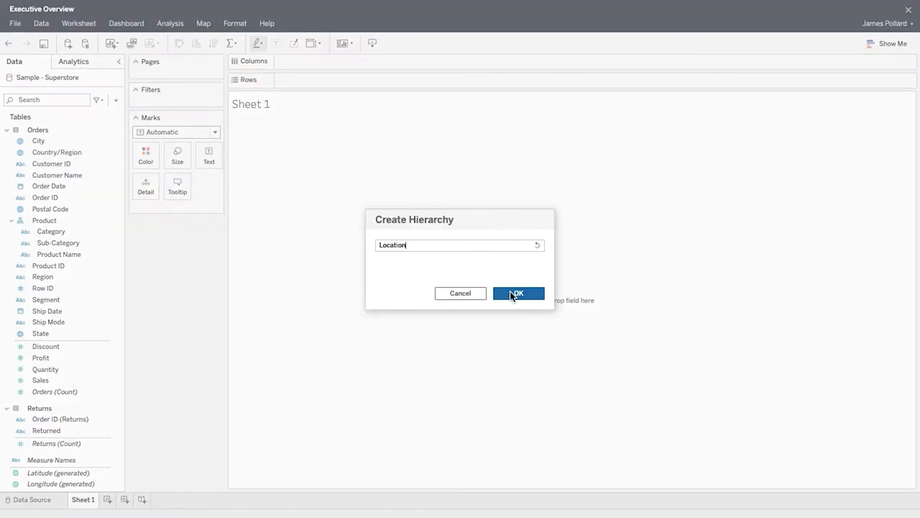
{"action": "left_click", "coordinate": [518, 293]}
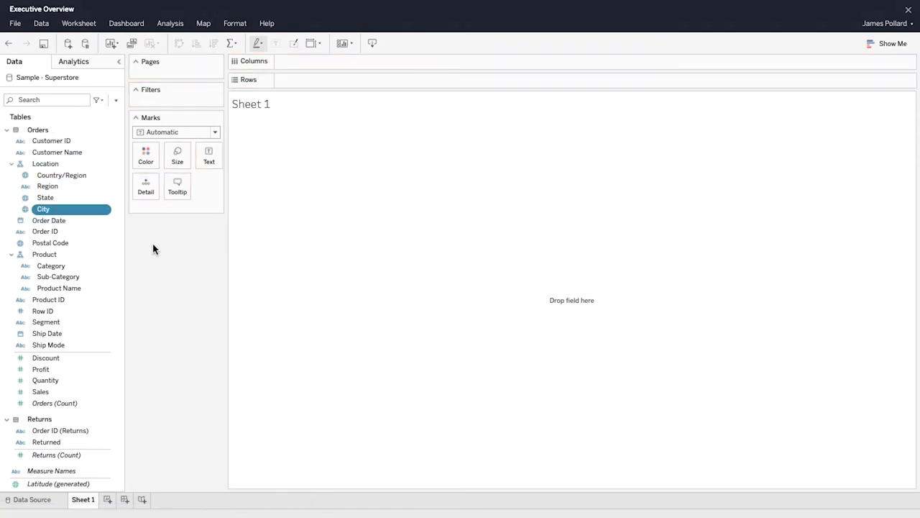
{"action": "left_click", "coordinate": [55, 220]}
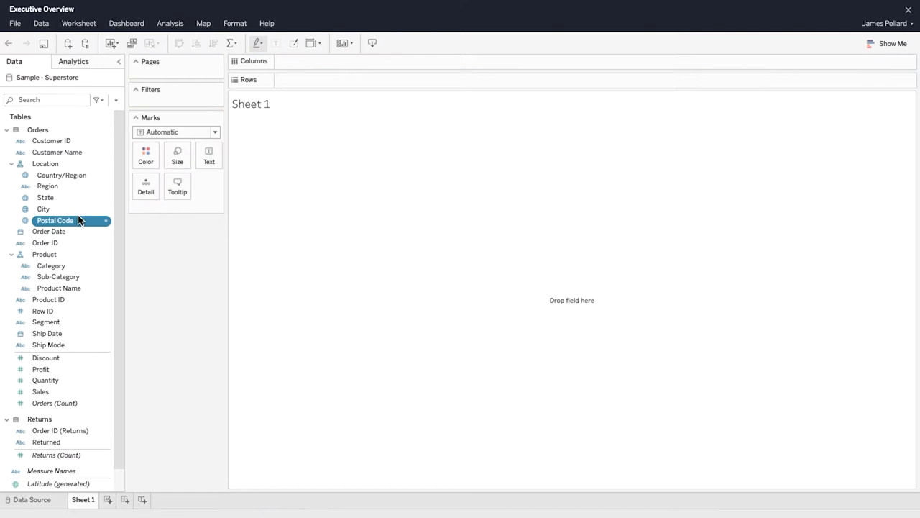
Step: Hide the Product ID, Row ID and Order ID (Returns) fields
{"action": "left_click", "coordinate": [49, 300]}
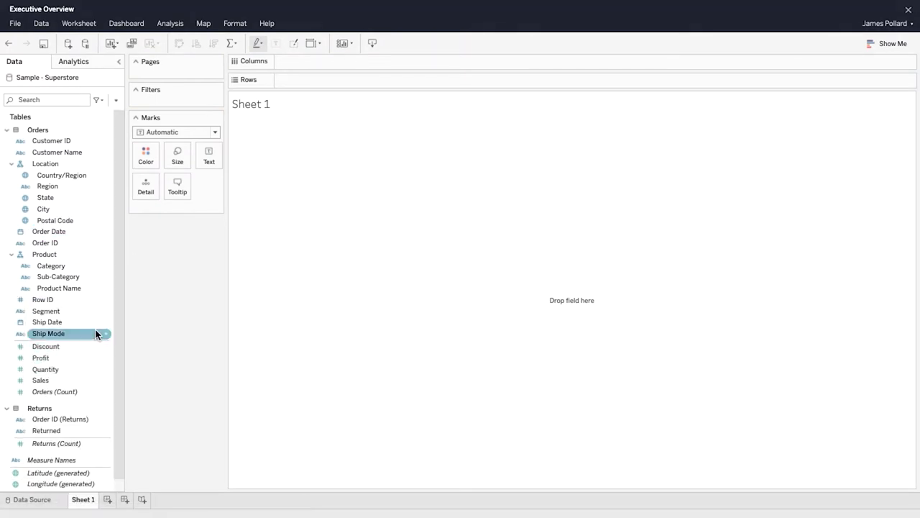
{"action": "left_click", "coordinate": [40, 369]}
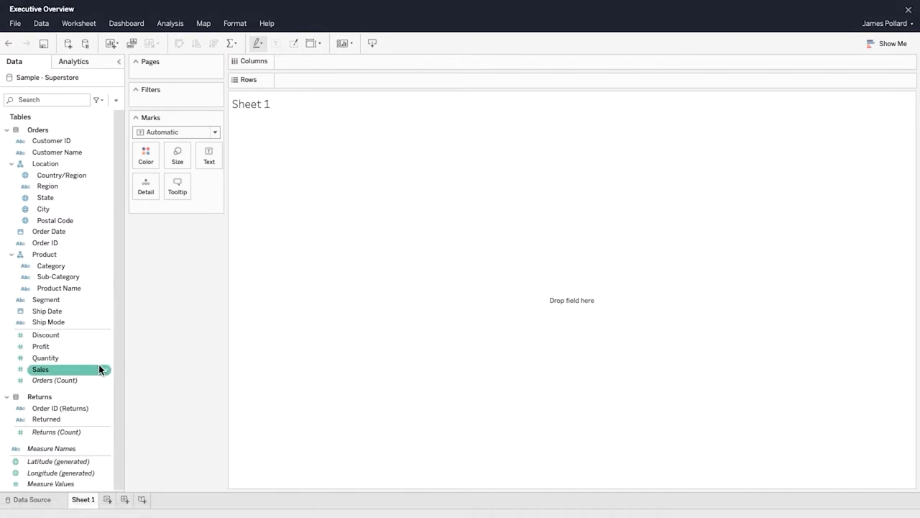
{"action": "right_click", "coordinate": [52, 141]}
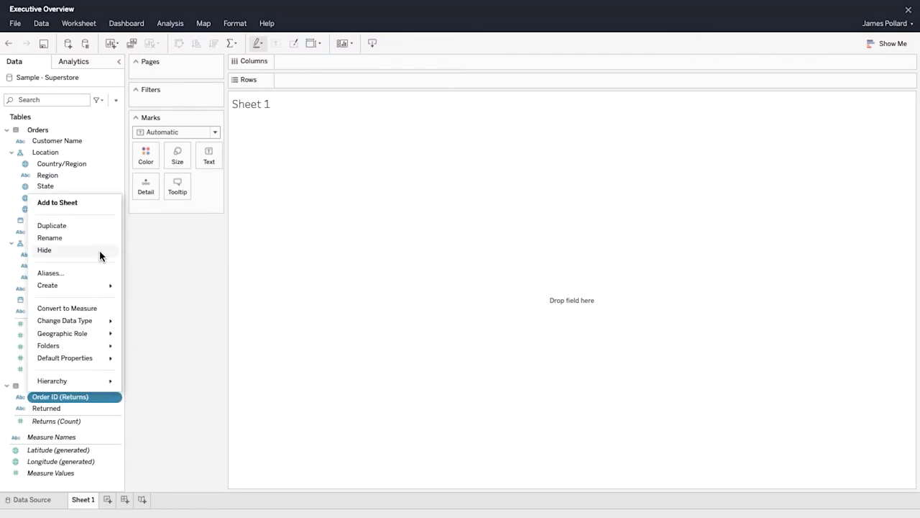
{"action": "left_click", "coordinate": [44, 153]}
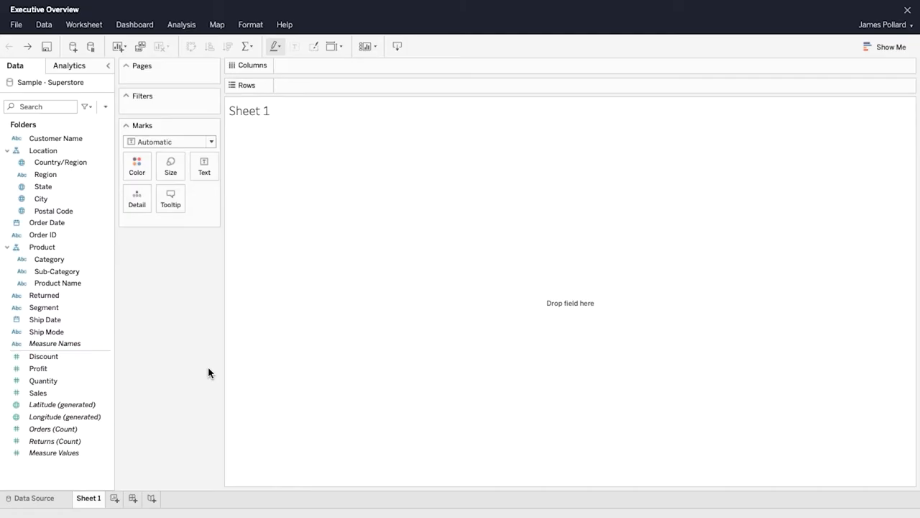
Step: Rename Sheet 1 to Profit Ratio by Geography
{"action": "right_click", "coordinate": [87, 497]}
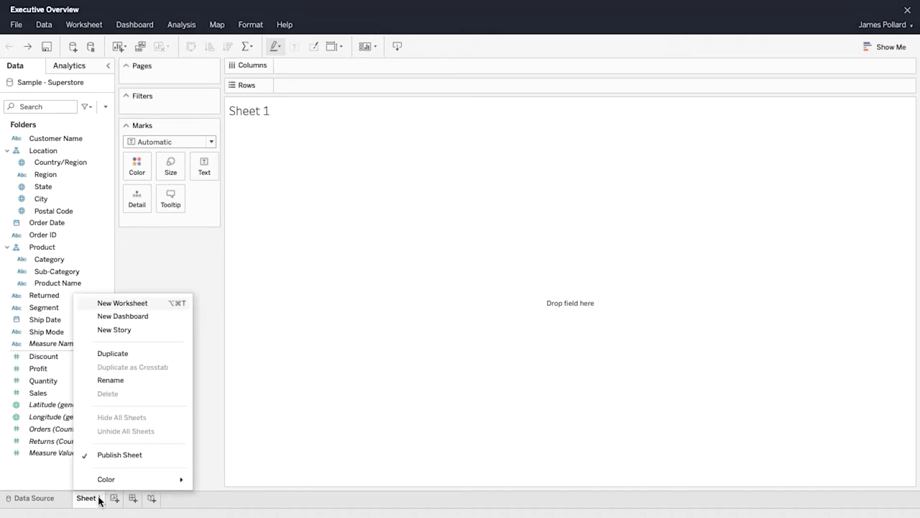
{"action": "left_click", "coordinate": [109, 380]}
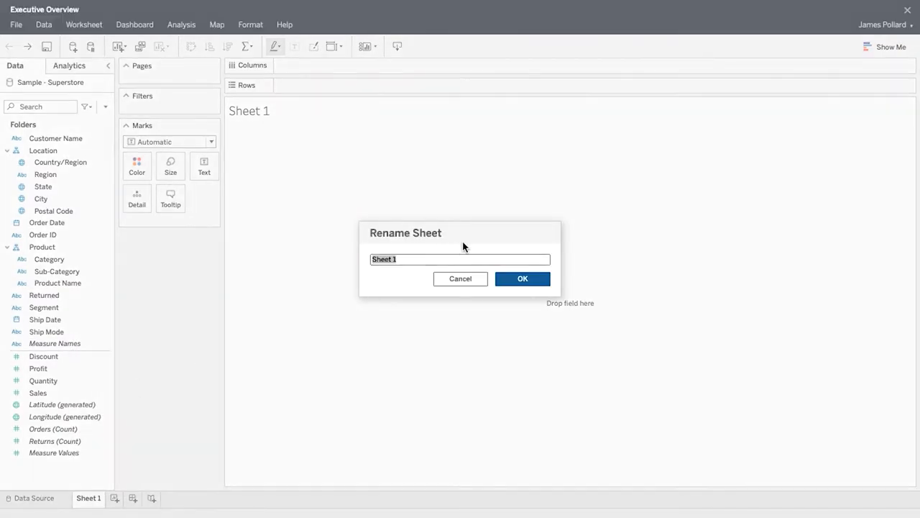
{"action": "type", "text": "Profit Ratio by Geography"}
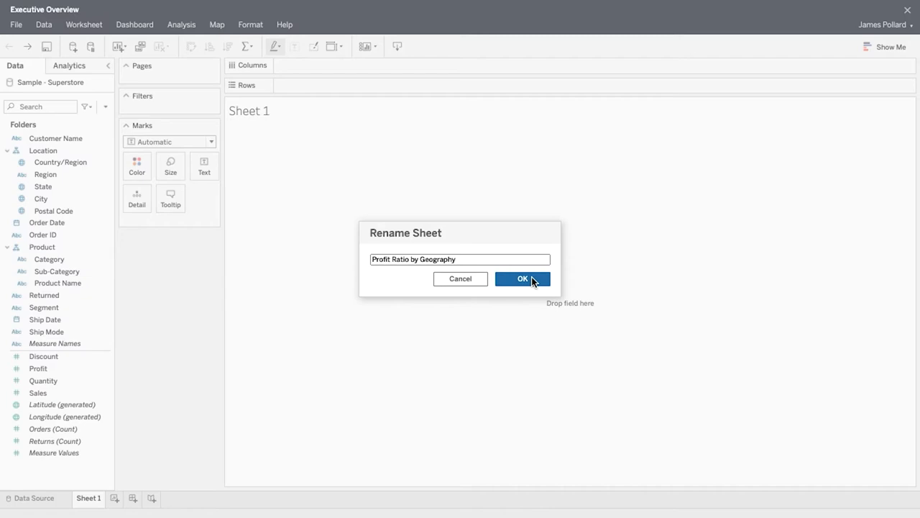
{"action": "left_click", "coordinate": [524, 279]}
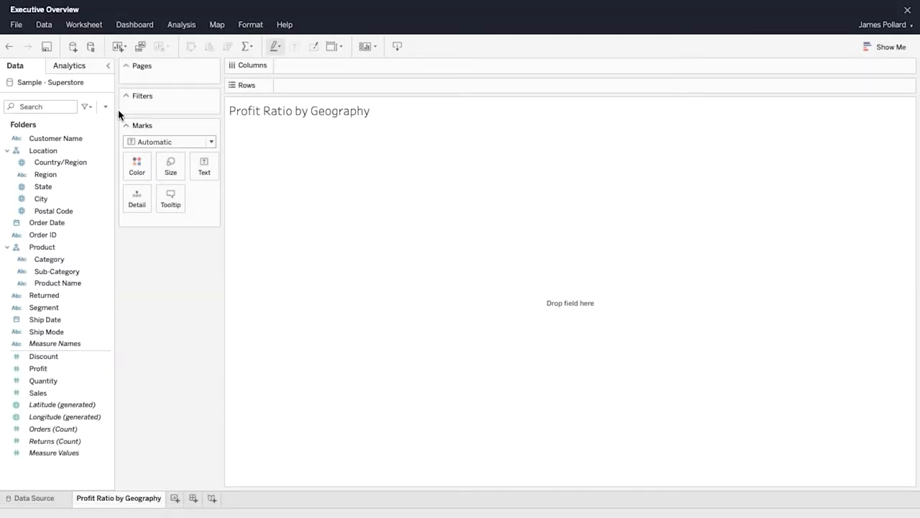
Step: Create a Profit Ratio calculated field as sum([Profit])/sum([Sales])
{"action": "left_click", "coordinate": [105, 106]}
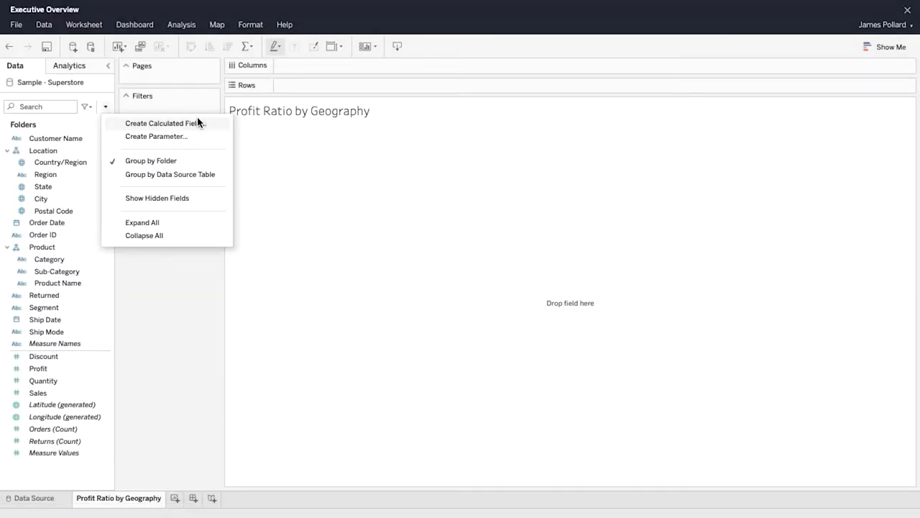
{"action": "left_click", "coordinate": [165, 124]}
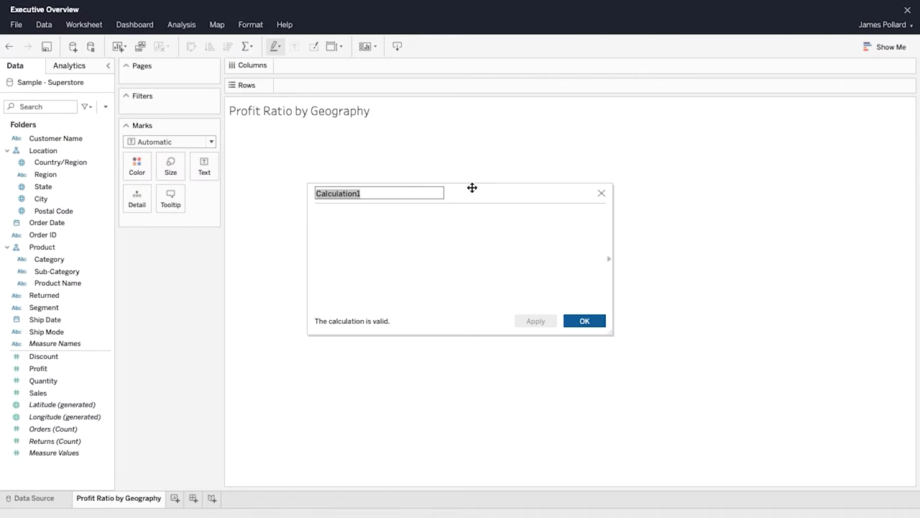
{"action": "type", "text": "Profit Ratio"}
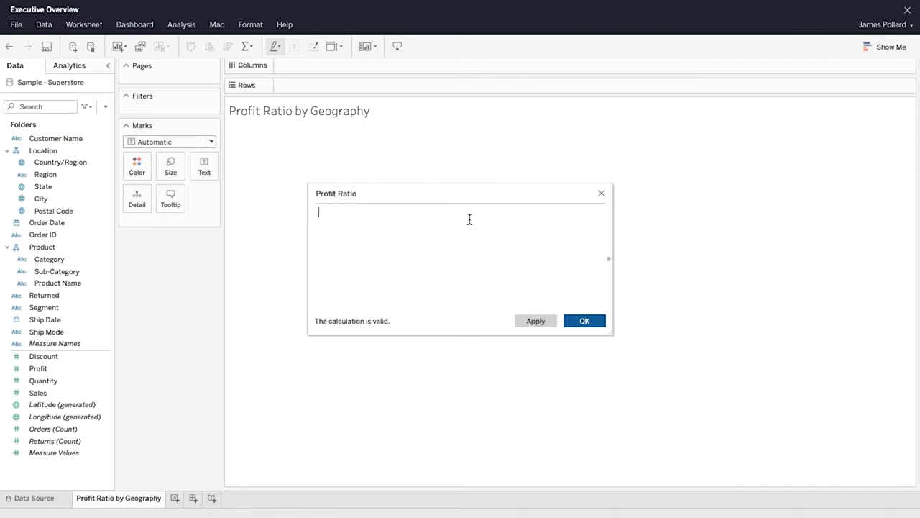
{"action": "type", "text": "sum("}
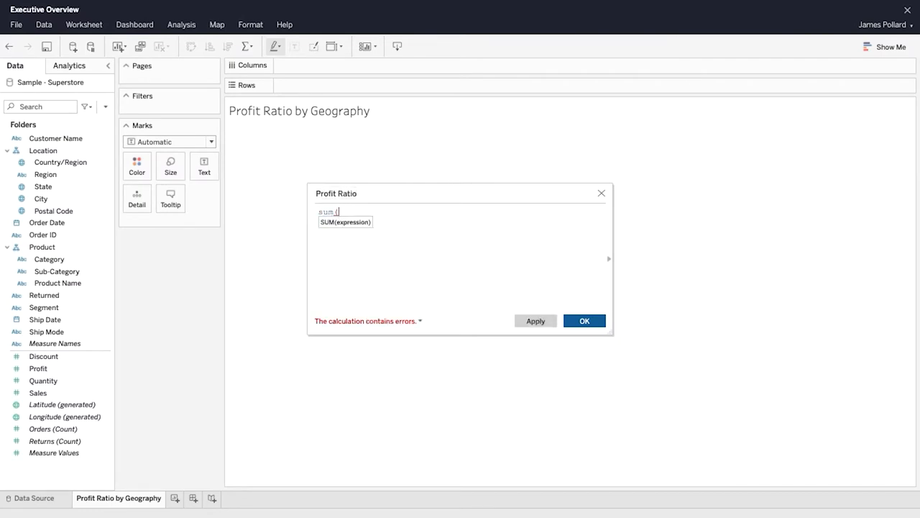
{"action": "type", "text": "Profit])/"}
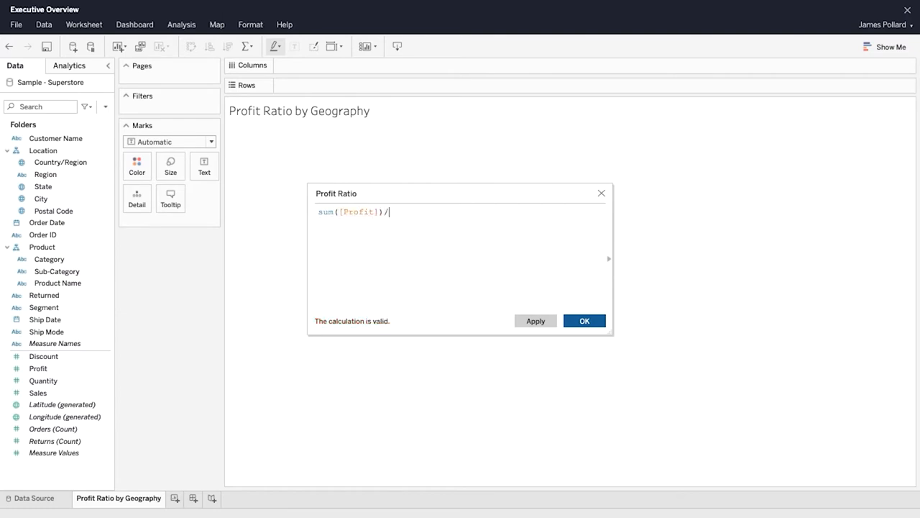
{"action": "type", "text": "sum(Sales]"}
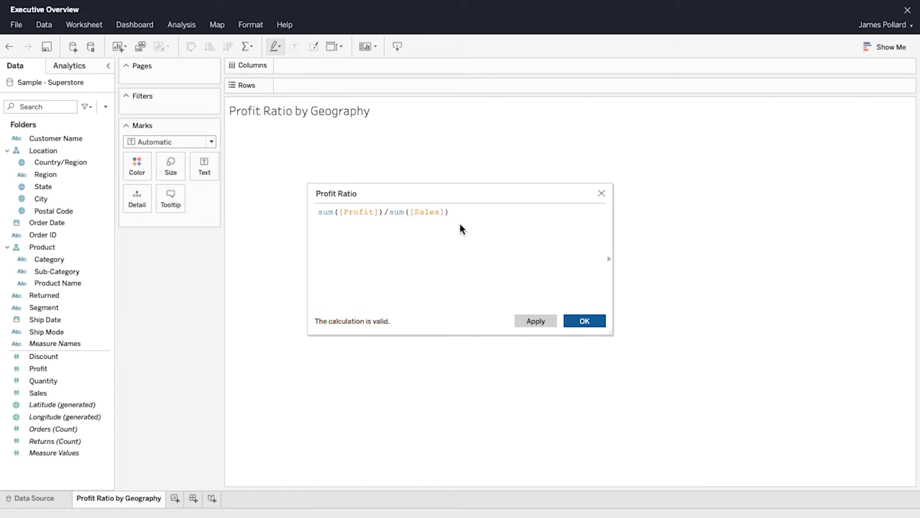
{"action": "left_click", "coordinate": [584, 321]}
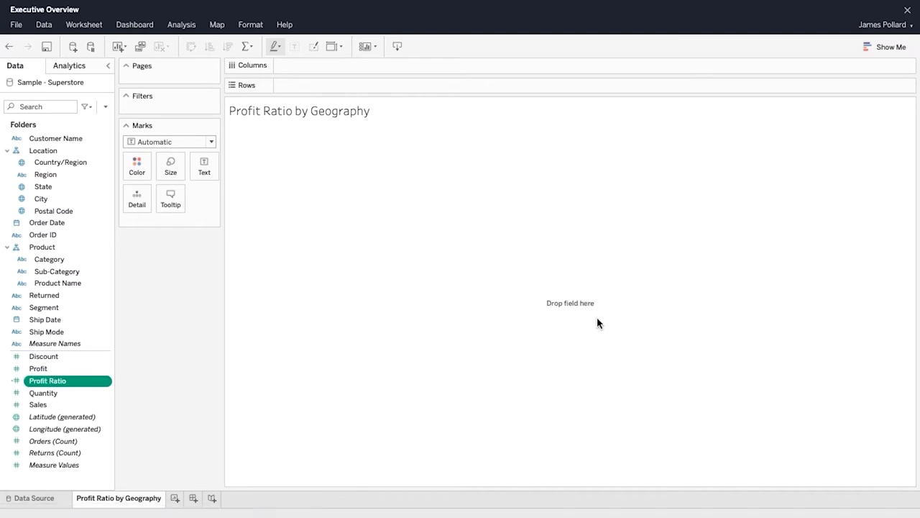
{"action": "mouse_move", "coordinate": [125, 385]}
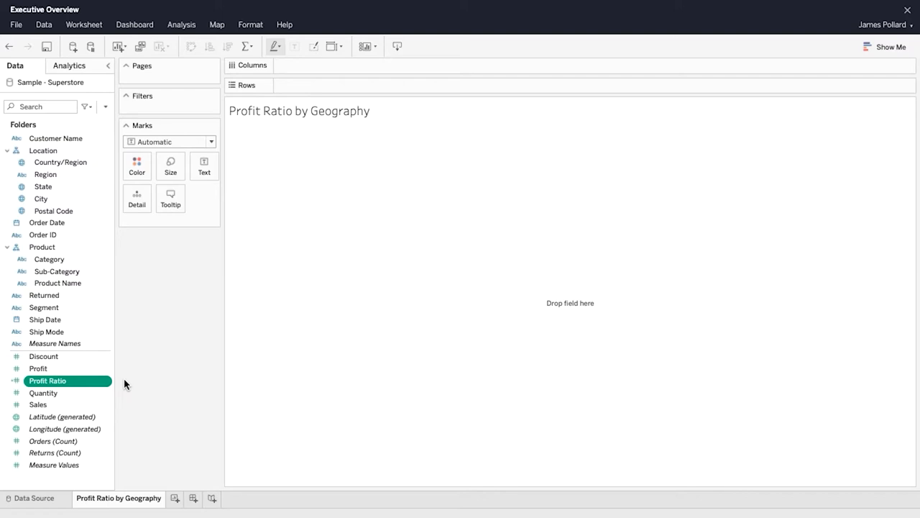
Step: Select State with Profit Ratio and bring up Show Me to pick the filled map
{"action": "left_click", "coordinate": [46, 222]}
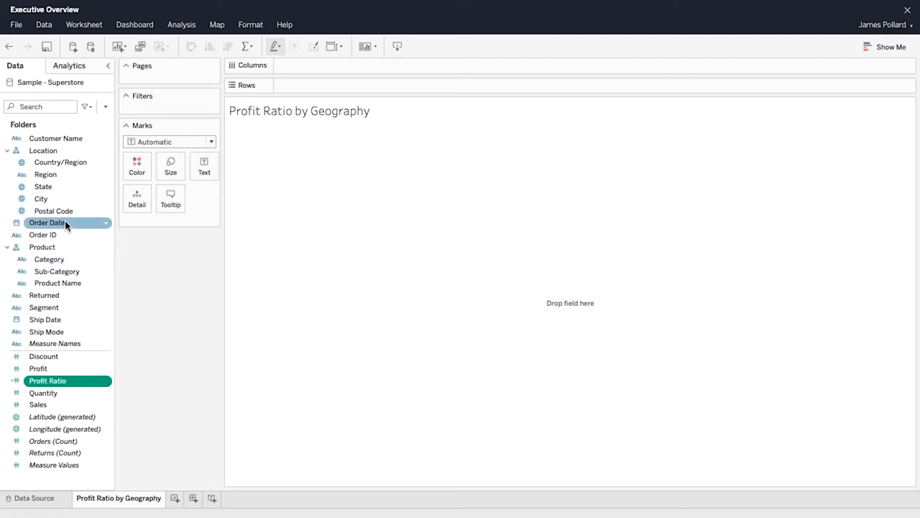
{"action": "left_click", "coordinate": [43, 187]}
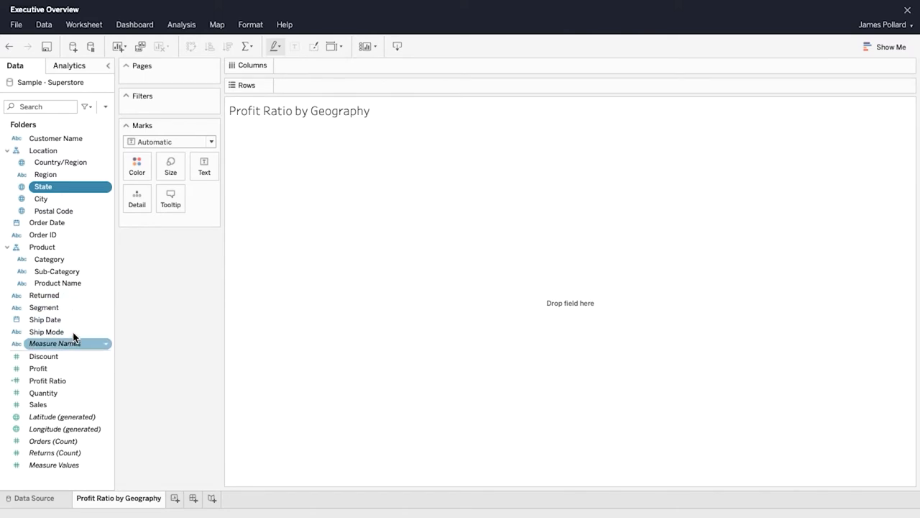
{"action": "left_click", "coordinate": [48, 380]}
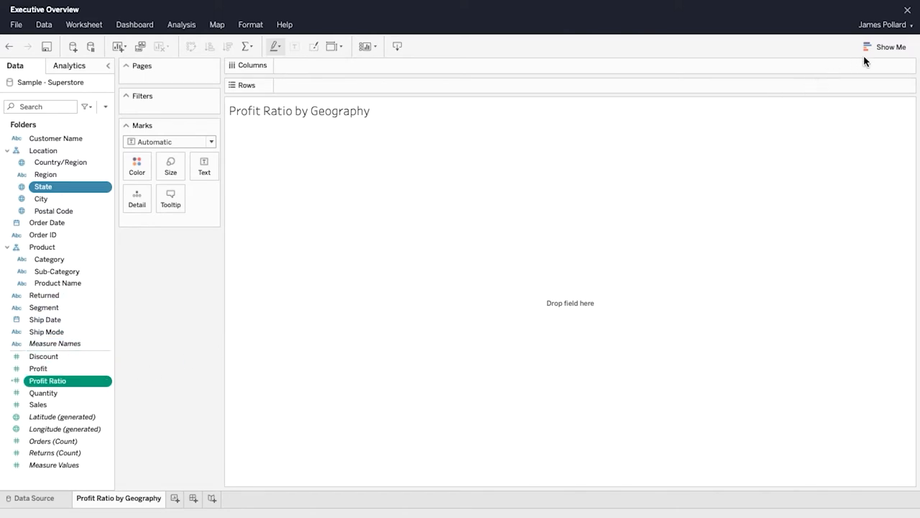
{"action": "left_click", "coordinate": [892, 46]}
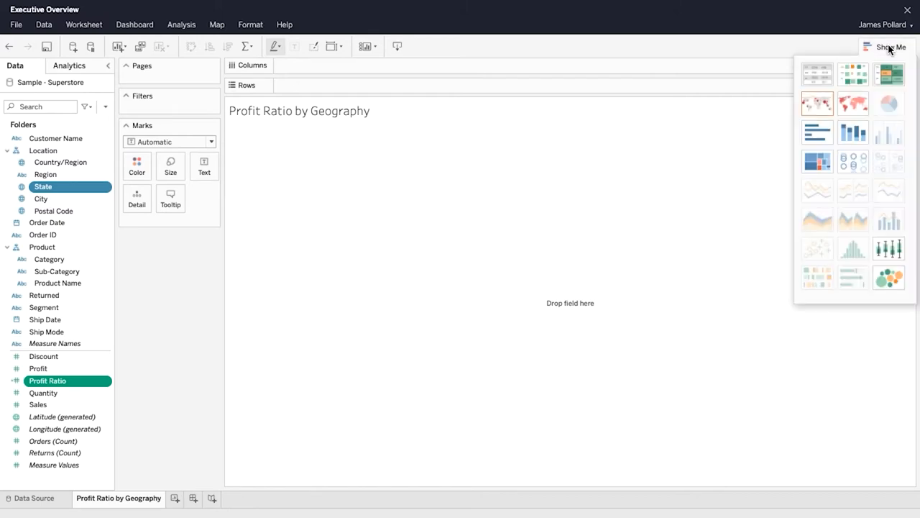
{"action": "mouse_move", "coordinate": [855, 104]}
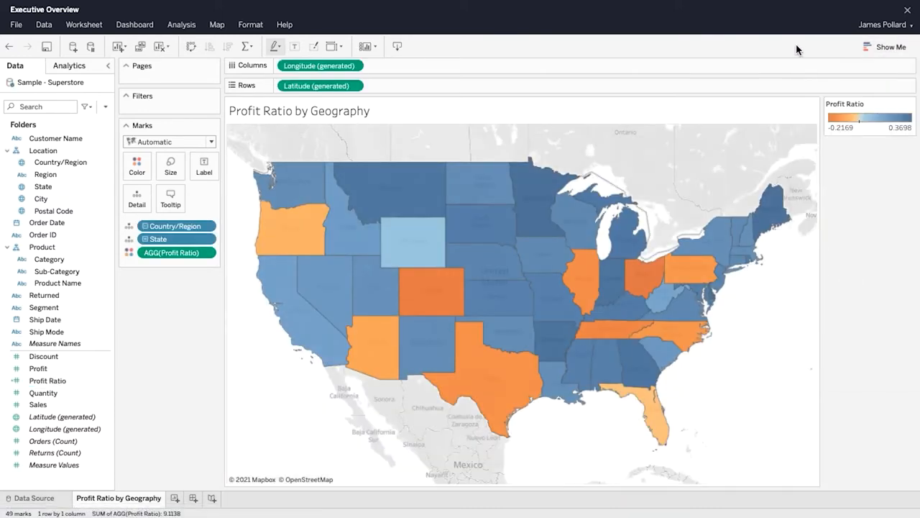
{"action": "mouse_move", "coordinate": [342, 288]}
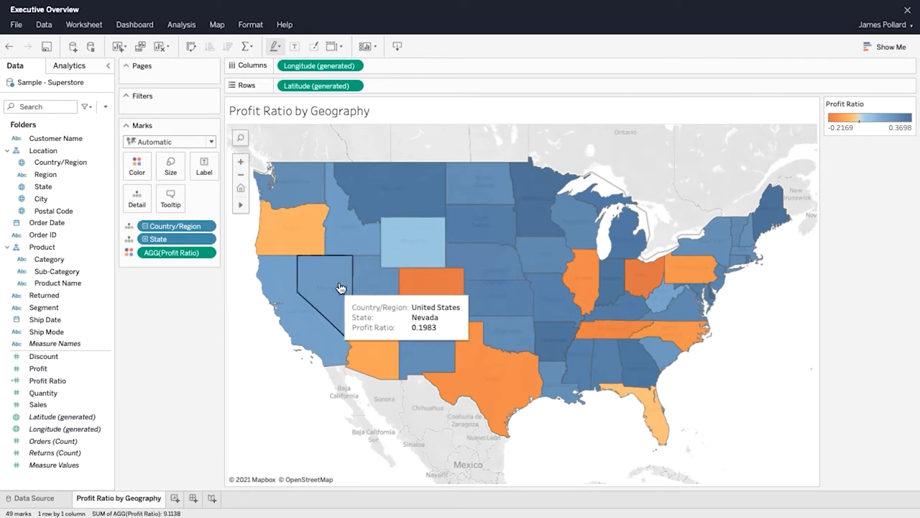
{"action": "mouse_move", "coordinate": [330, 295]}
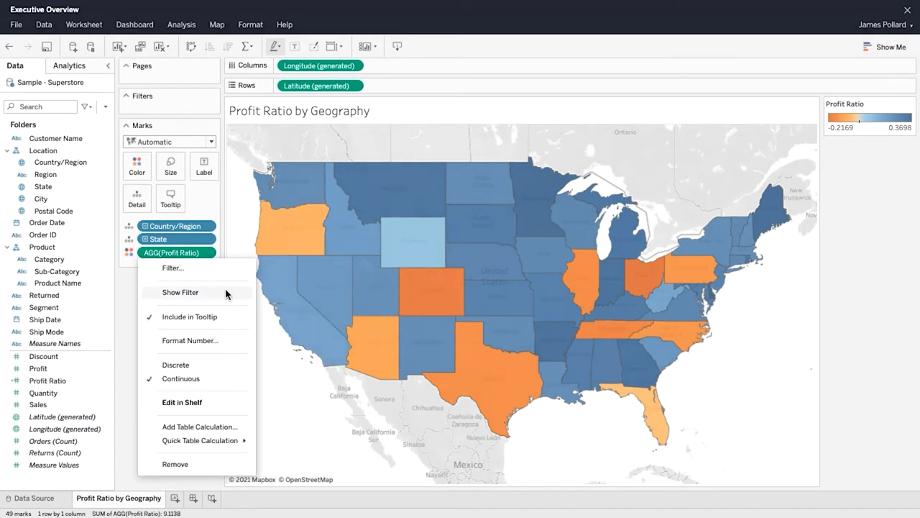
Step: Format AGG(Profit Ratio) as a percentage with 1 decimal place
{"action": "left_click", "coordinate": [189, 339]}
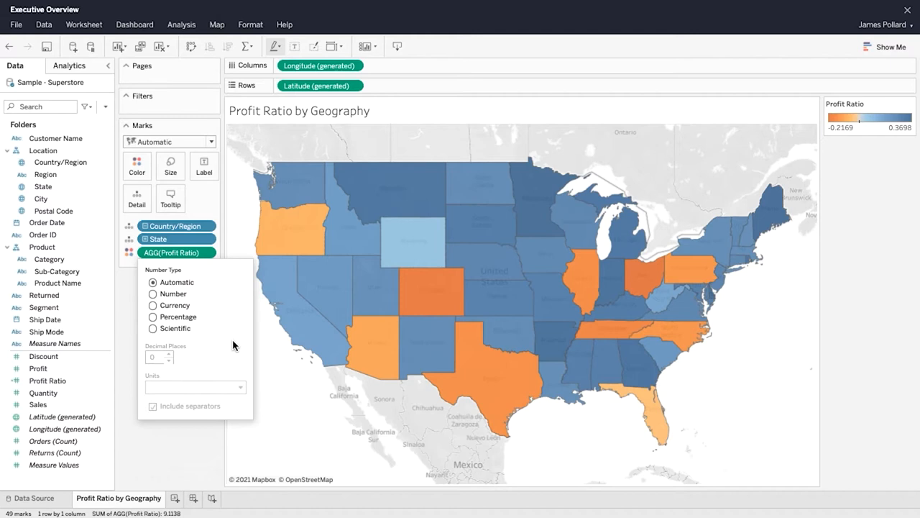
{"action": "left_click", "coordinate": [153, 316]}
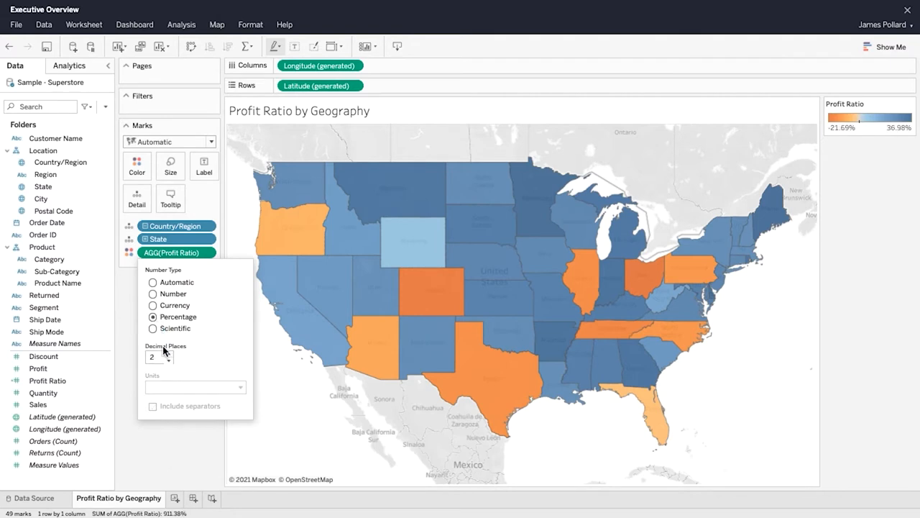
{"action": "left_click", "coordinate": [169, 359]}
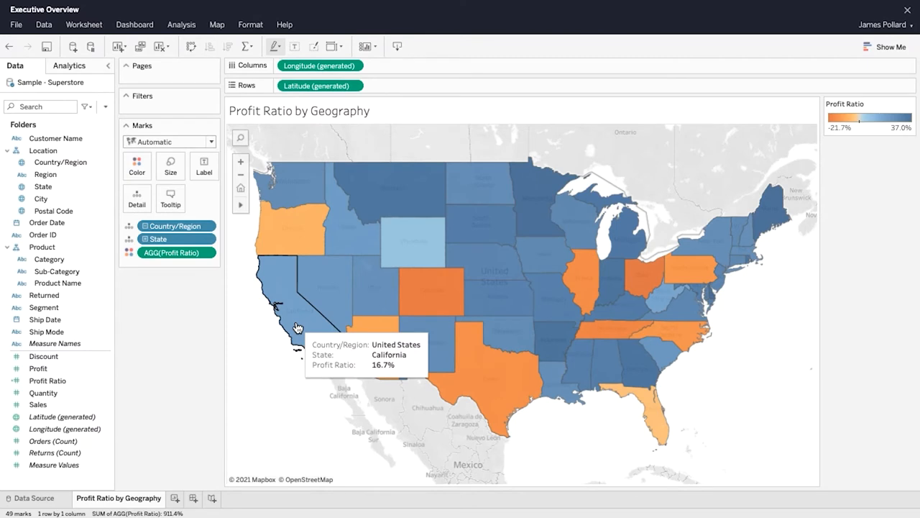
{"action": "mouse_move", "coordinate": [337, 298]}
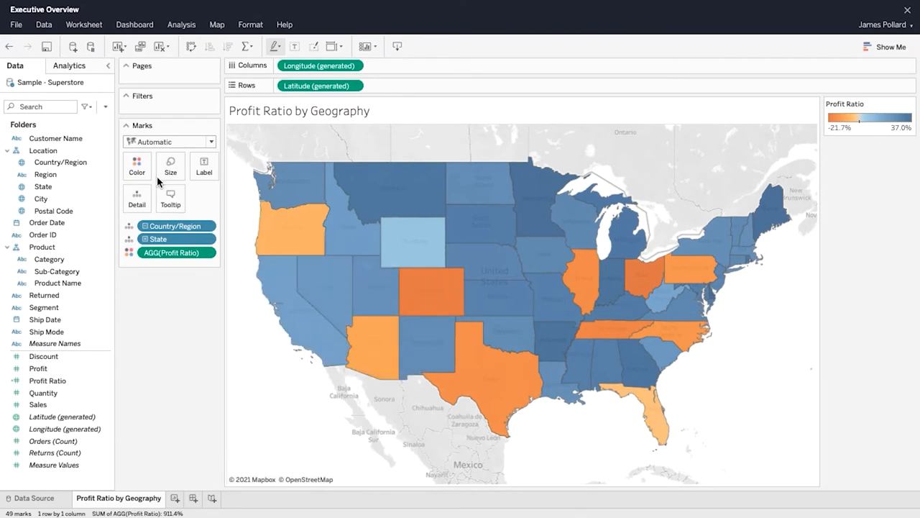
Step: Apply a stepped Orange-Blue Diverging palette and reveal the advanced range for -50% to 50%
{"action": "left_click", "coordinate": [137, 165]}
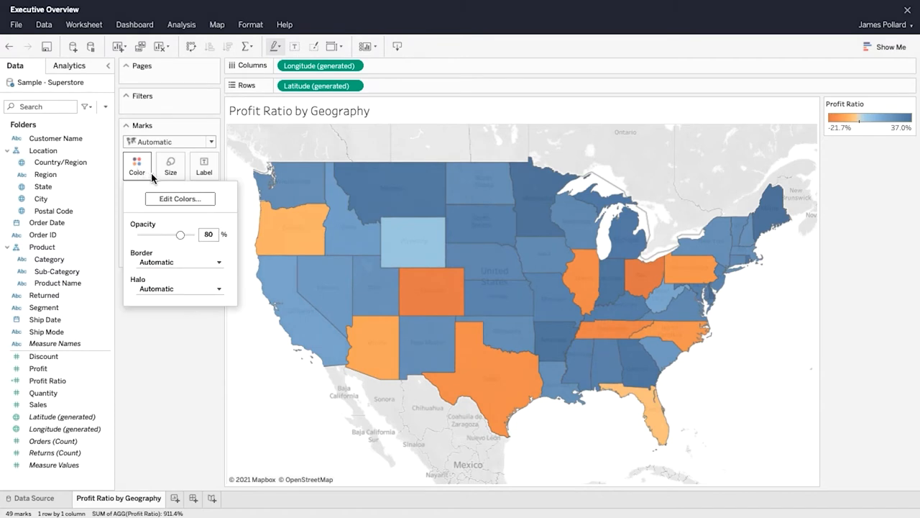
{"action": "left_click", "coordinate": [179, 198]}
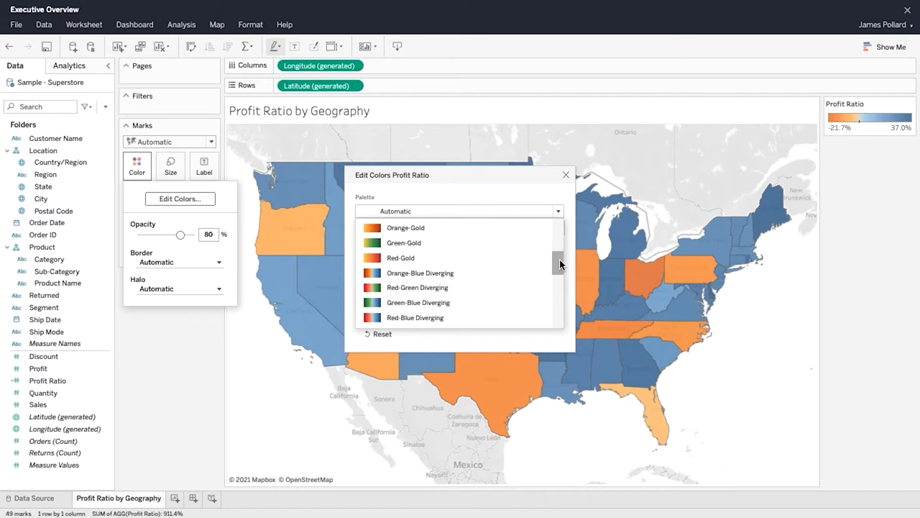
{"action": "left_click", "coordinate": [420, 273]}
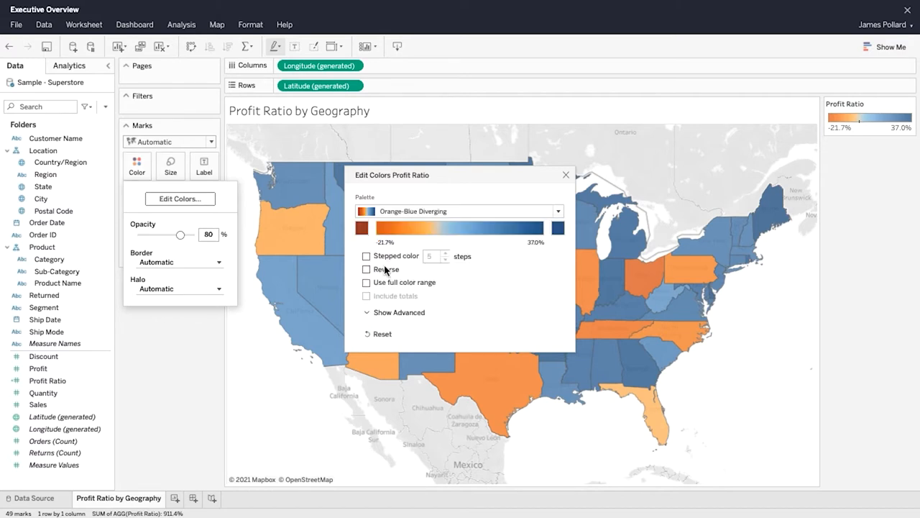
{"action": "left_click", "coordinate": [367, 256]}
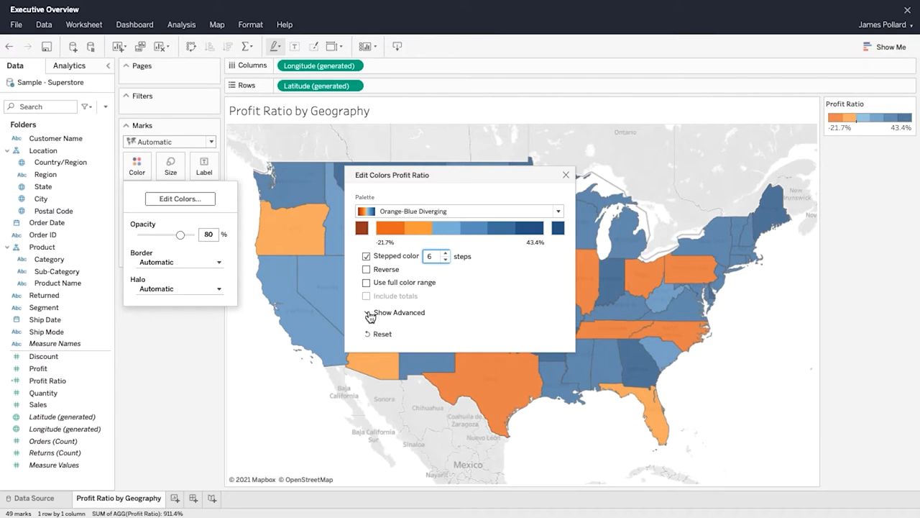
{"action": "left_click", "coordinate": [396, 312]}
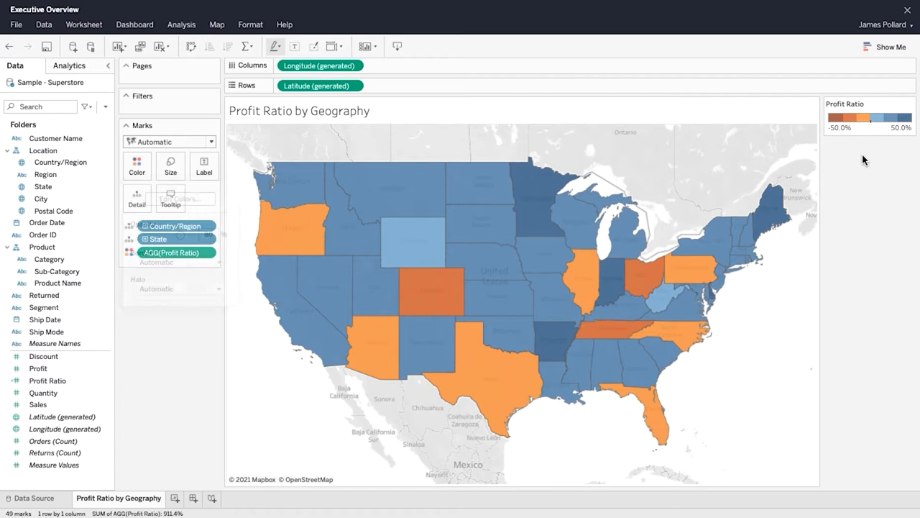
{"action": "mouse_move", "coordinate": [344, 219]}
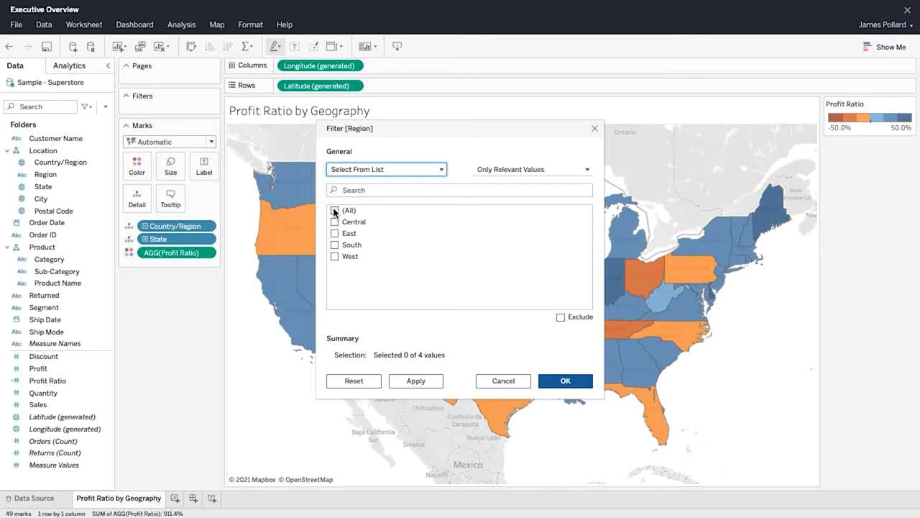
Step: Filter on Region with all values and show it as a Single Value (dropdown) control
{"action": "left_click", "coordinate": [565, 380]}
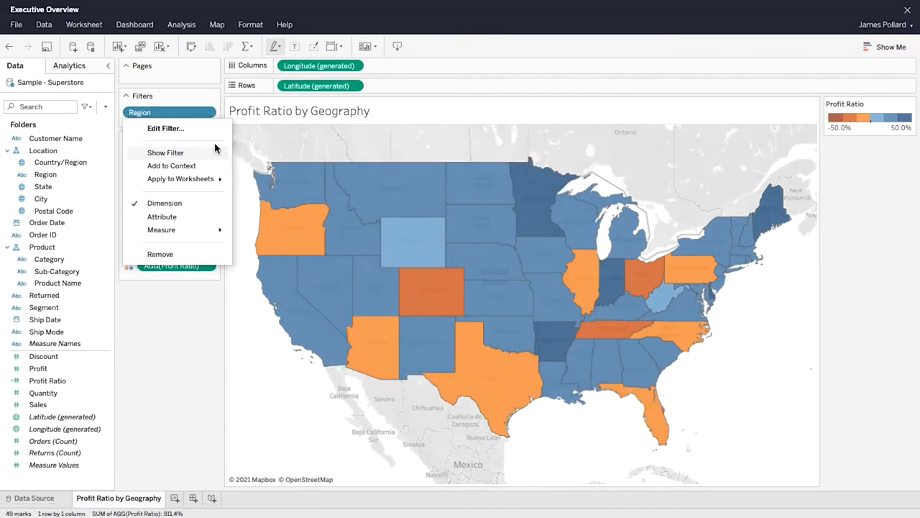
{"action": "left_click", "coordinate": [164, 153]}
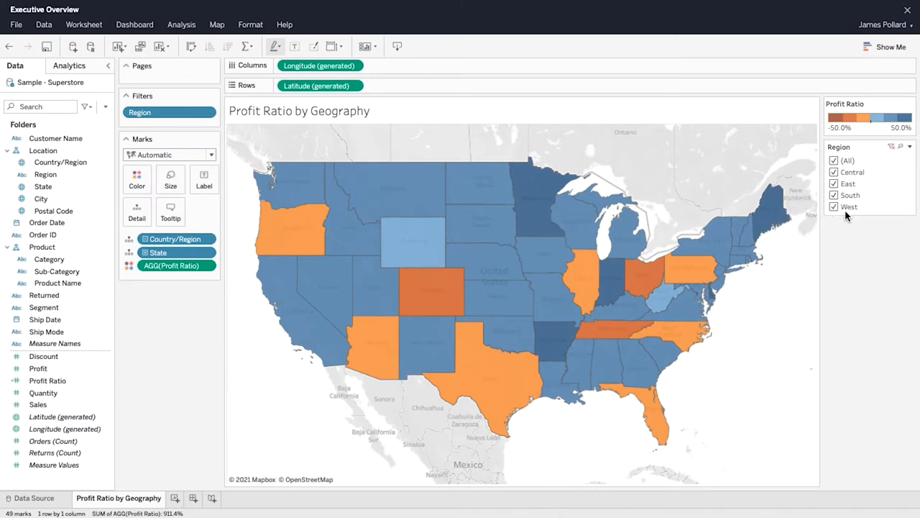
{"action": "left_click", "coordinate": [909, 146]}
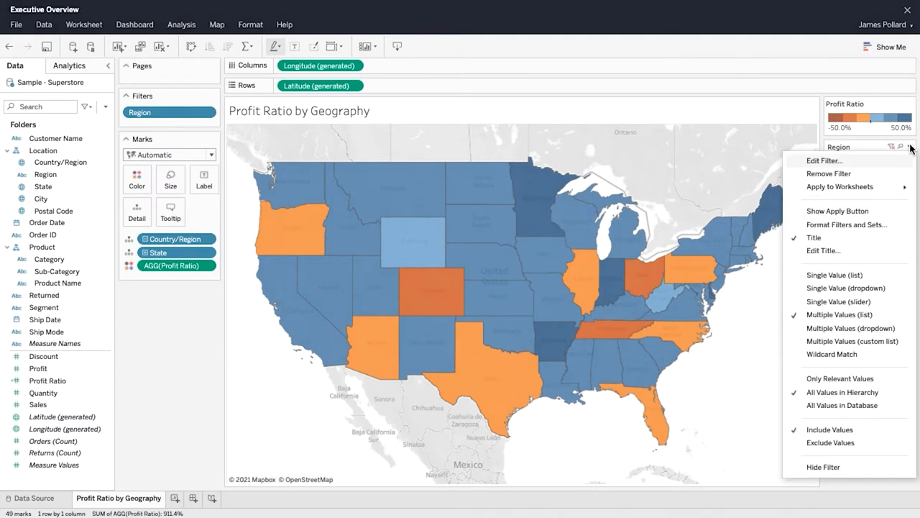
{"action": "left_click", "coordinate": [846, 287]}
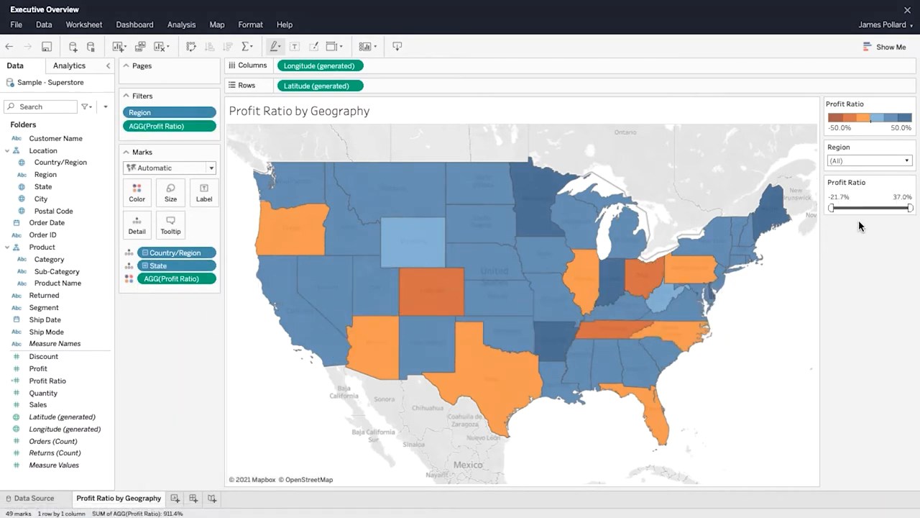
{"action": "mouse_move", "coordinate": [47, 46]}
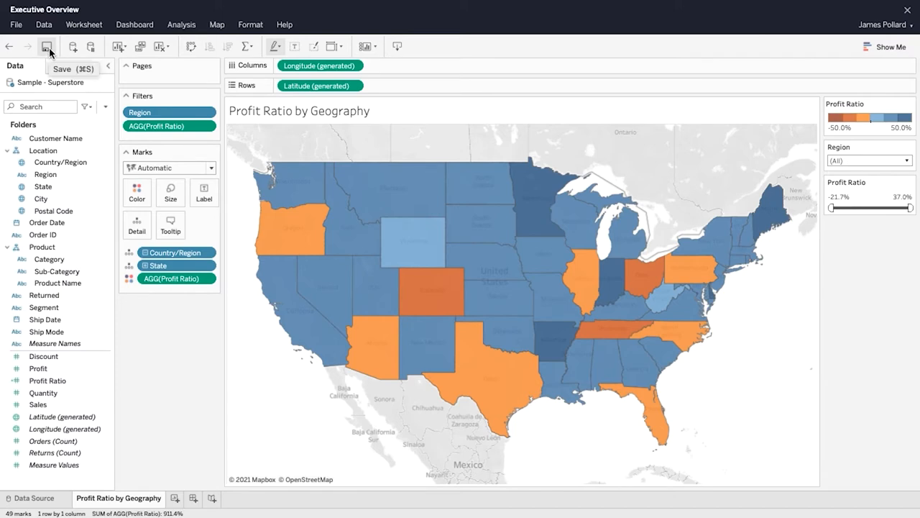
Step: Save the workbook and add a new worksheet named Sales by Category
{"action": "left_click", "coordinate": [48, 46]}
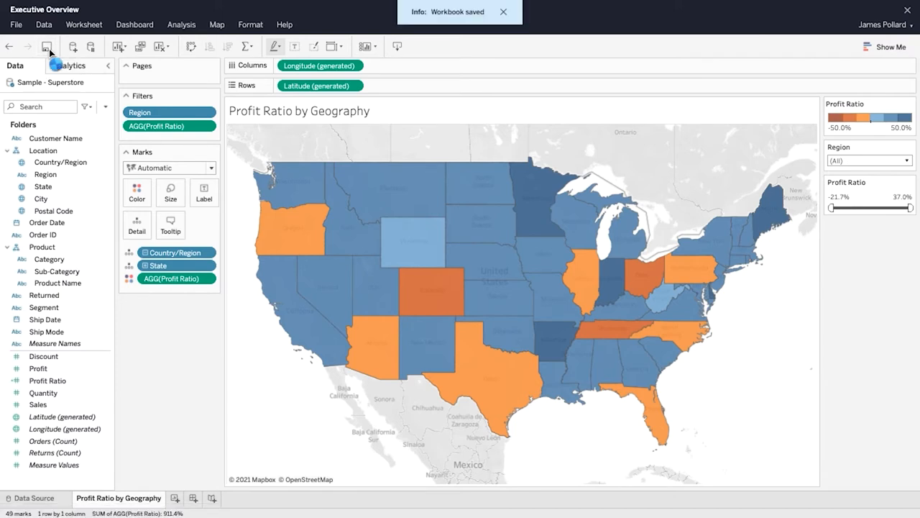
{"action": "left_click", "coordinate": [180, 498]}
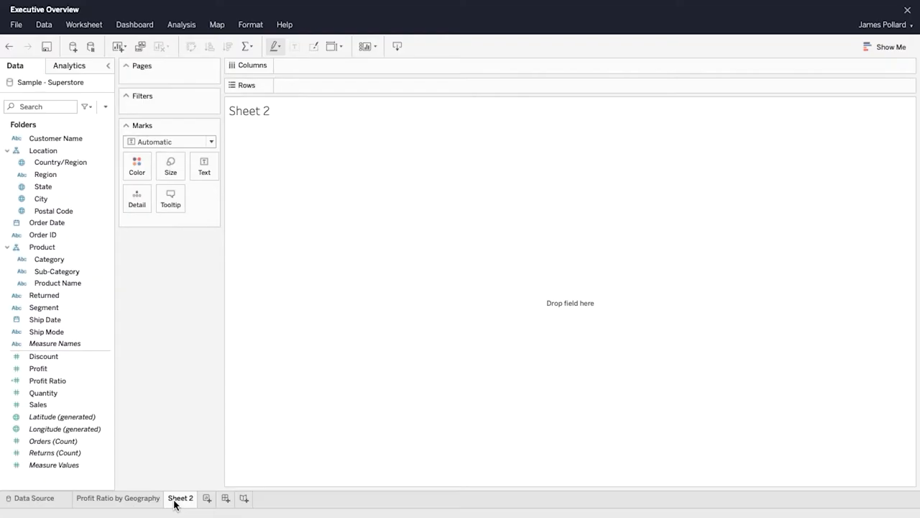
{"action": "double_click", "coordinate": [180, 498]}
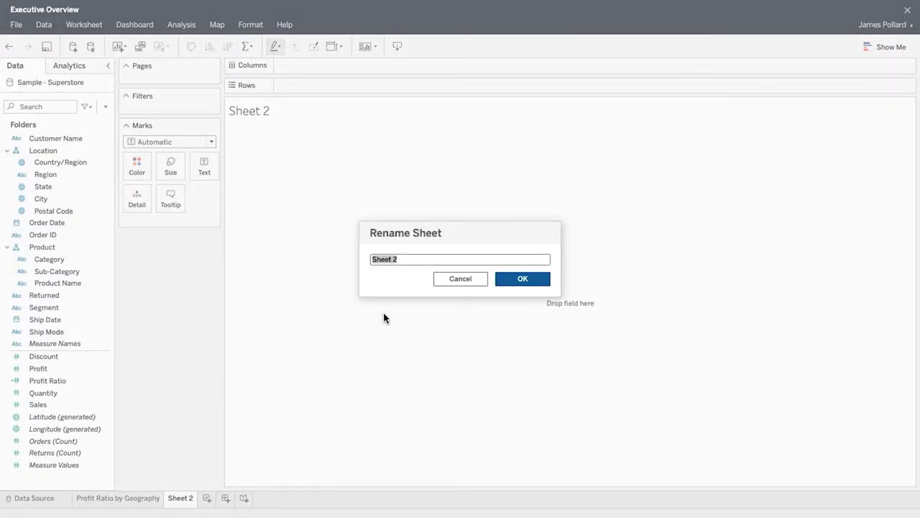
{"action": "type", "text": "Sales by Categor"}
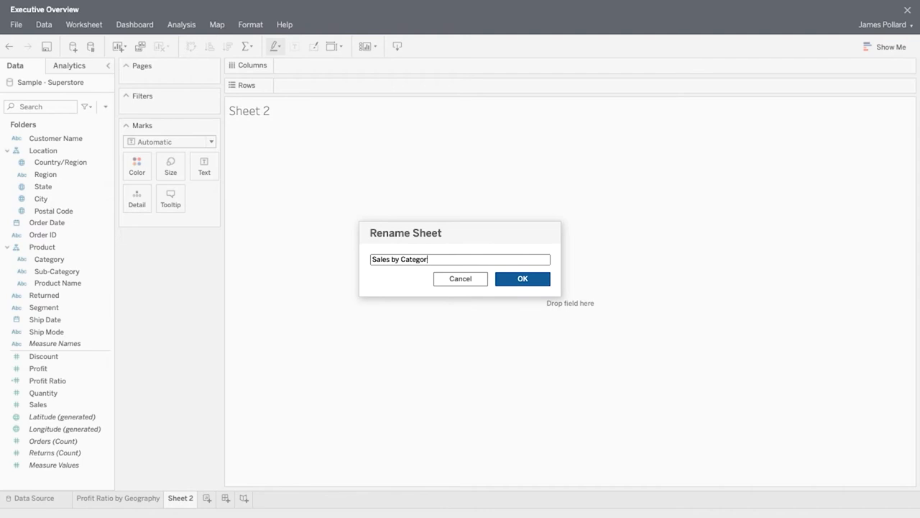
{"action": "left_click", "coordinate": [523, 279]}
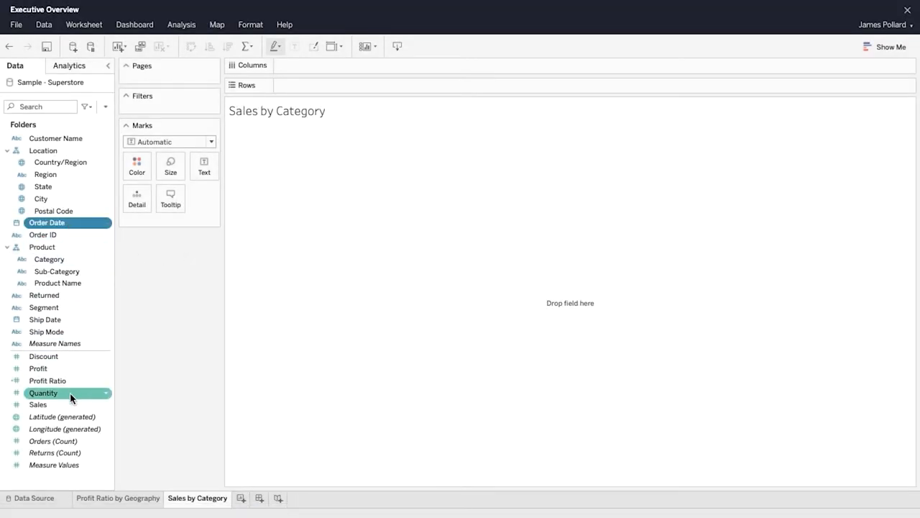
Step: Chart Order Date and Sales as an area chart via Show Me
{"action": "left_click", "coordinate": [37, 404]}
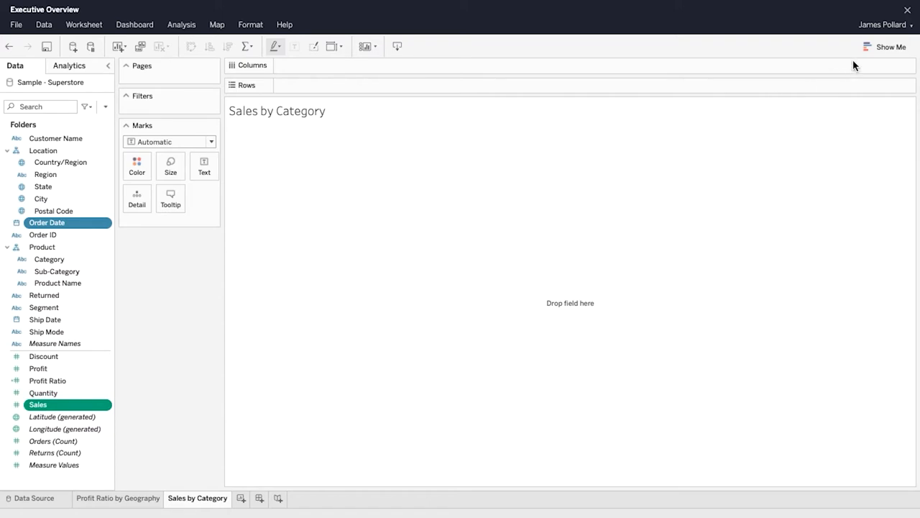
{"action": "left_click", "coordinate": [890, 46]}
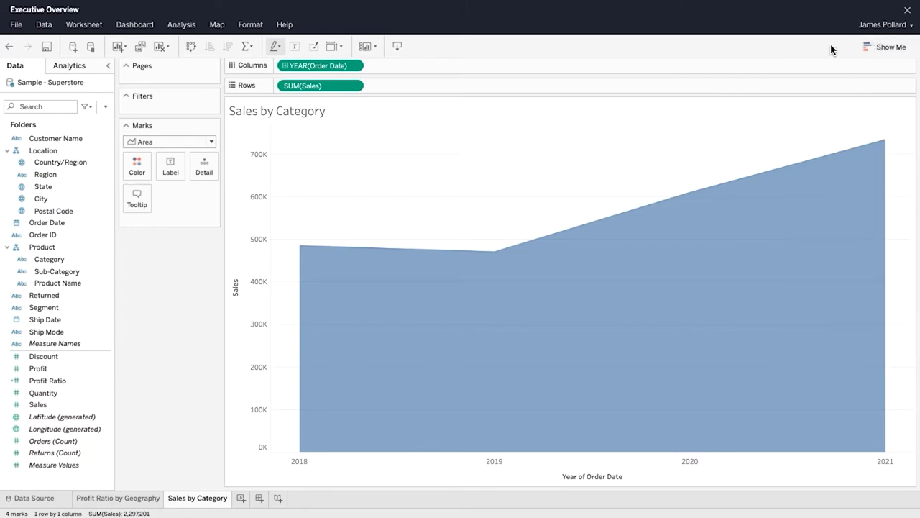
{"action": "mouse_move", "coordinate": [826, 49]}
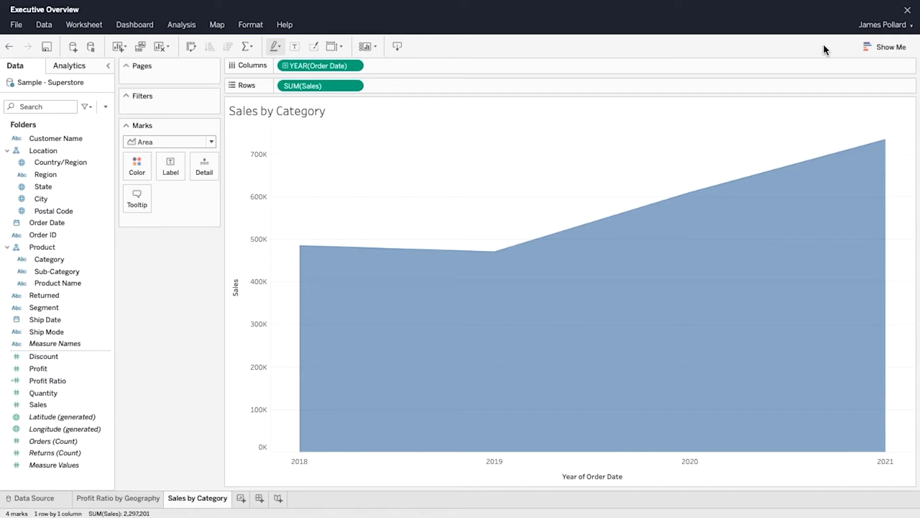
{"action": "left_click", "coordinate": [319, 66]}
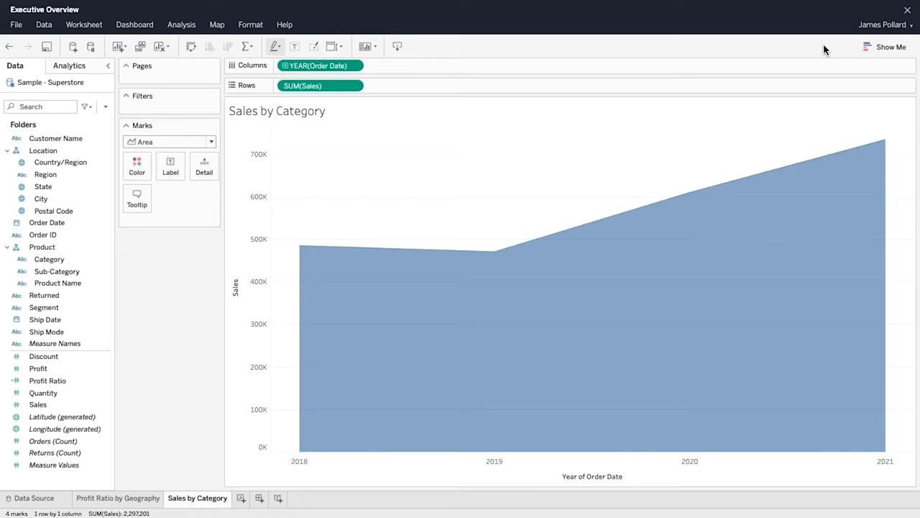
{"action": "mouse_move", "coordinate": [768, 49]}
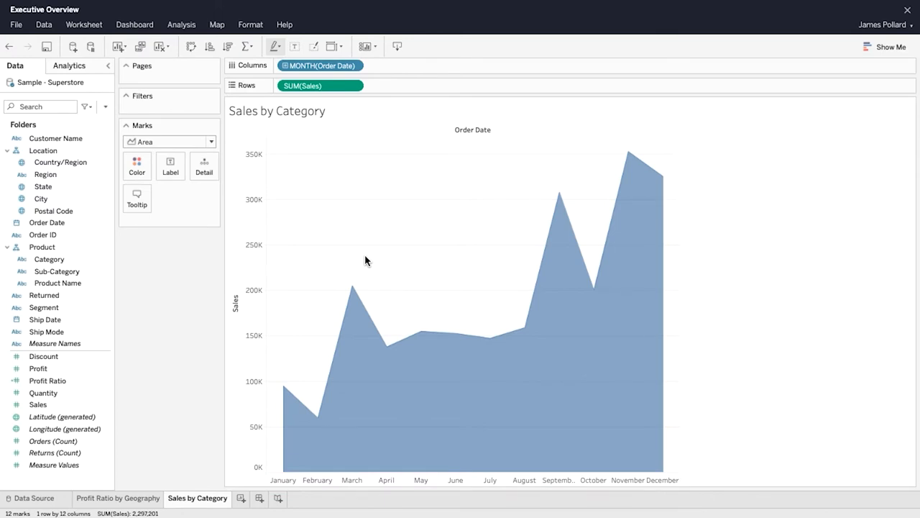
Step: Set Order Date to continuous Month, trying discrete month headers before reverting
{"action": "right_click", "coordinate": [321, 66]}
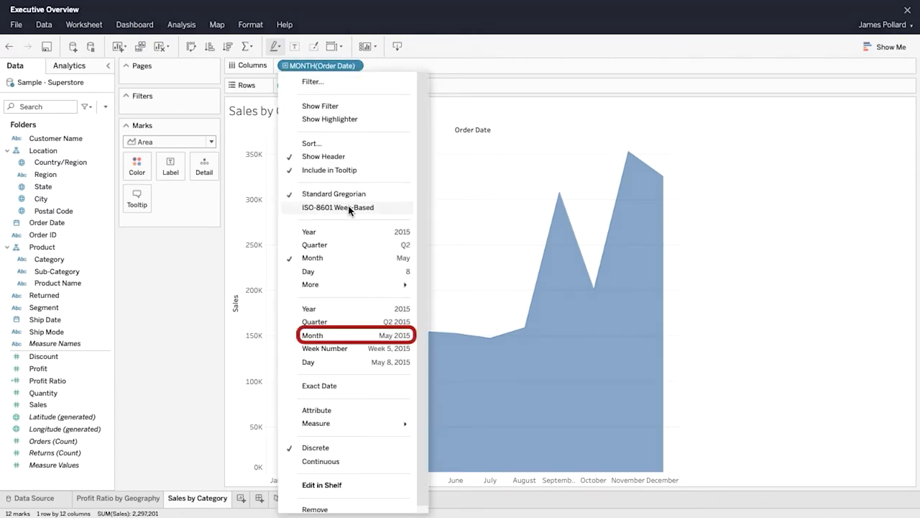
{"action": "left_click", "coordinate": [313, 333]}
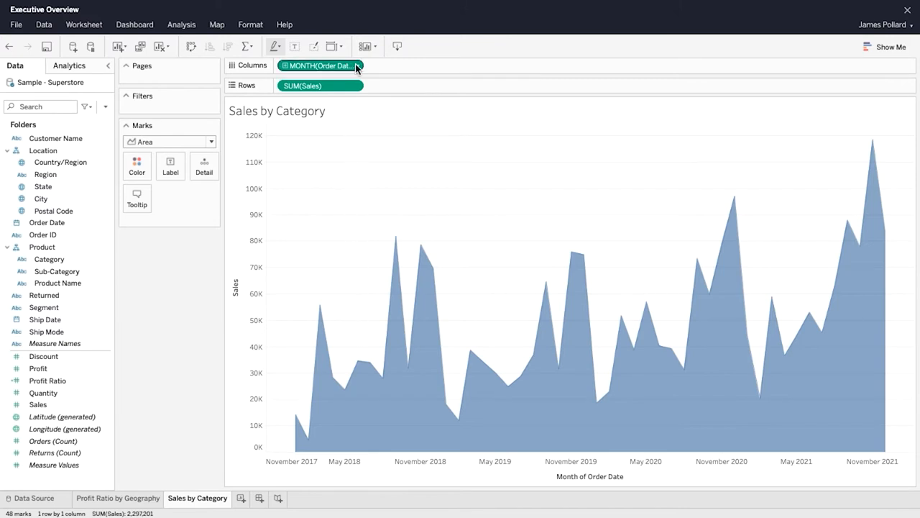
{"action": "left_click", "coordinate": [320, 66]}
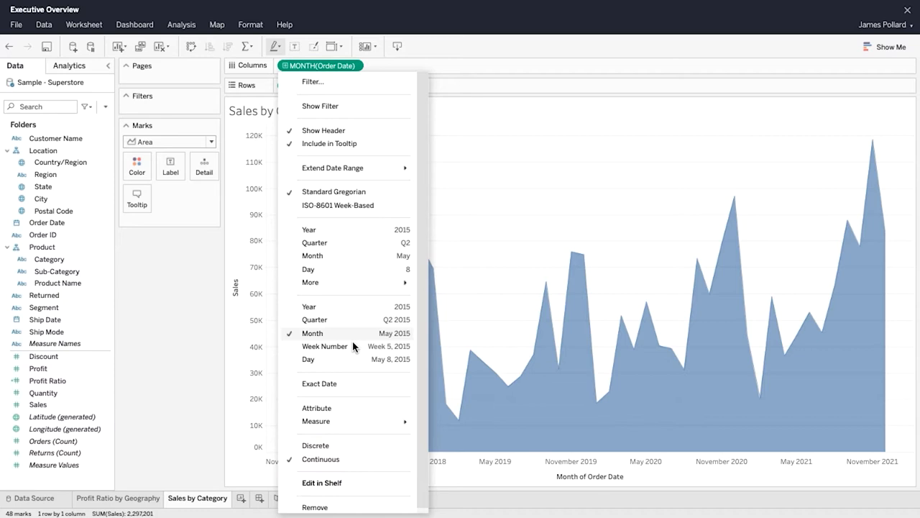
{"action": "left_click", "coordinate": [312, 334]}
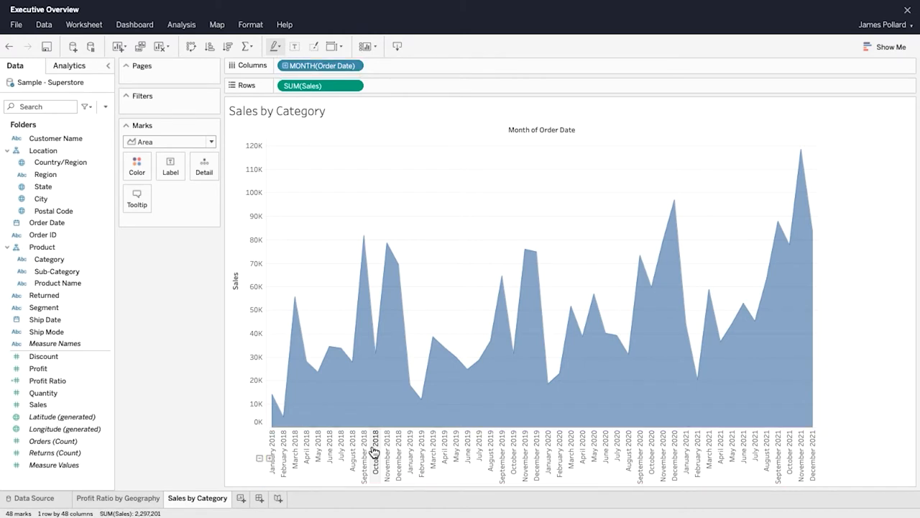
{"action": "left_click", "coordinate": [319, 86]}
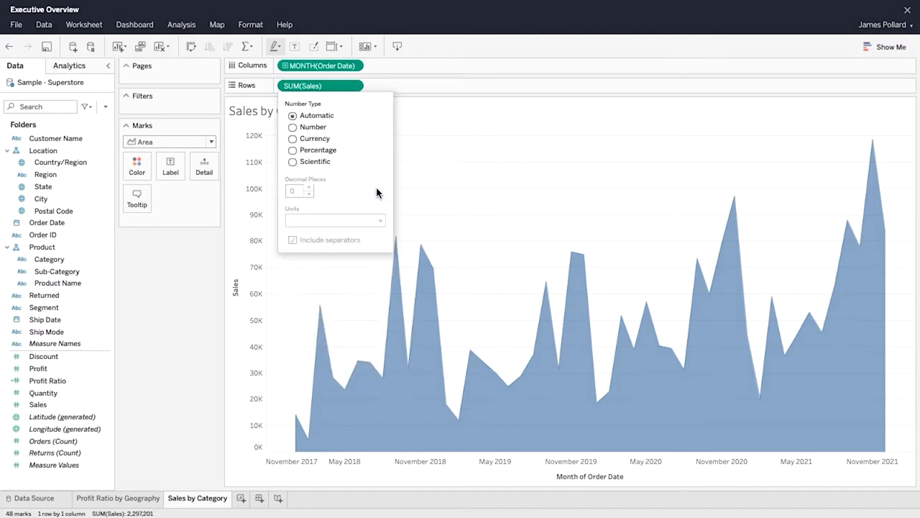
Step: Format SUM(Sales) as currency and clear the titles of both the sales and date axes
{"action": "left_click", "coordinate": [294, 138]}
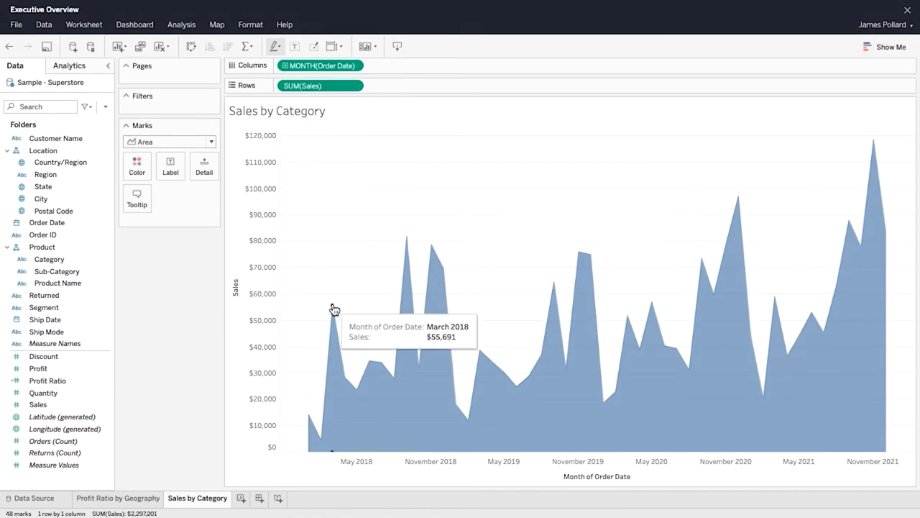
{"action": "mouse_move", "coordinate": [262, 307]}
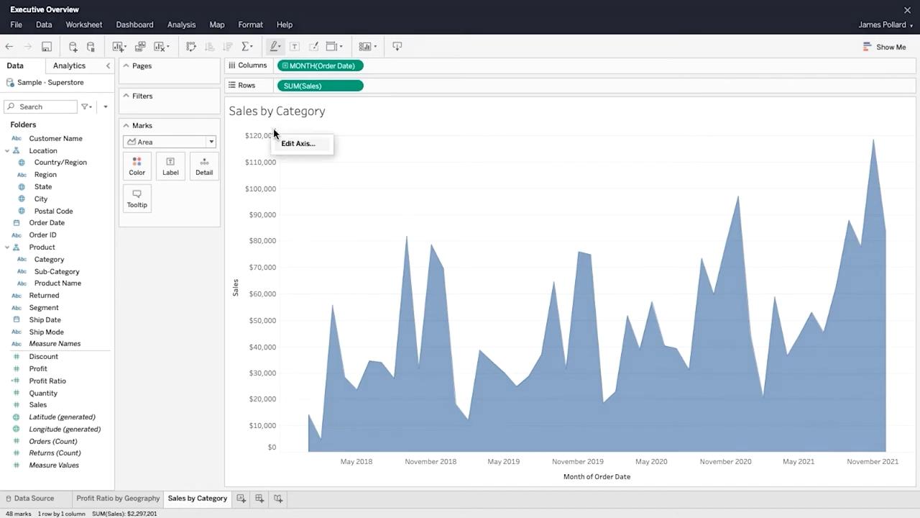
{"action": "left_click", "coordinate": [298, 144]}
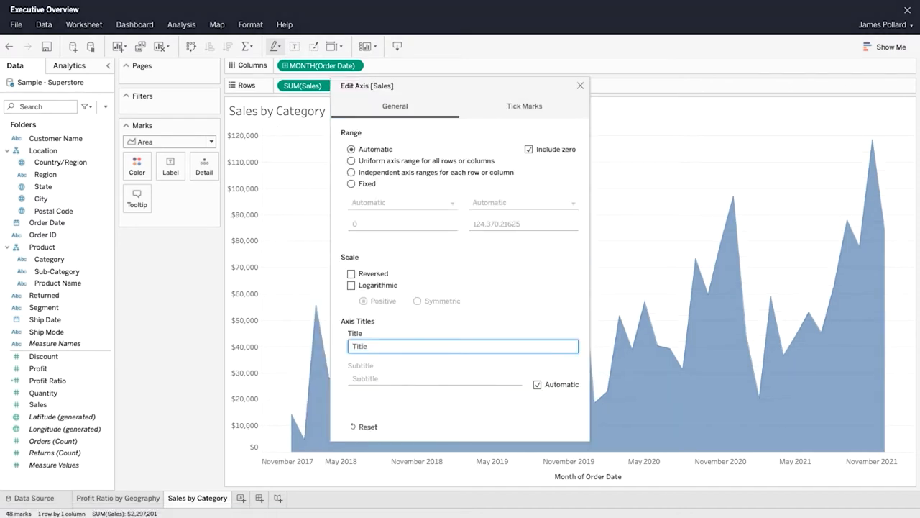
{"action": "left_click", "coordinate": [579, 86]}
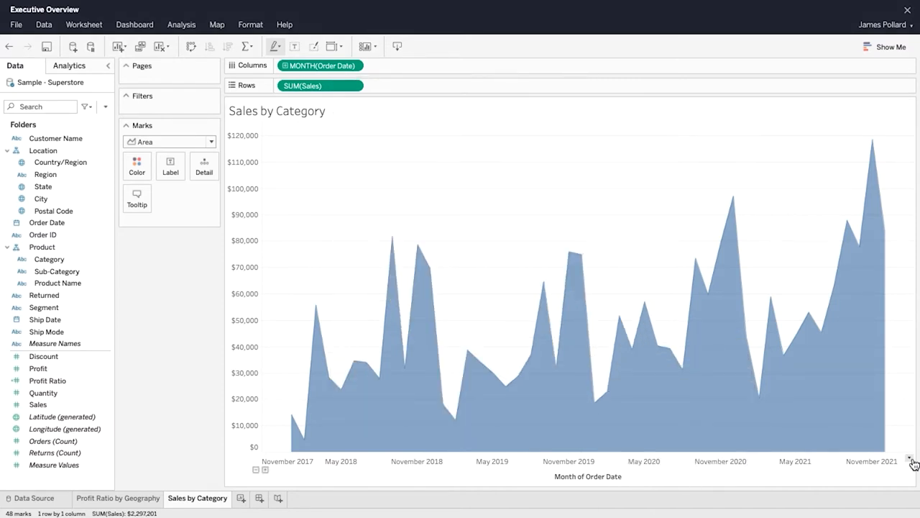
{"action": "double_click", "coordinate": [586, 460]}
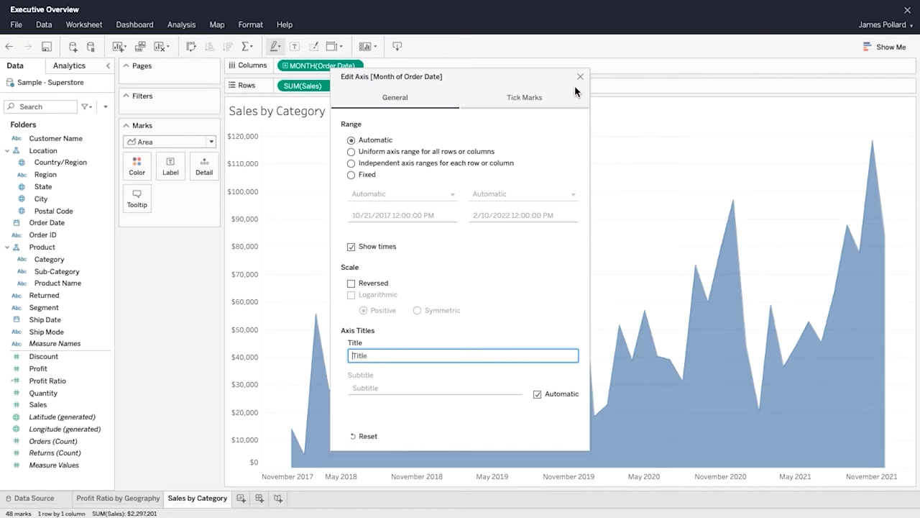
{"action": "left_click", "coordinate": [581, 77]}
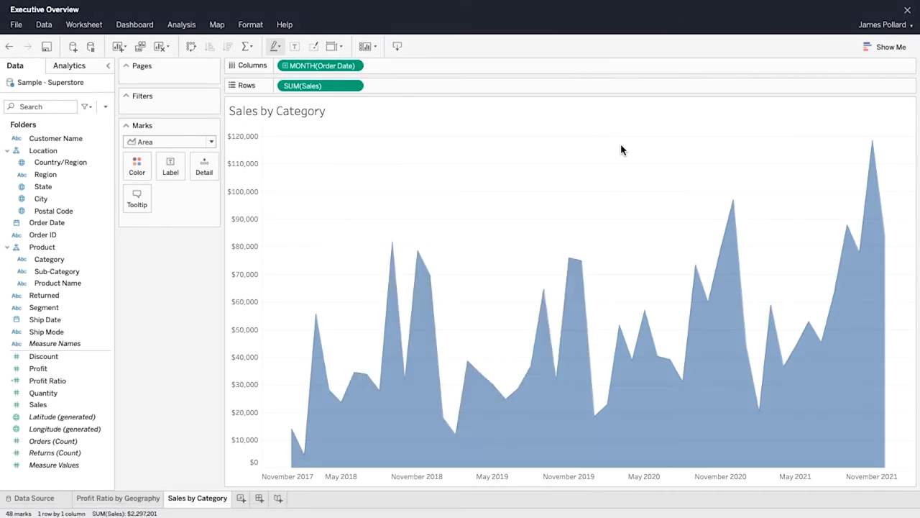
{"action": "left_click", "coordinate": [43, 234]}
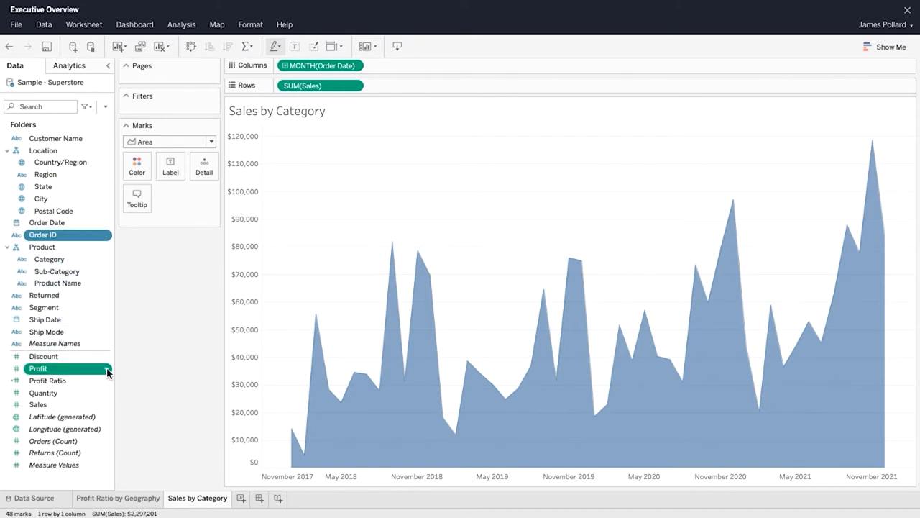
Step: Create LOD calculation Order Profitable? from Order ID and Profit, > 0, with an order-level comment
{"action": "right_click", "coordinate": [38, 368]}
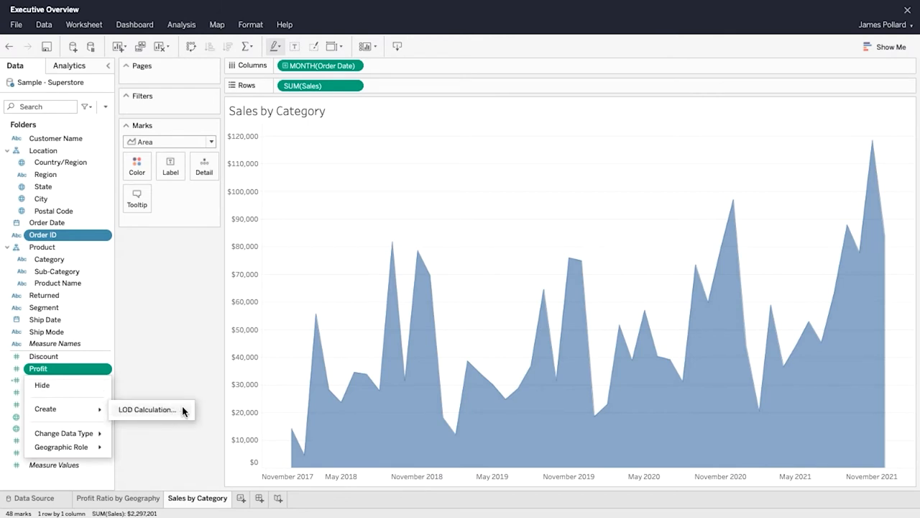
{"action": "left_click", "coordinate": [147, 409]}
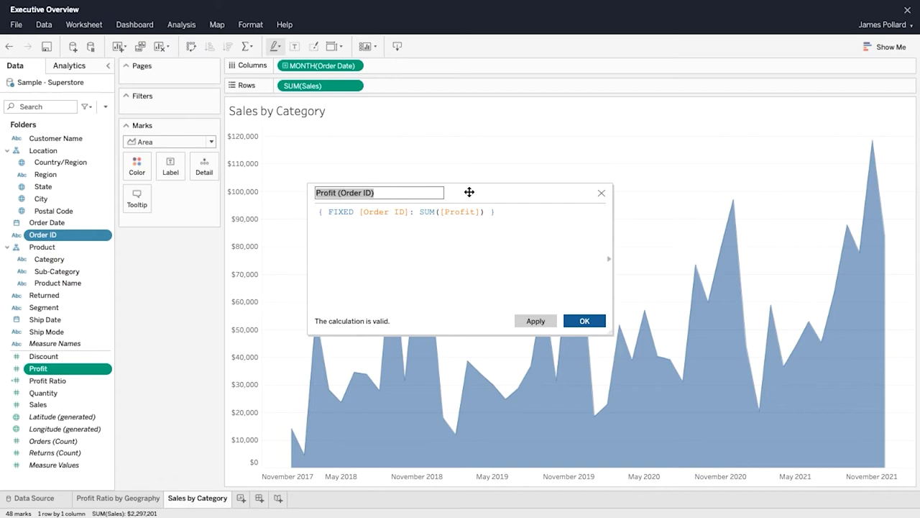
{"action": "type", "text": "Order Profitable?"}
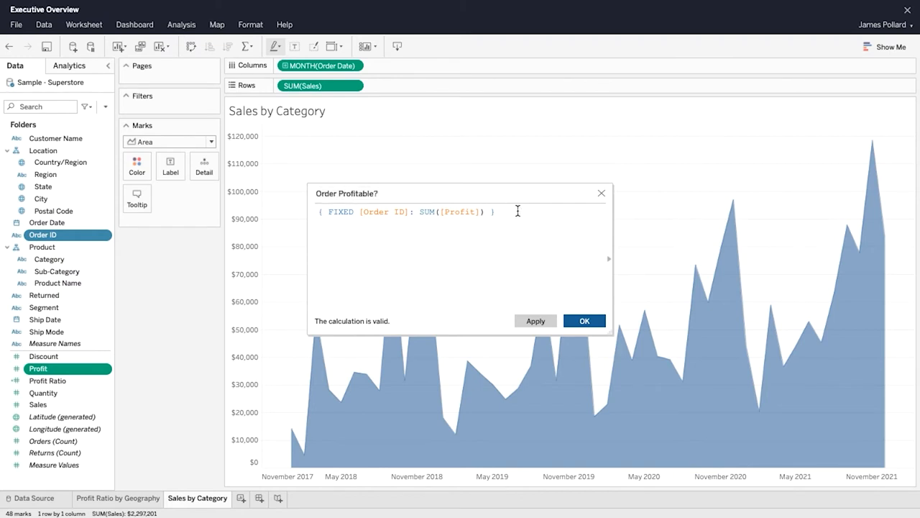
{"action": "type", "text": "≥"}
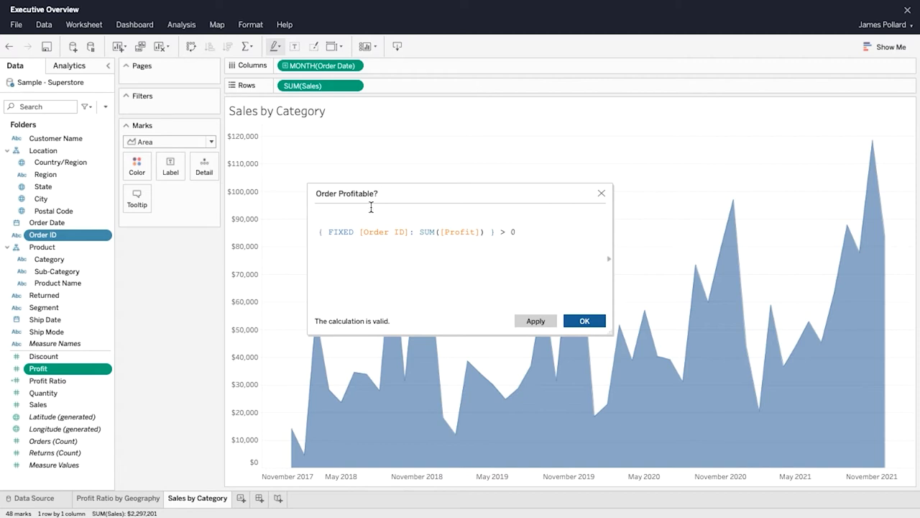
{"action": "type", "text": "/*"}
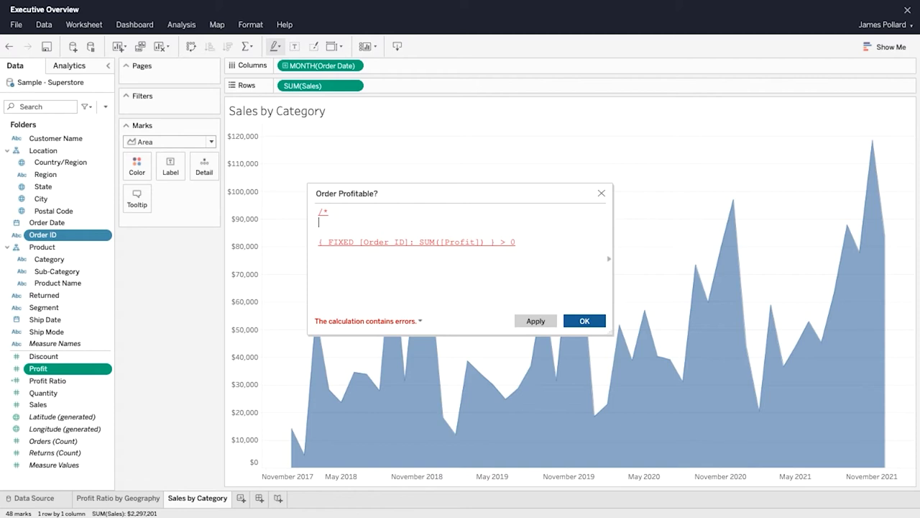
{"action": "type", "text": "*/"}
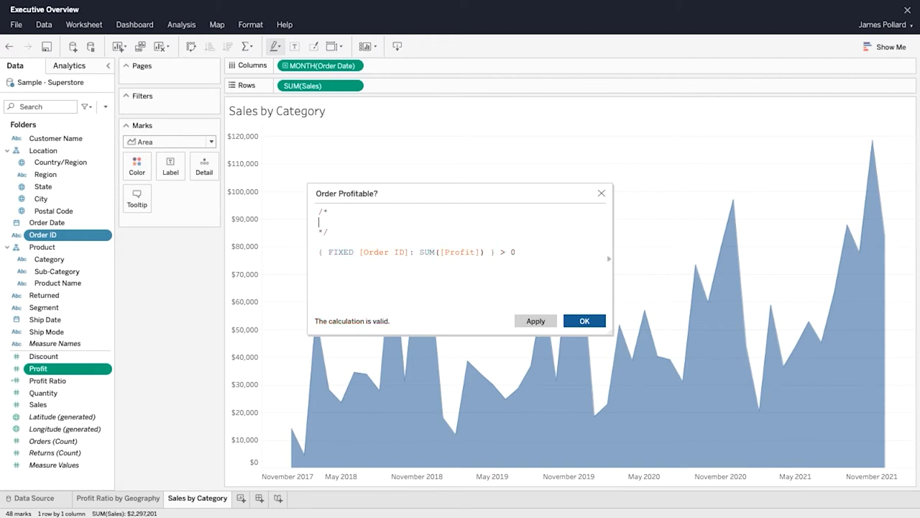
{"action": "type", "text": "Calculate profit at the order level."}
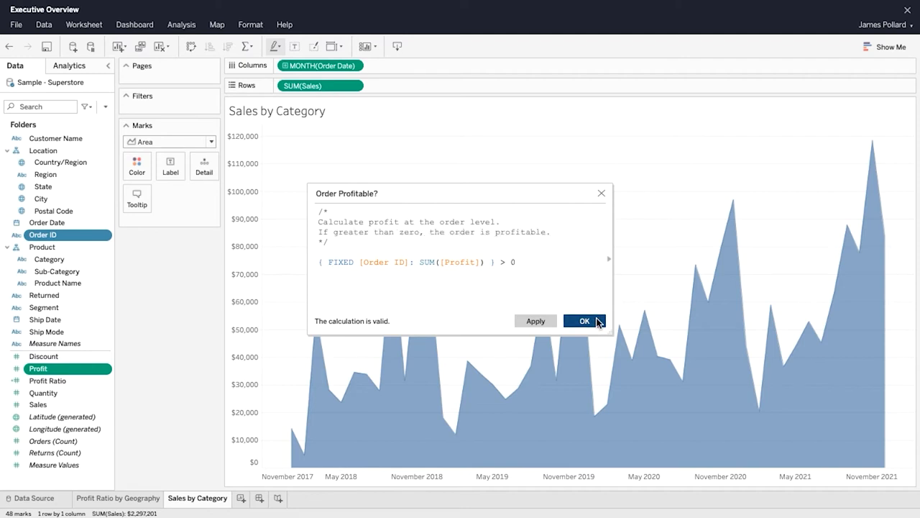
{"action": "left_click", "coordinate": [584, 321]}
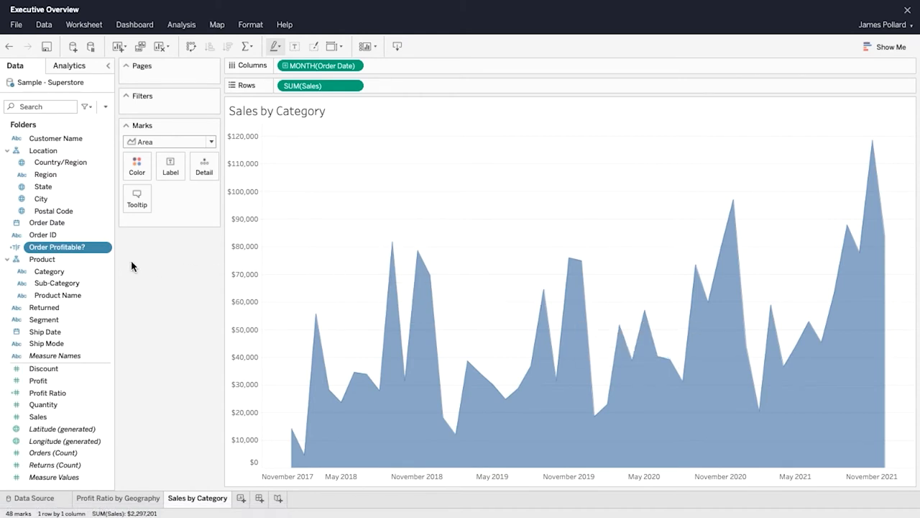
Step: Alias Order Profitable? values as Unprofitable (False) and Profitable (True)
{"action": "right_click", "coordinate": [57, 248]}
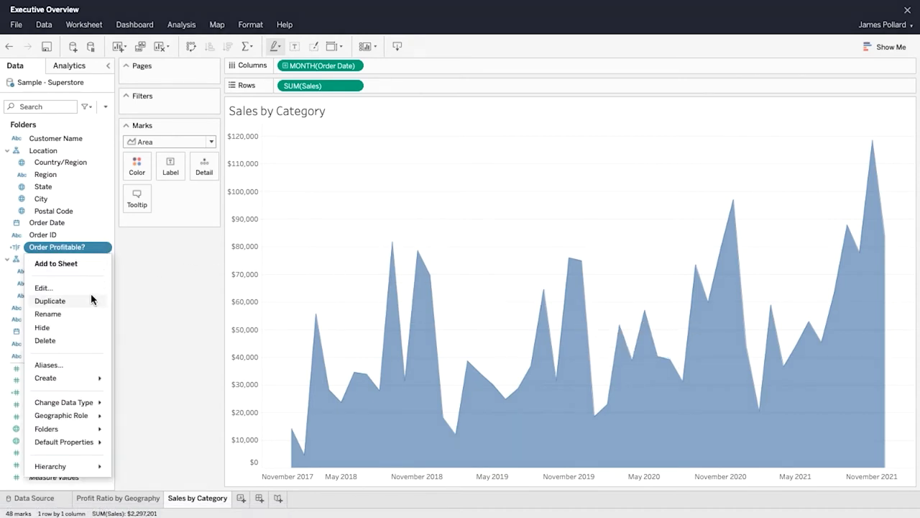
{"action": "left_click", "coordinate": [49, 365]}
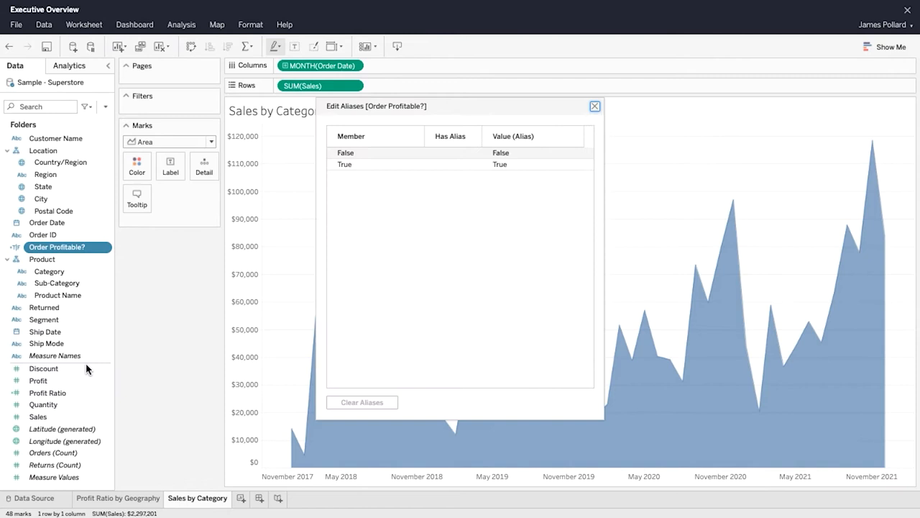
{"action": "left_click", "coordinate": [535, 153]}
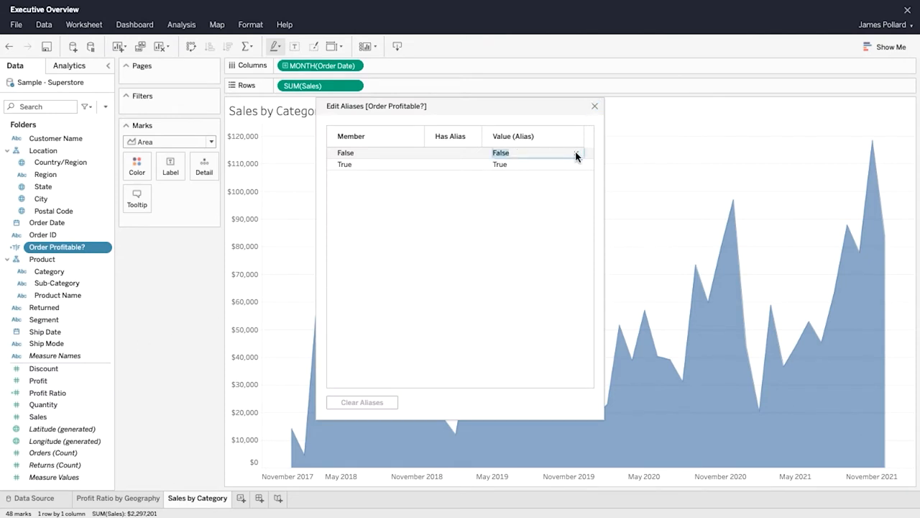
{"action": "type", "text": "Unprofitable"}
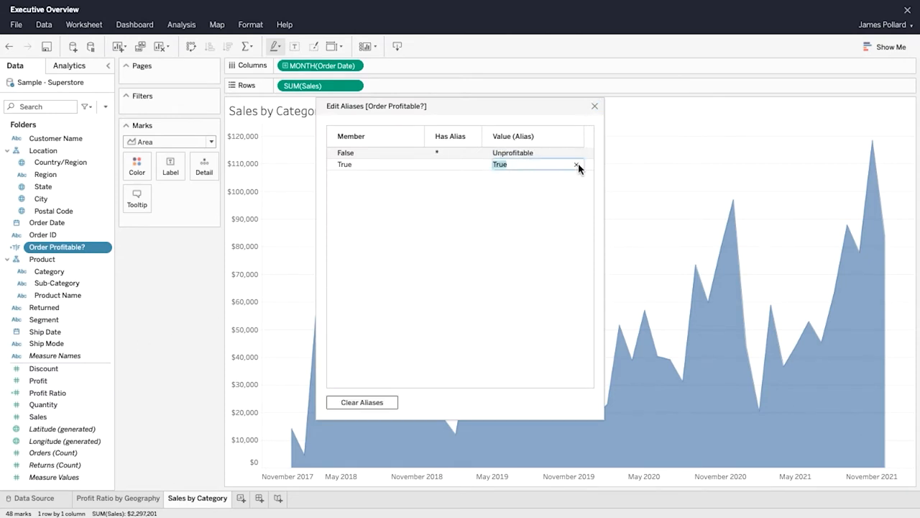
{"action": "type", "text": "Profitable"}
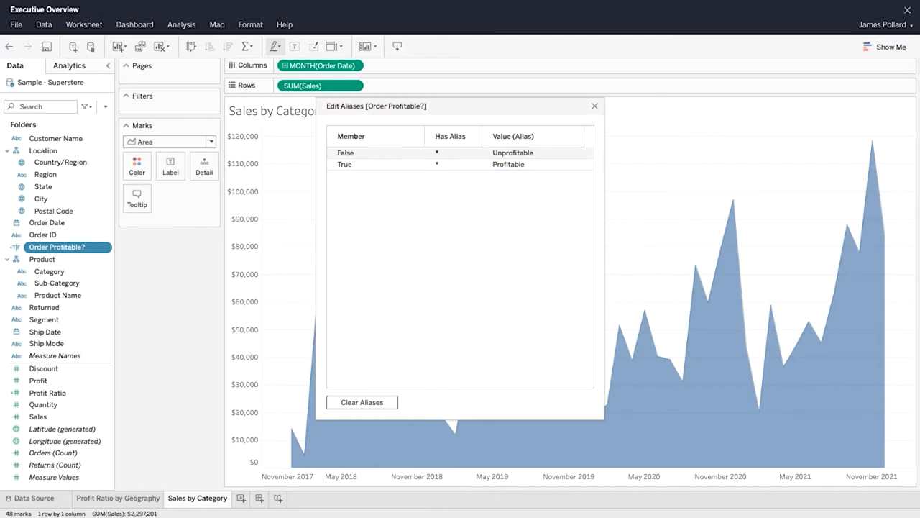
{"action": "left_click", "coordinate": [596, 107]}
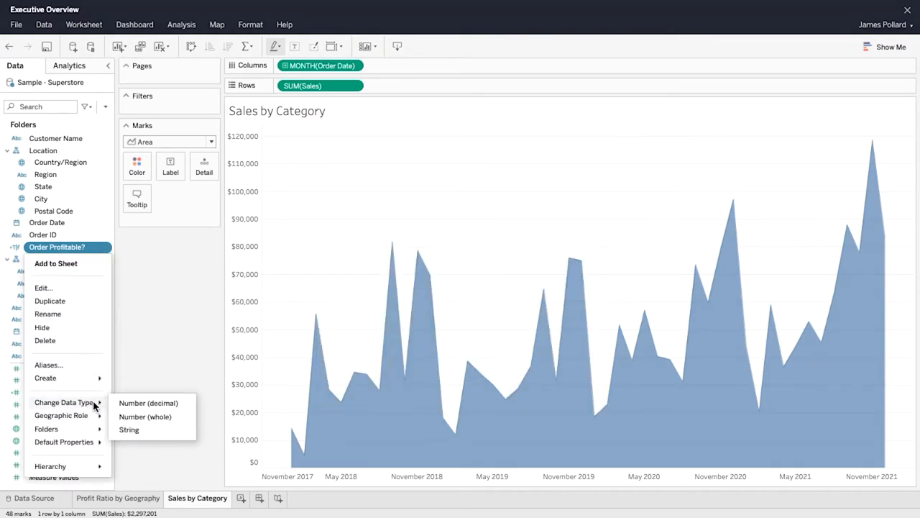
Step: Set the default sort so Profitable comes before Unprofitable
{"action": "left_click", "coordinate": [144, 445]}
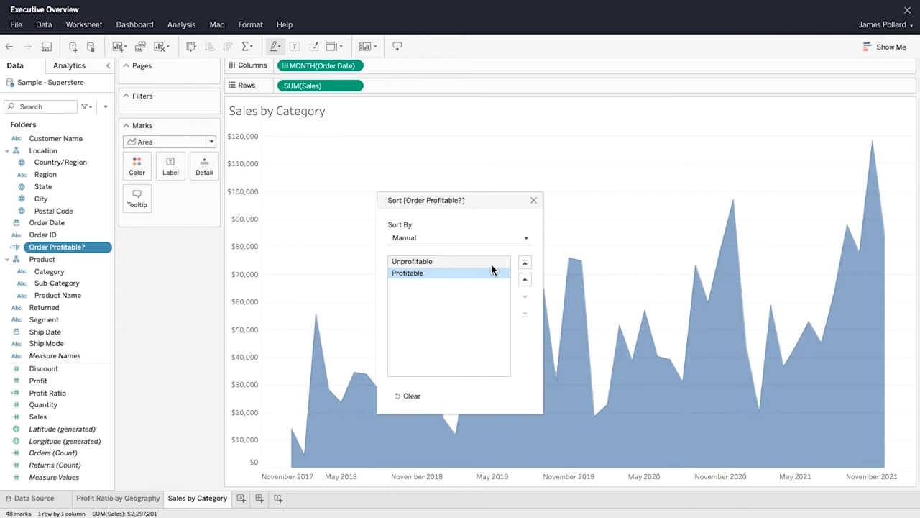
{"action": "left_click", "coordinate": [534, 200]}
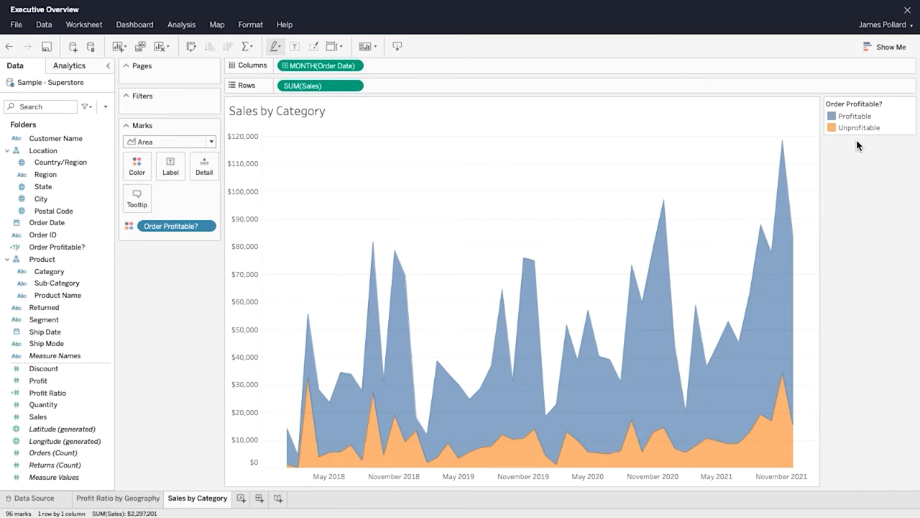
{"action": "mouse_move", "coordinate": [784, 377]}
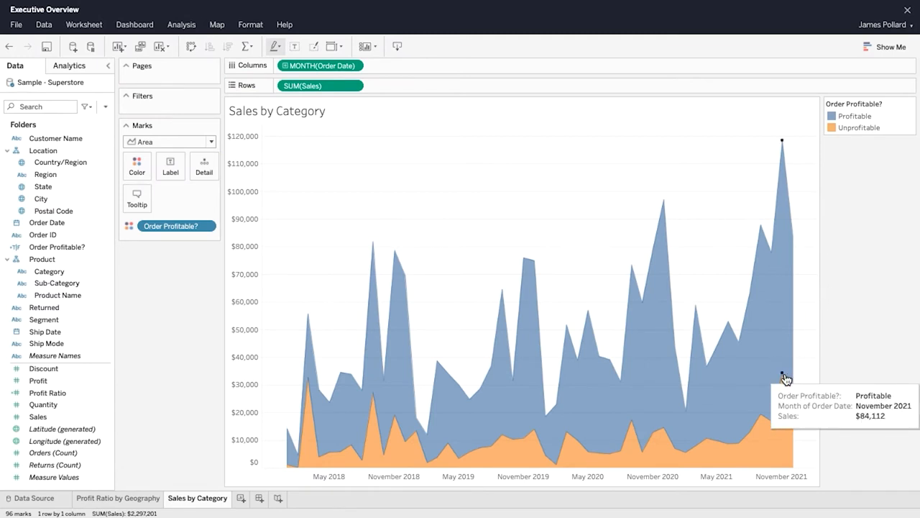
{"action": "mouse_move", "coordinate": [784, 145]}
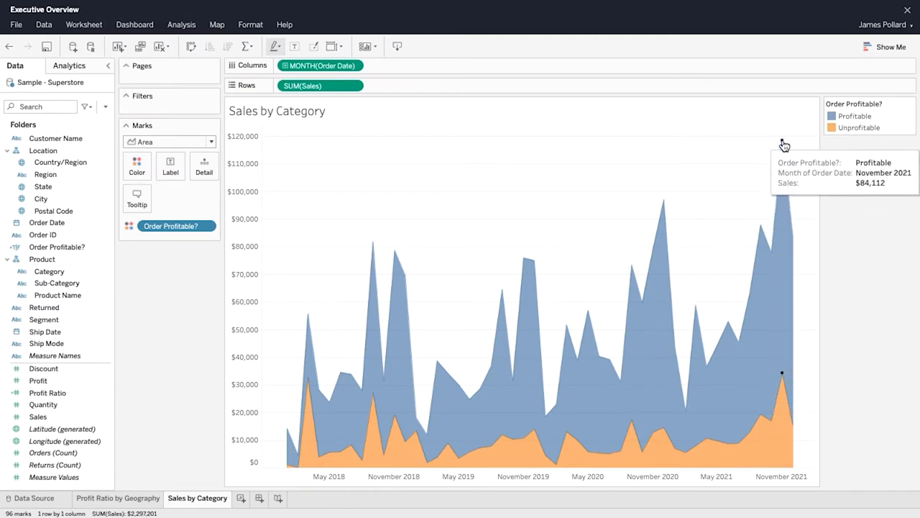
{"action": "mouse_move", "coordinate": [192, 28]}
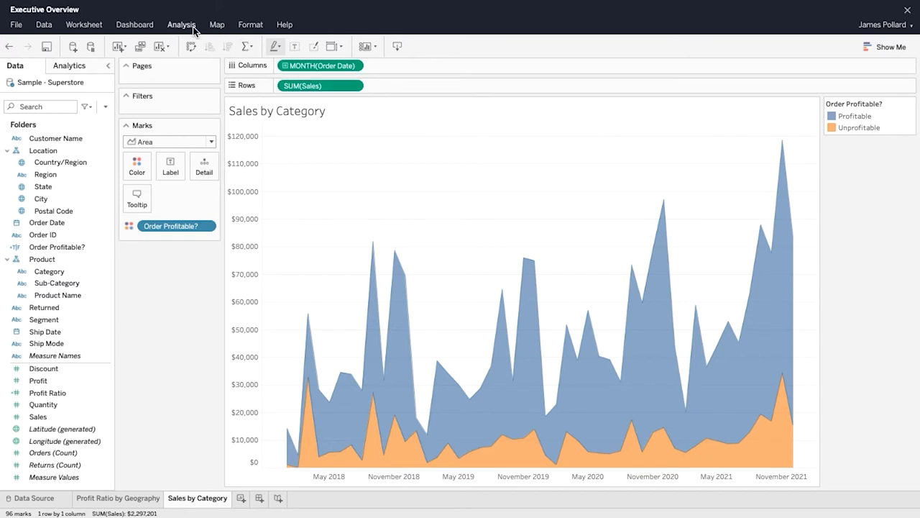
Step: Bring up the Analysis menu to turn Stack Marks on for the coloured area bands
{"action": "left_click", "coordinate": [181, 25]}
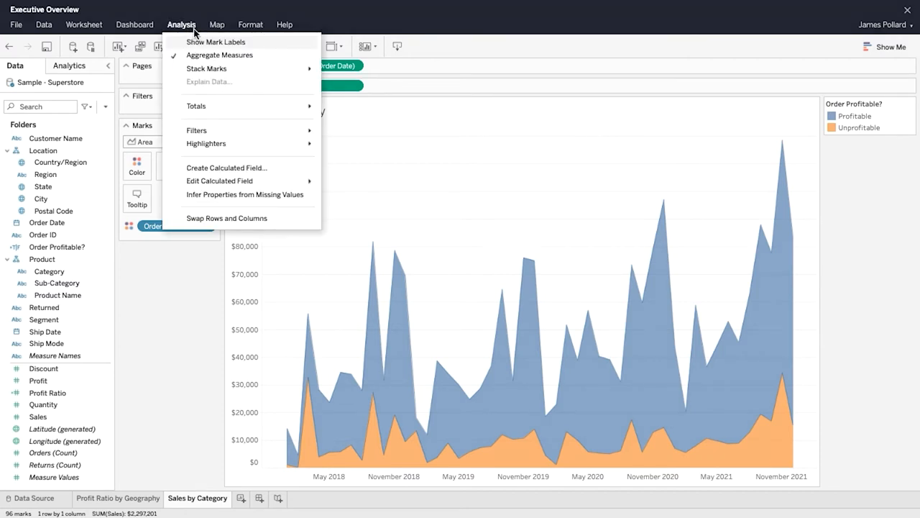
{"action": "mouse_move", "coordinate": [207, 69]}
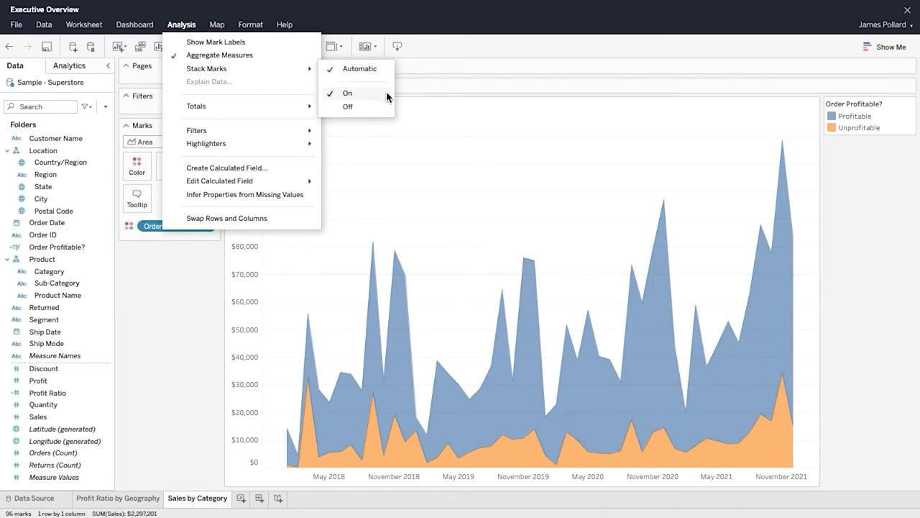
{"action": "mouse_move", "coordinate": [467, 48]}
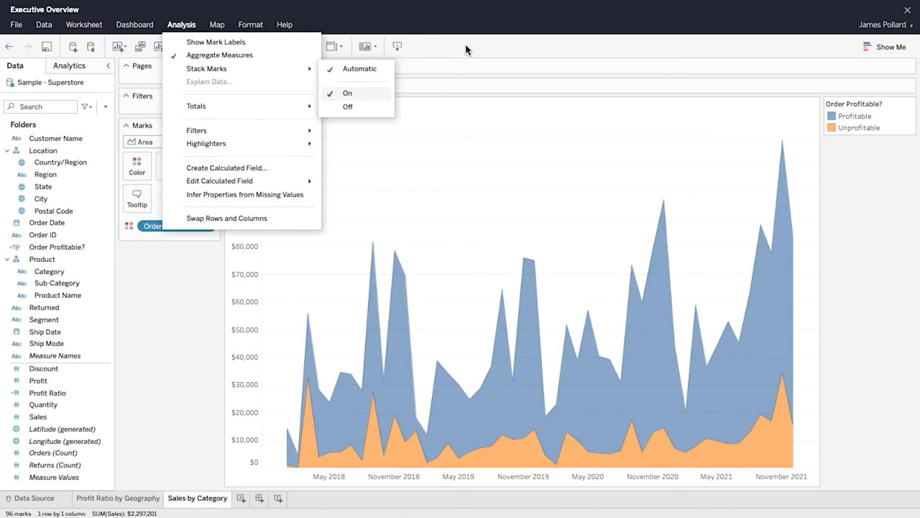
Step: Raise the area opacity to 100% and assign orange to the Unprofitable band, keeping blue for Profitable
{"action": "left_click", "coordinate": [137, 166]}
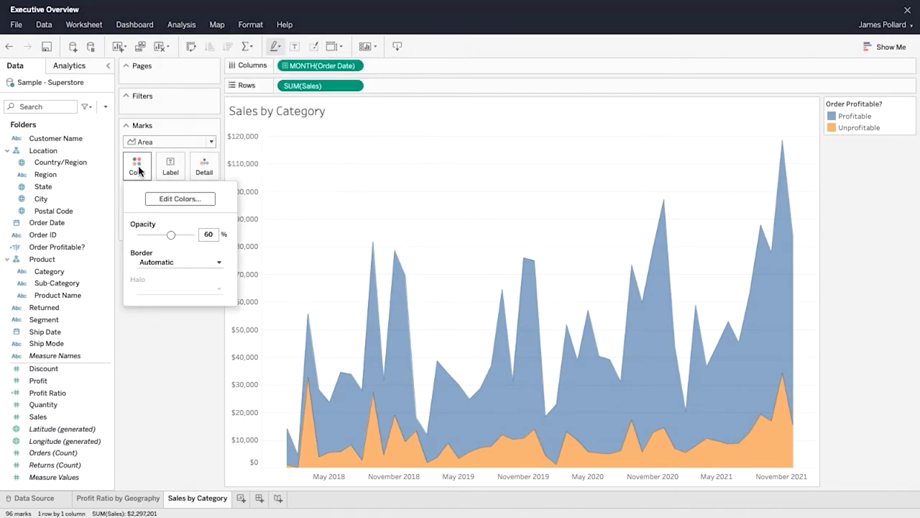
{"action": "left_click_drag", "start_coordinate": [170, 235], "coordinate": [190, 235]}
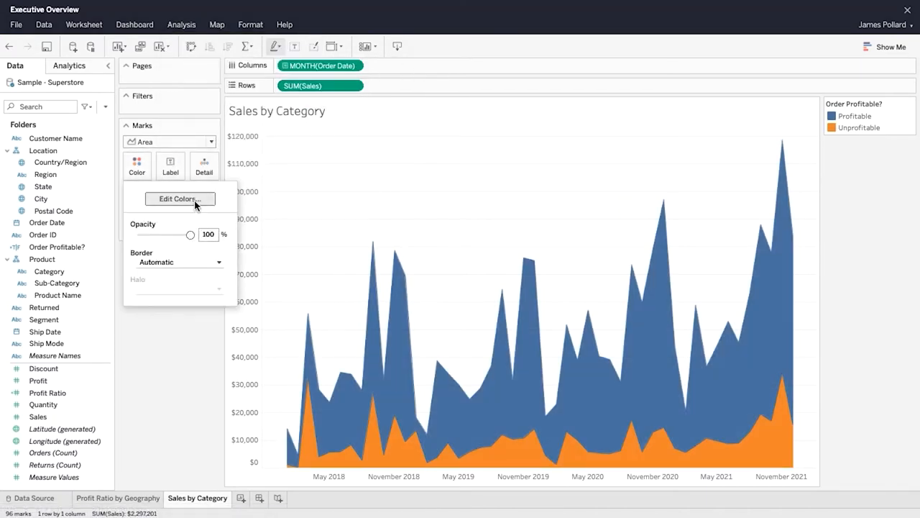
{"action": "left_click", "coordinate": [179, 198]}
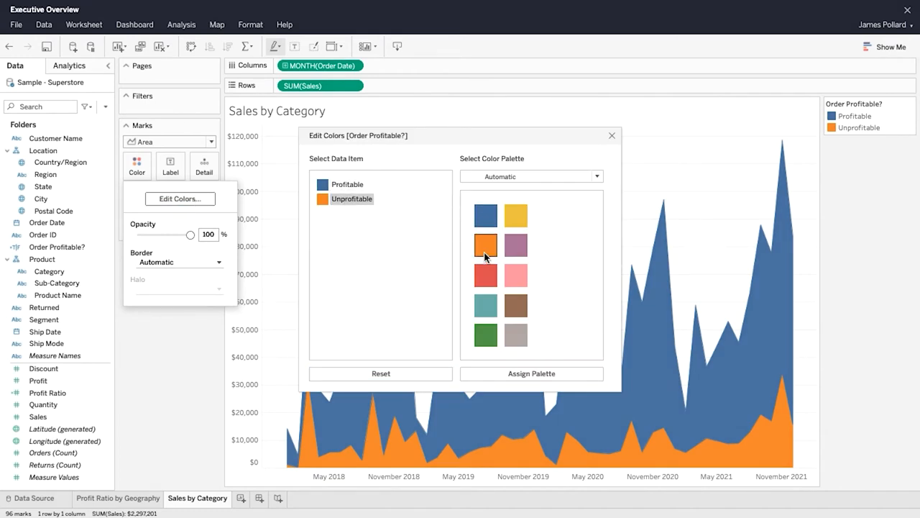
{"action": "left_click", "coordinate": [612, 135]}
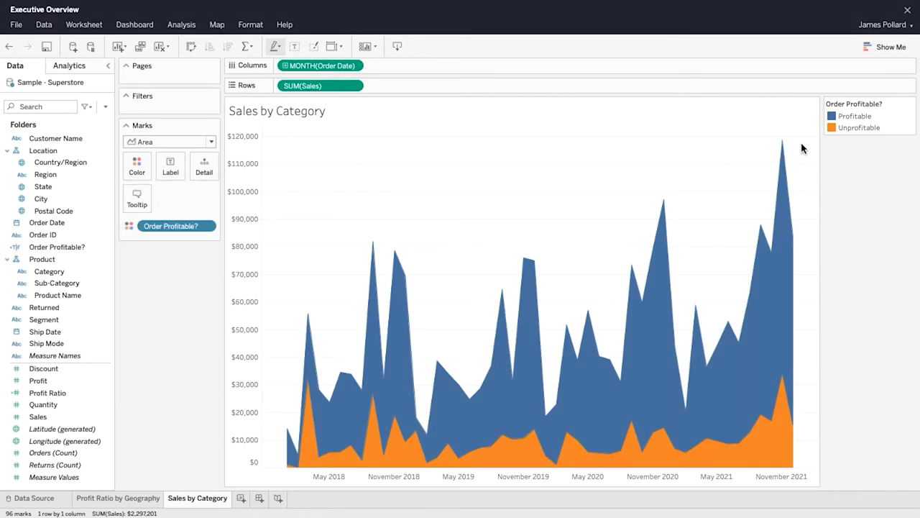
{"action": "mouse_move", "coordinate": [900, 106]}
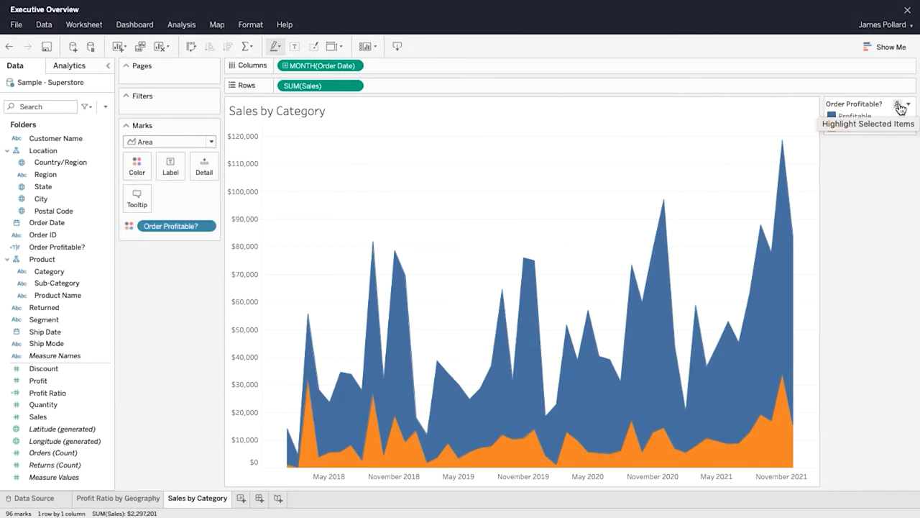
{"action": "left_click", "coordinate": [854, 115]}
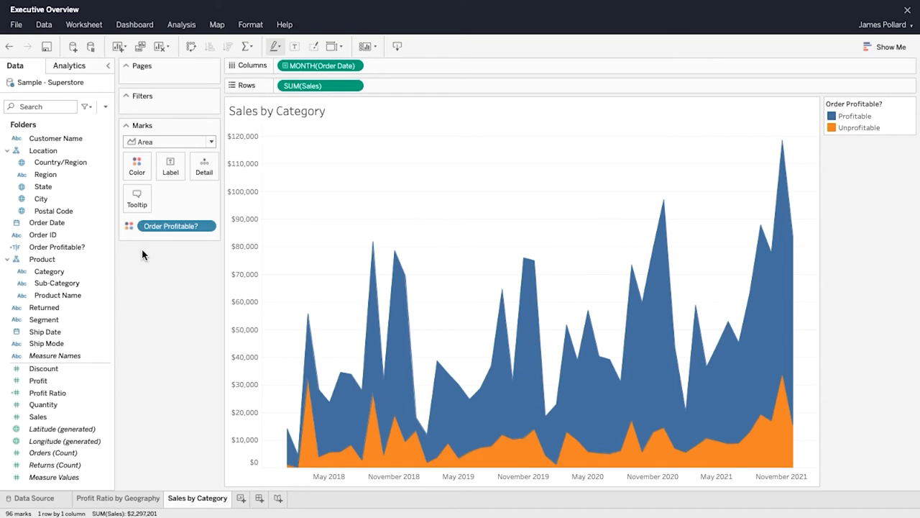
Step: Put Category on Rows for Furniture, Office Supplies and Technology panes, and add Profit to the tooltip
{"action": "left_click_drag", "start_coordinate": [49, 270], "coordinate": [259, 92]}
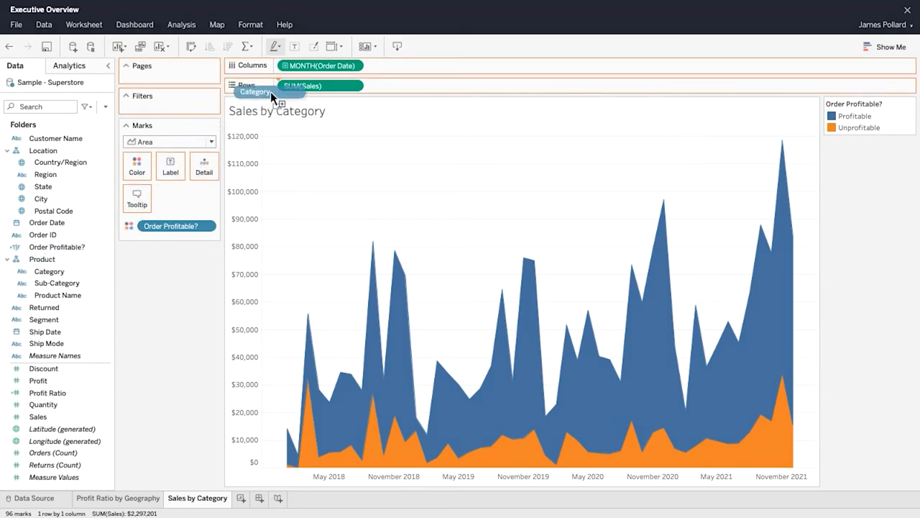
{"action": "left_click_drag", "start_coordinate": [254, 92], "coordinate": [302, 87]}
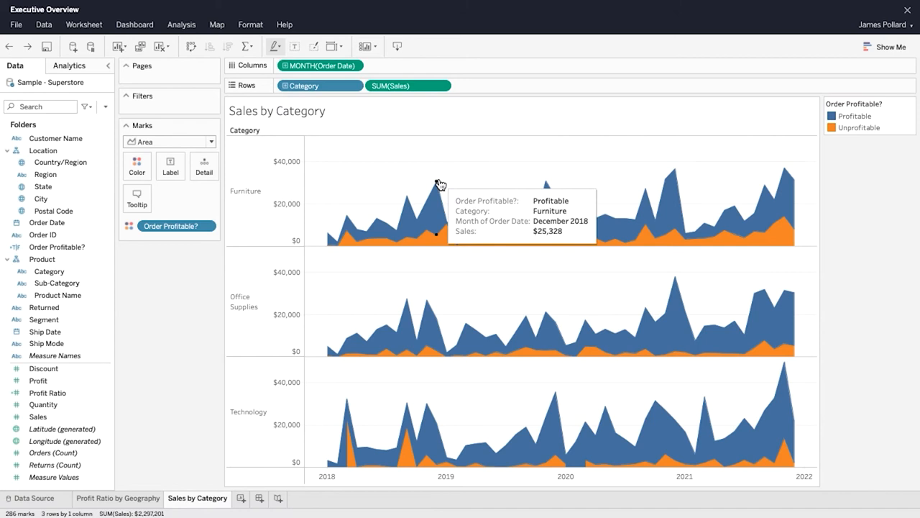
{"action": "mouse_move", "coordinate": [354, 202]}
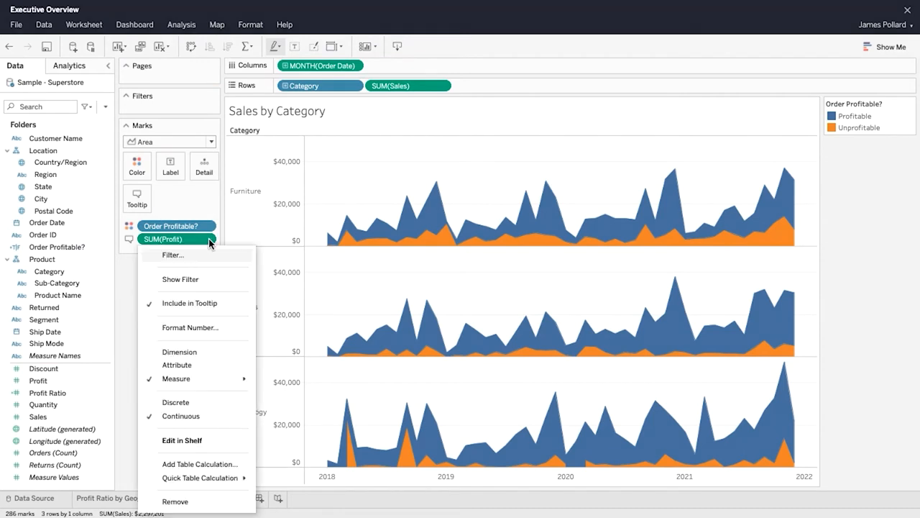
Step: Rebuild the tooltip from inserted Category, MONTH(Order Date), Order Profitable?, SUM(Sales) and SUM(Profit) fields
{"action": "left_click", "coordinate": [190, 328]}
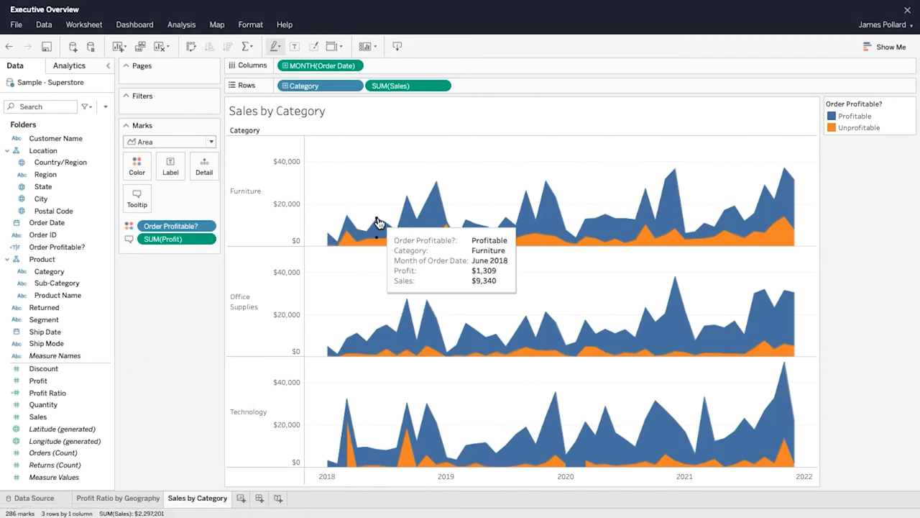
{"action": "left_click", "coordinate": [137, 198]}
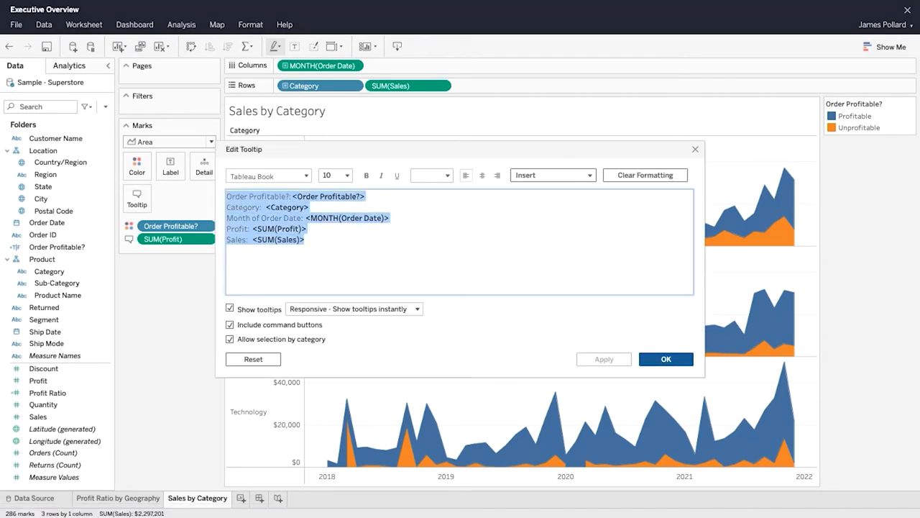
{"action": "left_click", "coordinate": [552, 176]}
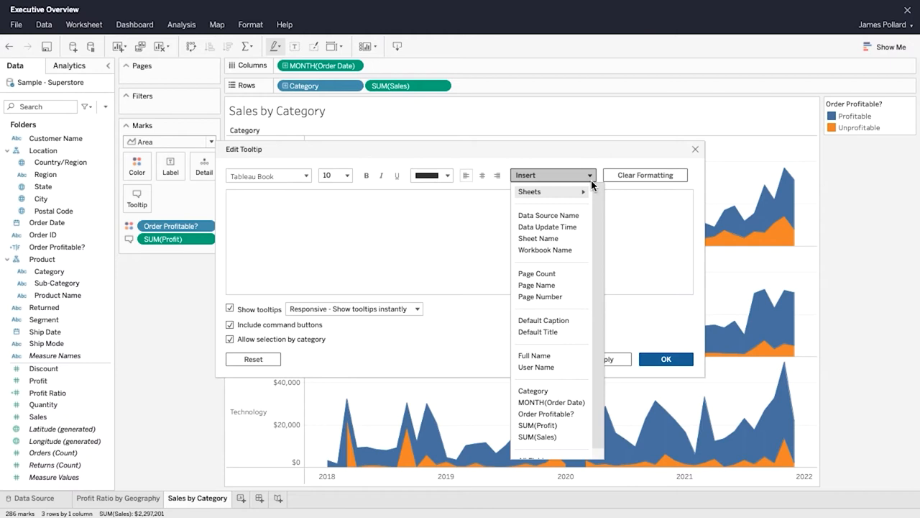
{"action": "left_click", "coordinate": [532, 392]}
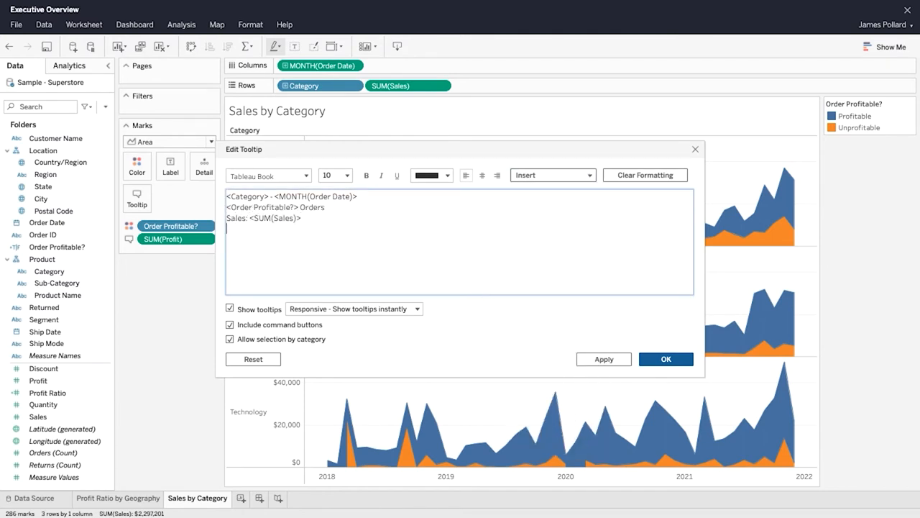
{"action": "left_click", "coordinate": [552, 175]}
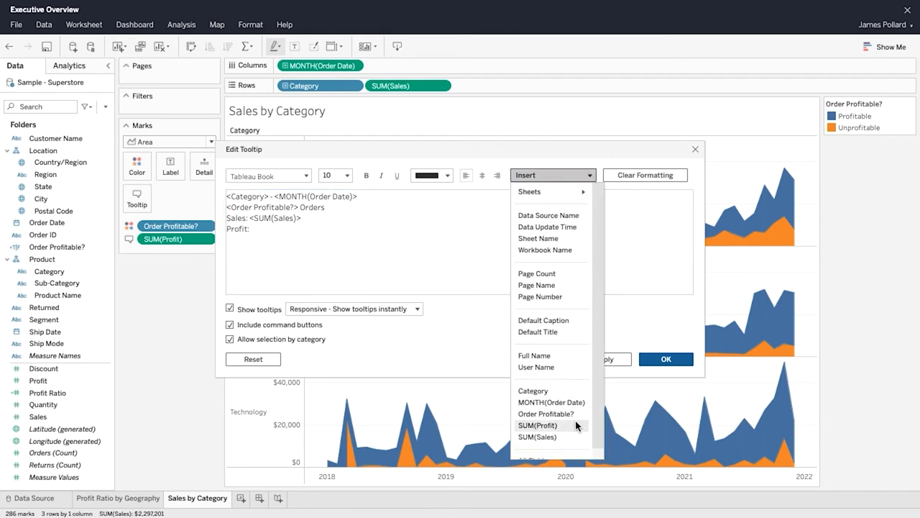
{"action": "left_click", "coordinate": [538, 426]}
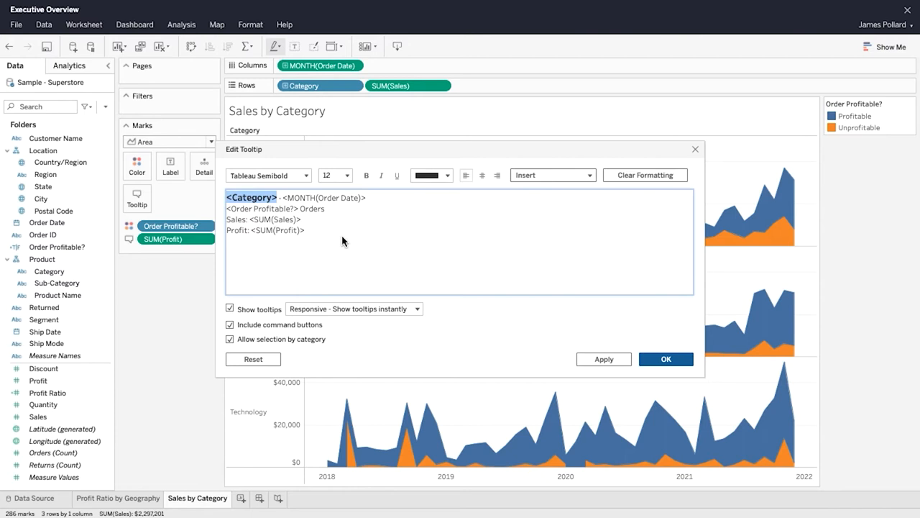
Step: Make the Category heading Tableau Semibold, then bring Order Date onto the view
{"action": "left_click", "coordinate": [448, 175]}
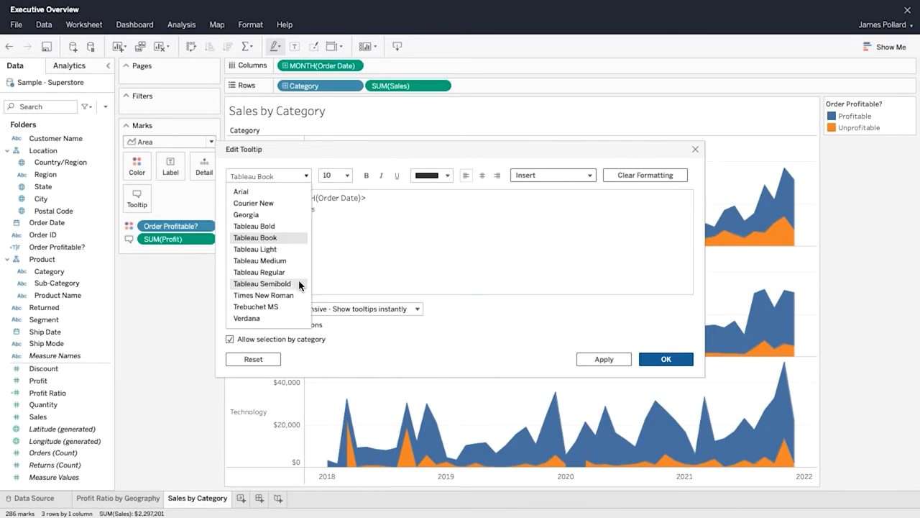
{"action": "left_click", "coordinate": [262, 283]}
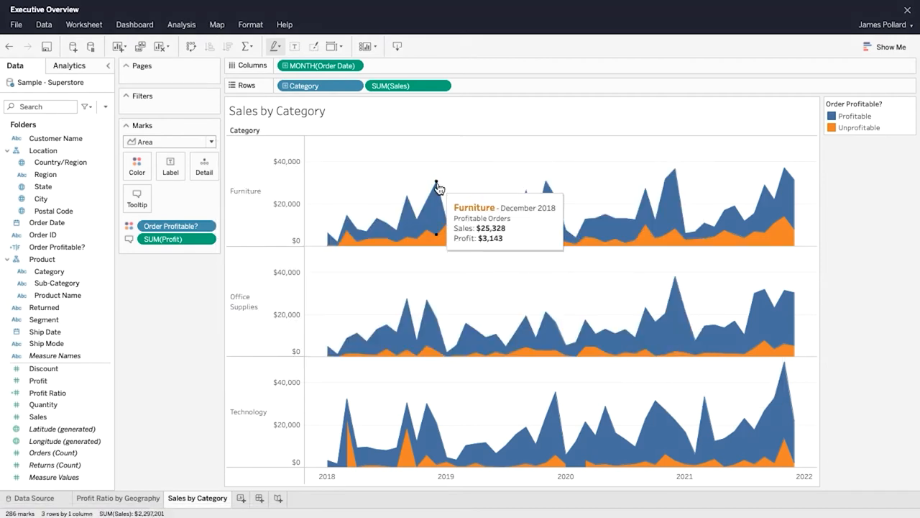
{"action": "mouse_move", "coordinate": [420, 219]}
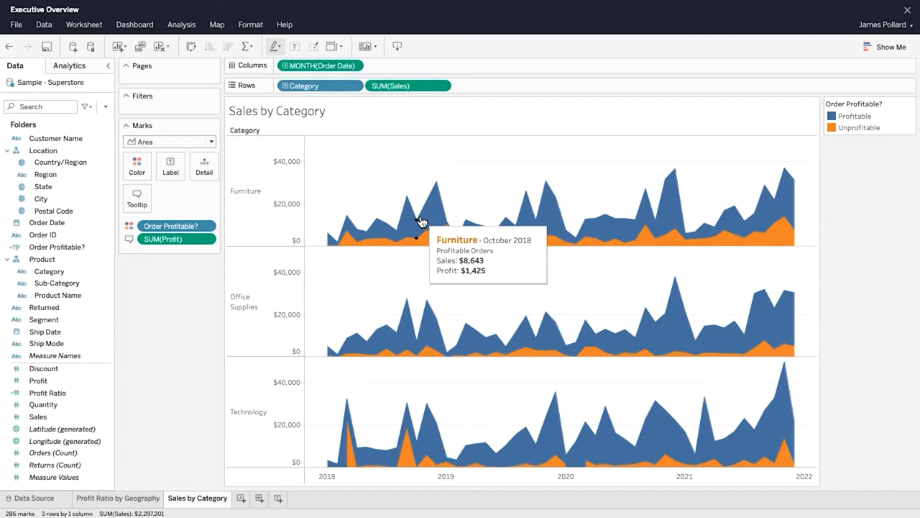
{"action": "mouse_move", "coordinate": [420, 242]}
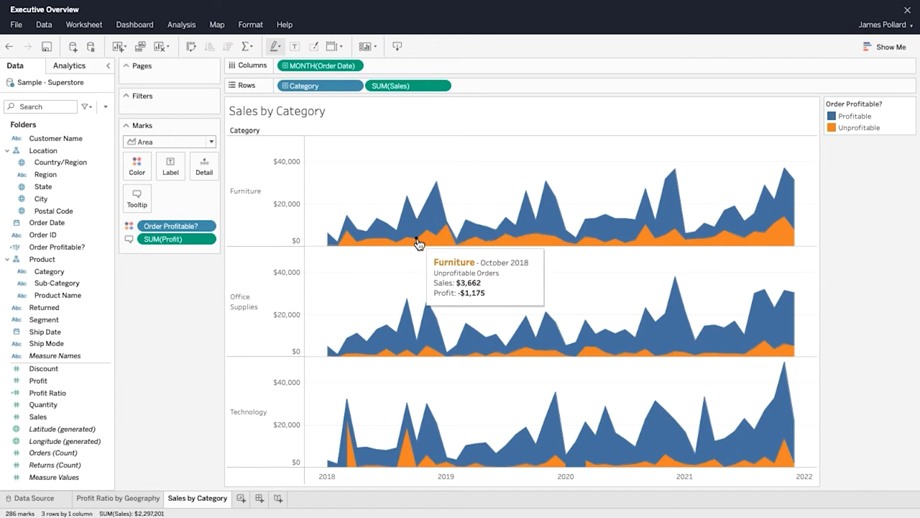
{"action": "left_click_drag", "start_coordinate": [46, 222], "coordinate": [80, 192]}
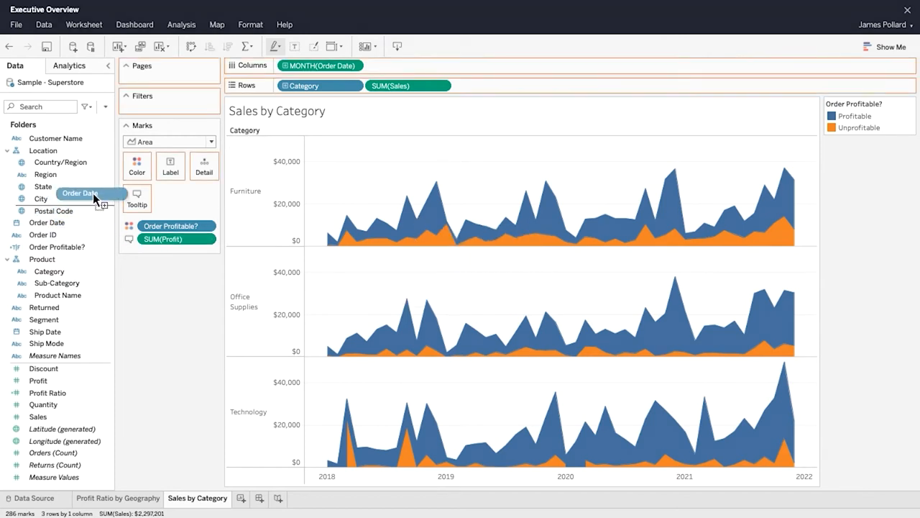
Step: Filter the chart by an Order Date range from 1/3/2018 to 12/30/2021
{"action": "left_click_drag", "start_coordinate": [79, 193], "coordinate": [170, 95]}
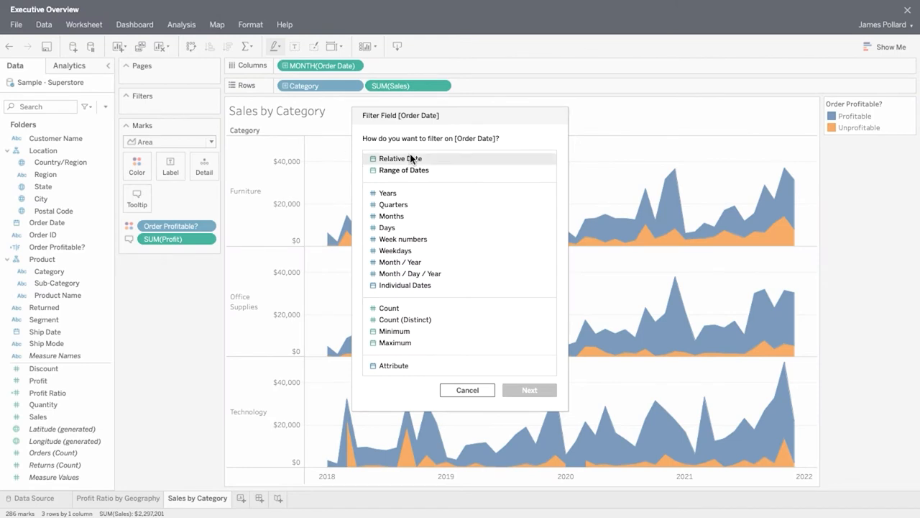
{"action": "left_click", "coordinate": [403, 170]}
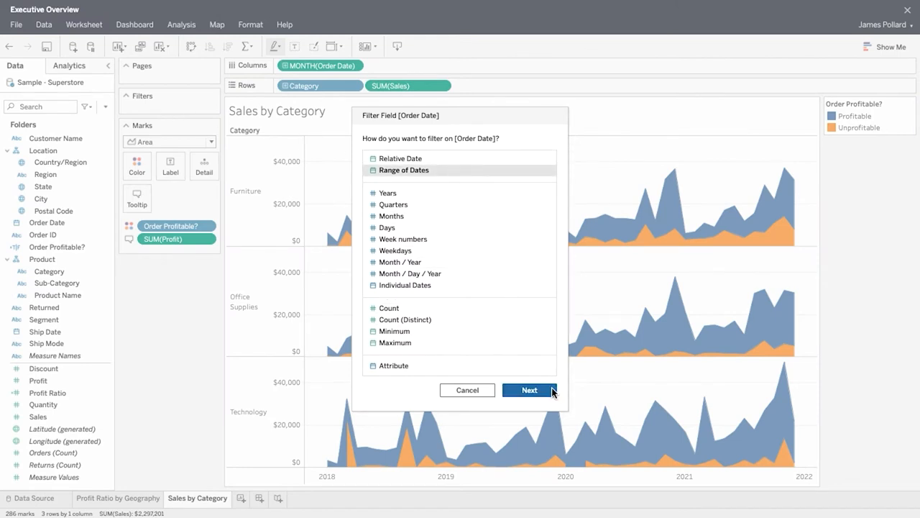
{"action": "left_click", "coordinate": [530, 389]}
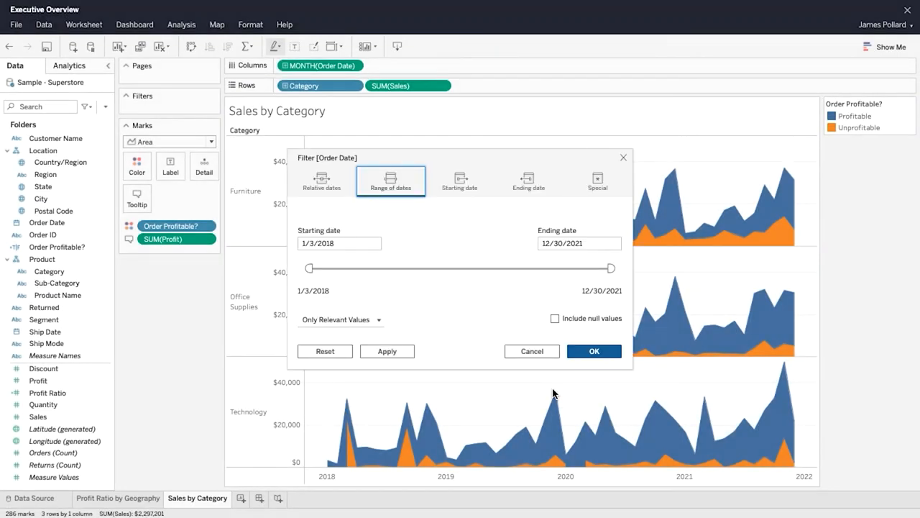
{"action": "left_click", "coordinate": [593, 351]}
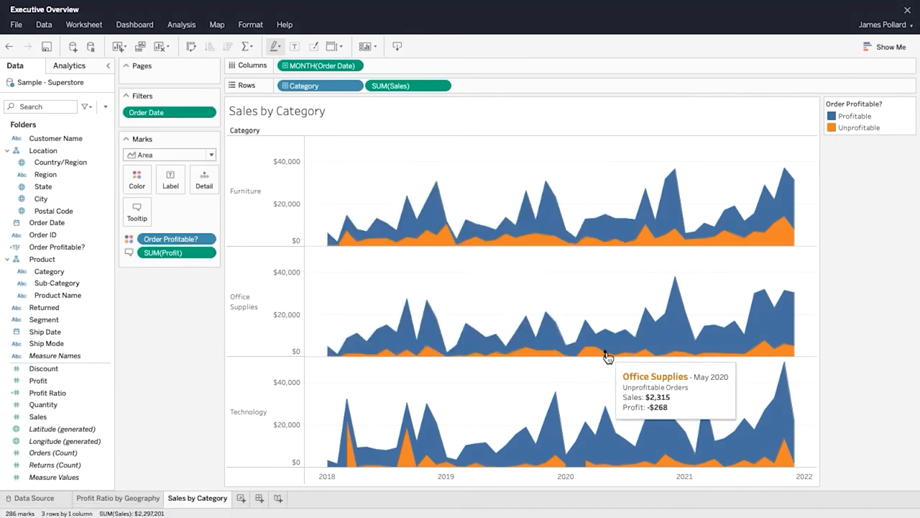
Step: Show the Order Date filter slider and duplicate the Sales by Category sheet
{"action": "right_click", "coordinate": [147, 112]}
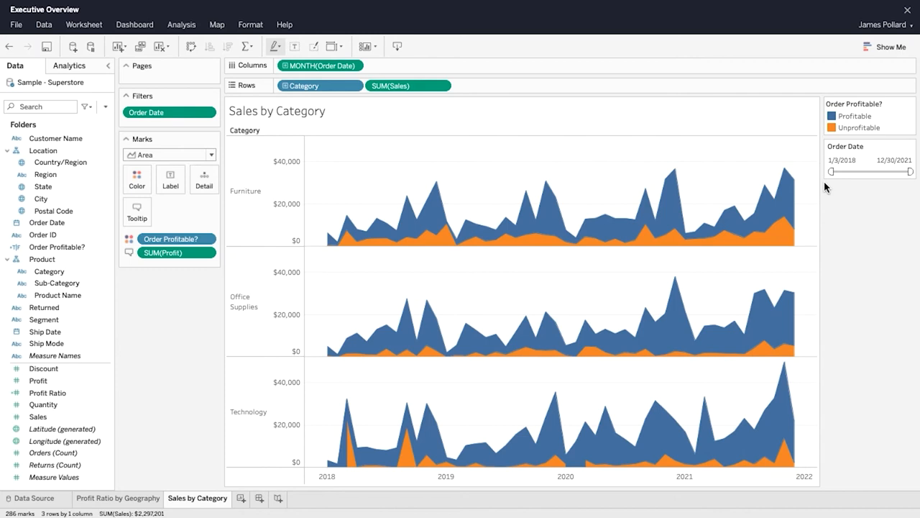
{"action": "mouse_move", "coordinate": [107, 75]}
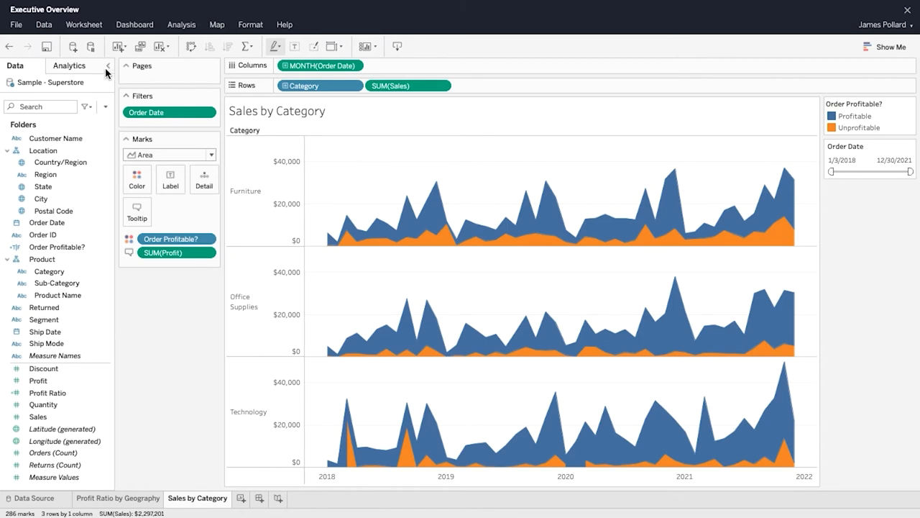
{"action": "left_click", "coordinate": [46, 46]}
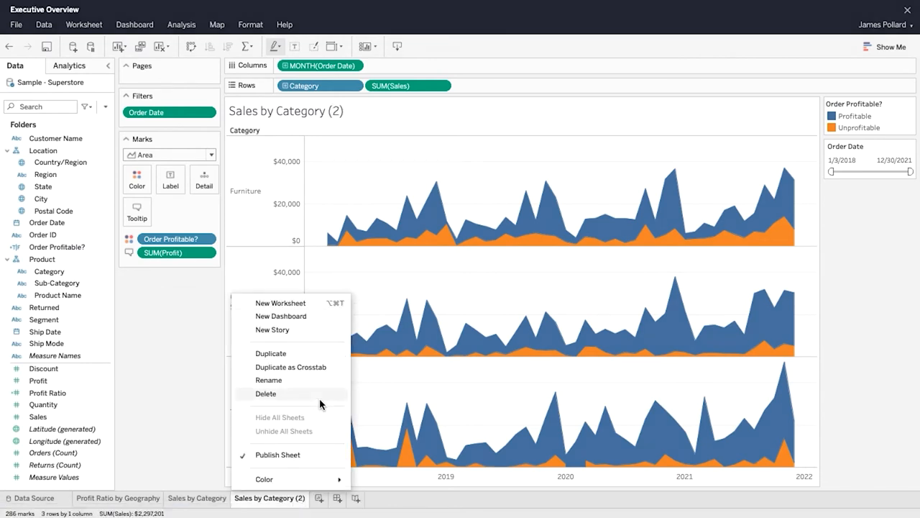
Step: Rename the copy to 'Sales by Segment' and start a new blank worksheet
{"action": "left_click", "coordinate": [267, 379]}
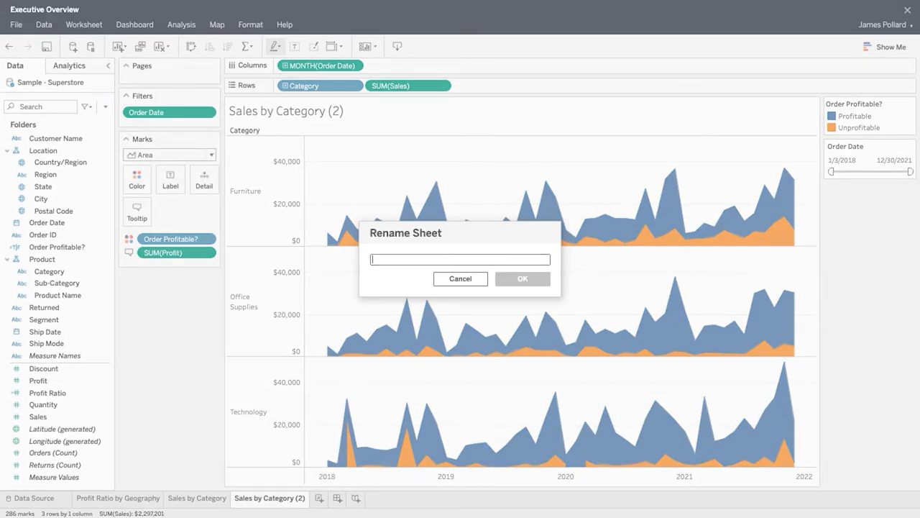
{"action": "type", "text": "Sales by Segment"}
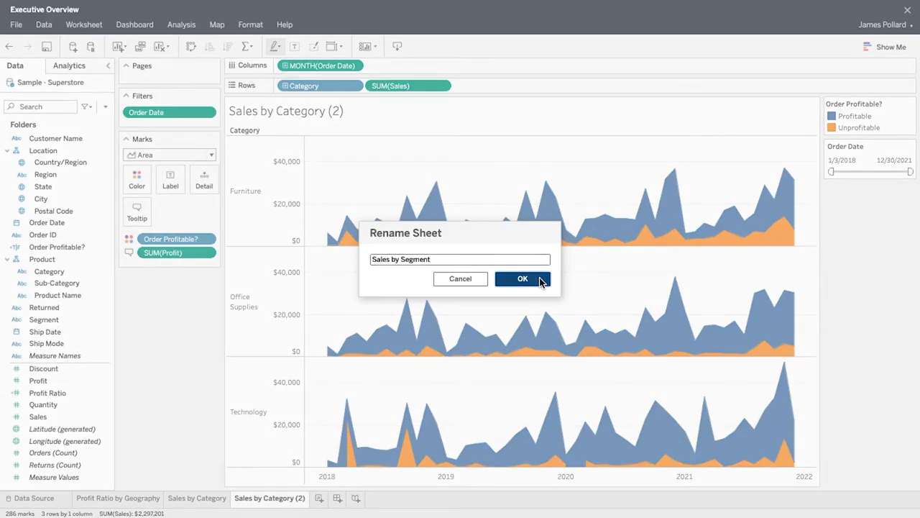
{"action": "left_click", "coordinate": [523, 279]}
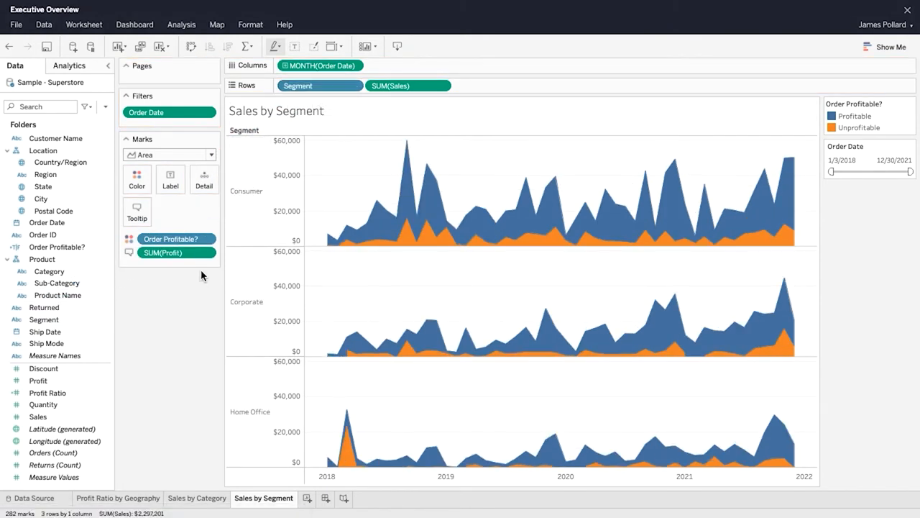
{"action": "mouse_move", "coordinate": [377, 204]}
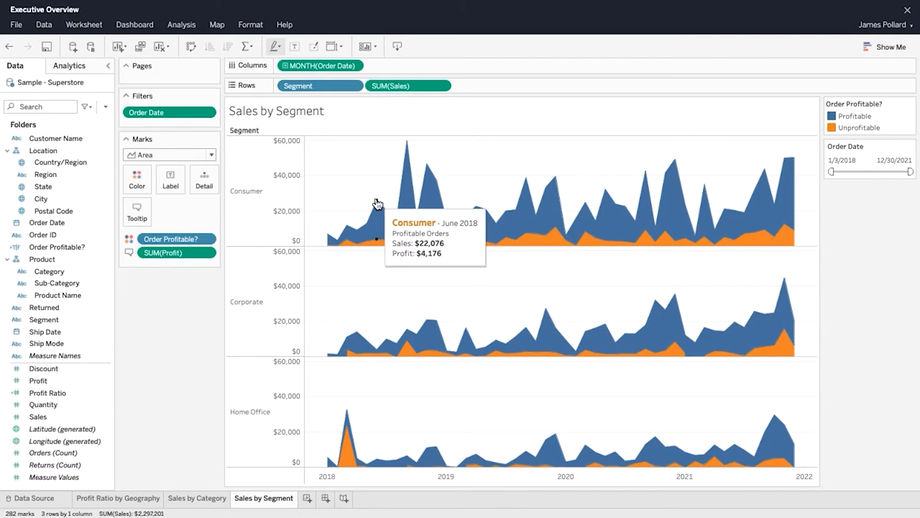
{"action": "mouse_move", "coordinate": [427, 166]}
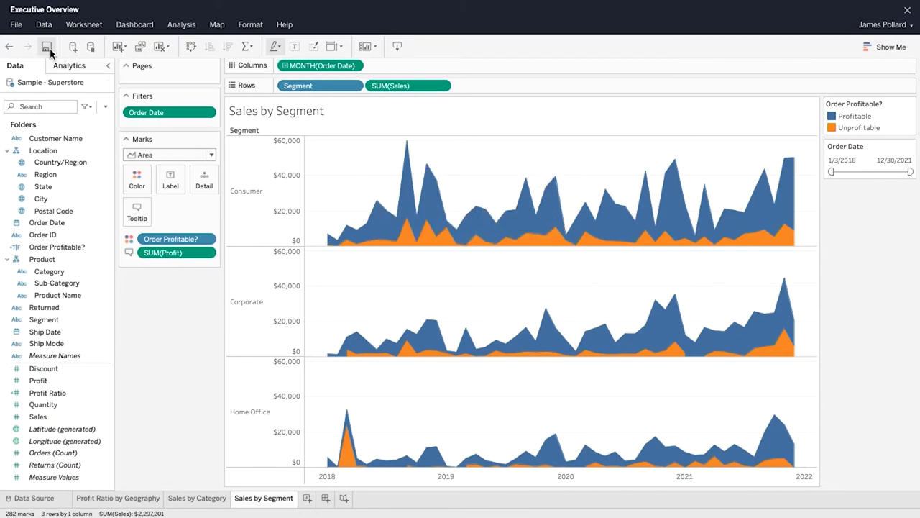
{"action": "left_click", "coordinate": [47, 46]}
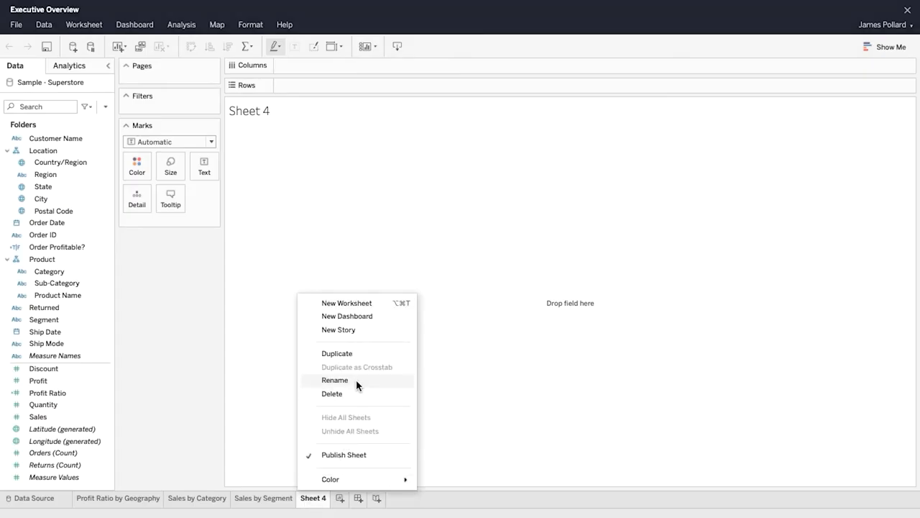
Step: Rename Sheet 4 to 'Key Performance Indicators'
{"action": "left_click", "coordinate": [334, 380]}
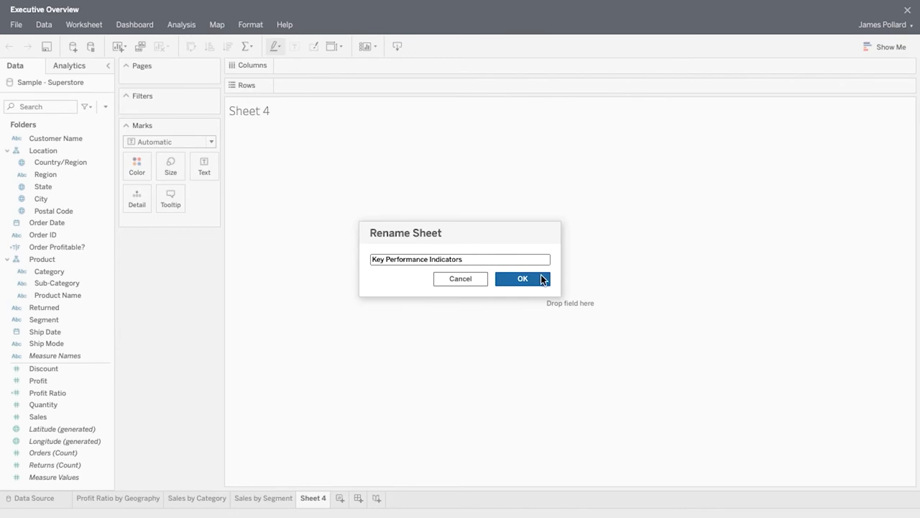
{"action": "left_click", "coordinate": [524, 279]}
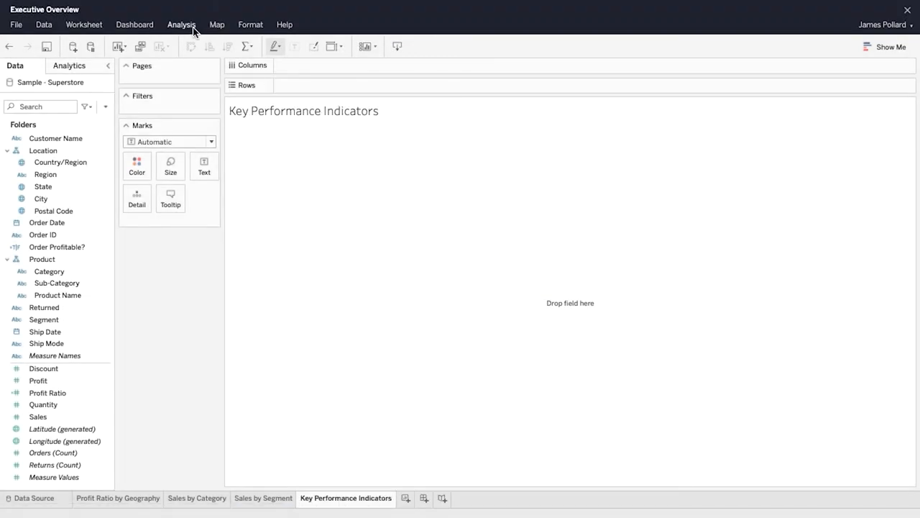
Step: Create a Profit per Order calculated field as SUM([Profit])/COUNTD([Order ID])
{"action": "left_click", "coordinate": [182, 24]}
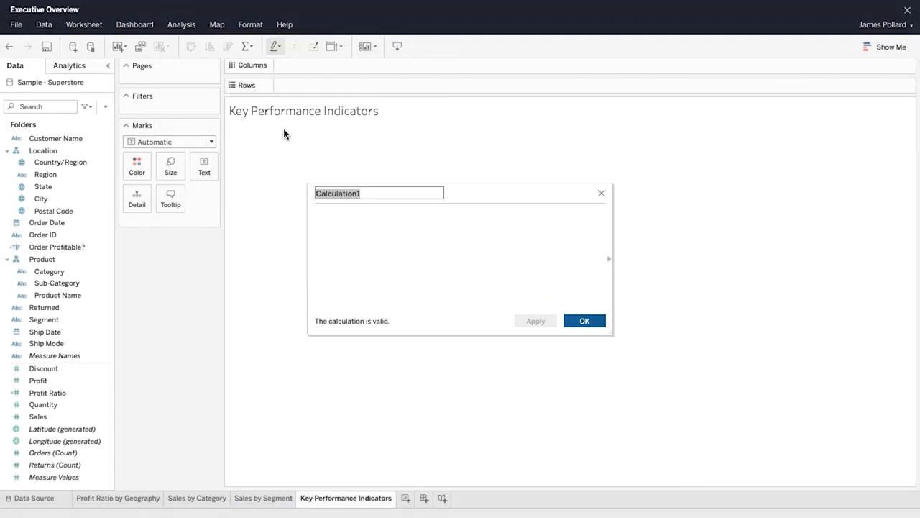
{"action": "type", "text": "Profit per Or"}
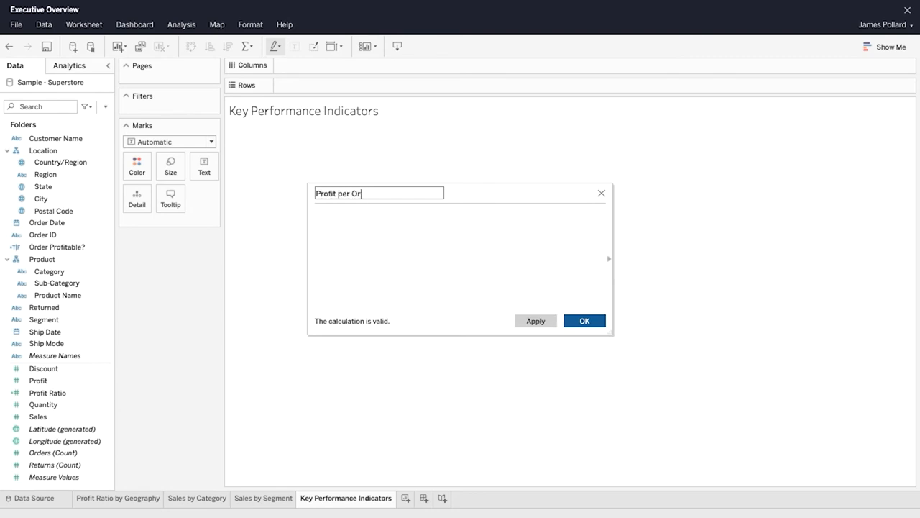
{"action": "type", "text": "sum(Profit])/"}
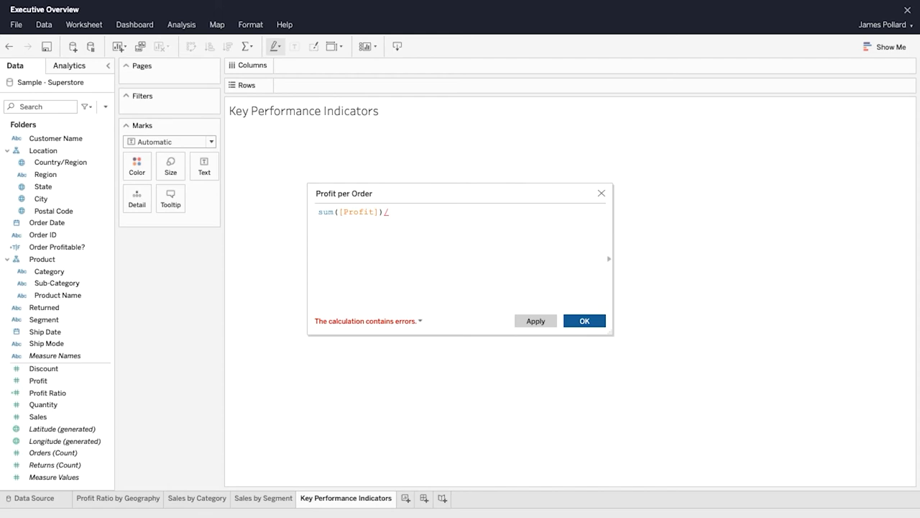
{"action": "type", "text": "COUNTD(Order"}
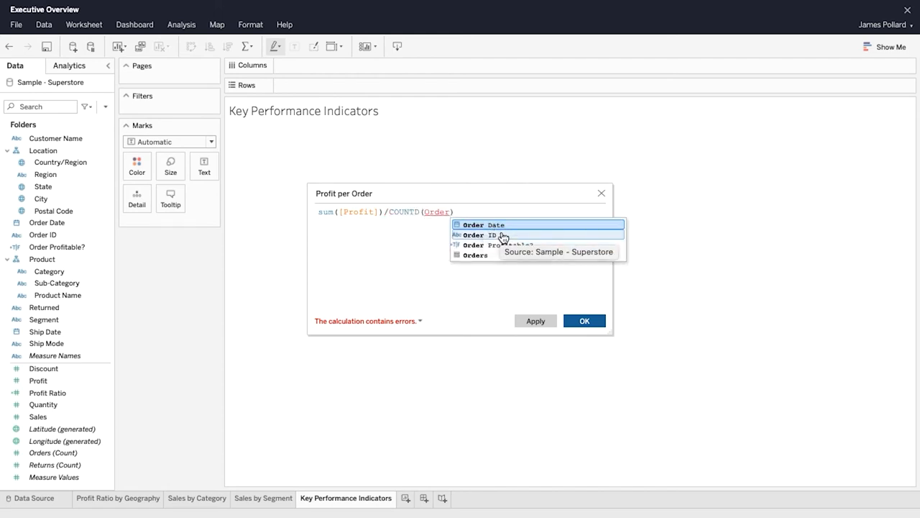
{"action": "left_click", "coordinate": [480, 235]}
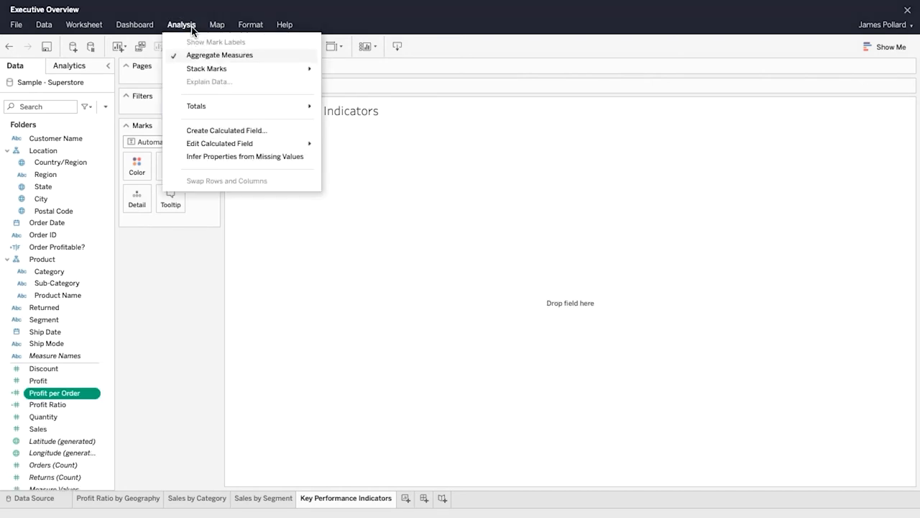
Step: Create a Sales per Customer calculated field as SUM([Sales])/COUNTD([Customer Name]) and save it
{"action": "left_click", "coordinate": [227, 129]}
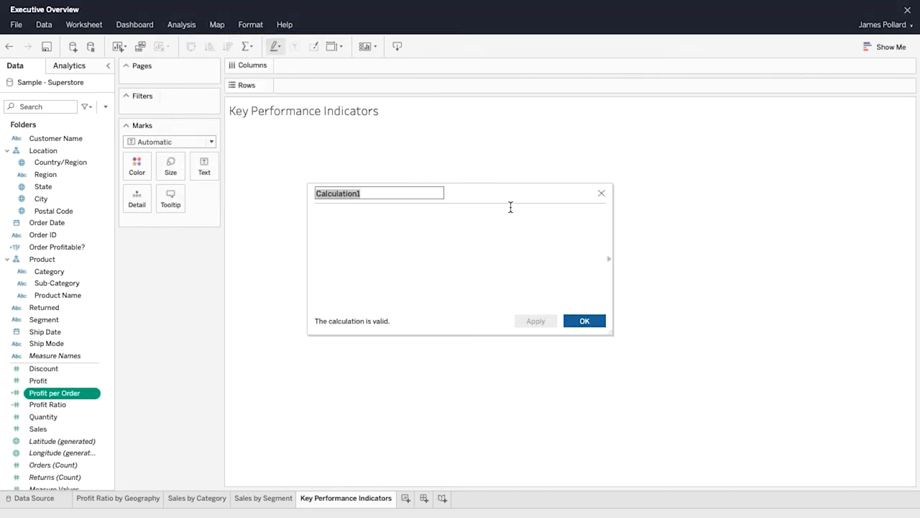
{"action": "type", "text": "Sales per Customer"}
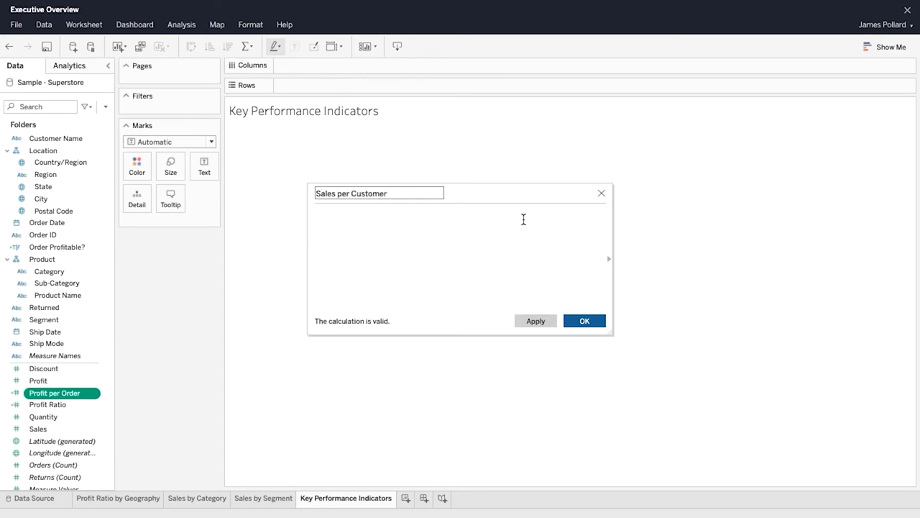
{"action": "type", "text": "sum(Sales]"}
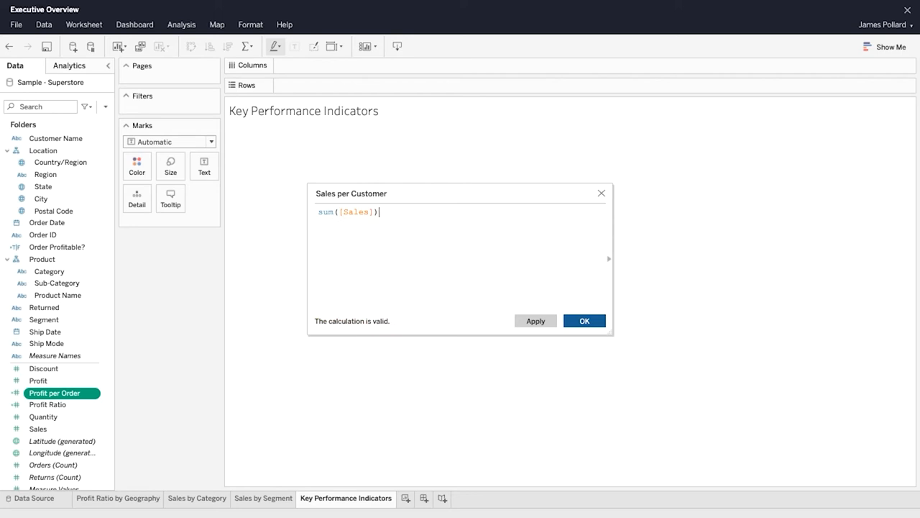
{"action": "type", "text": "/count"}
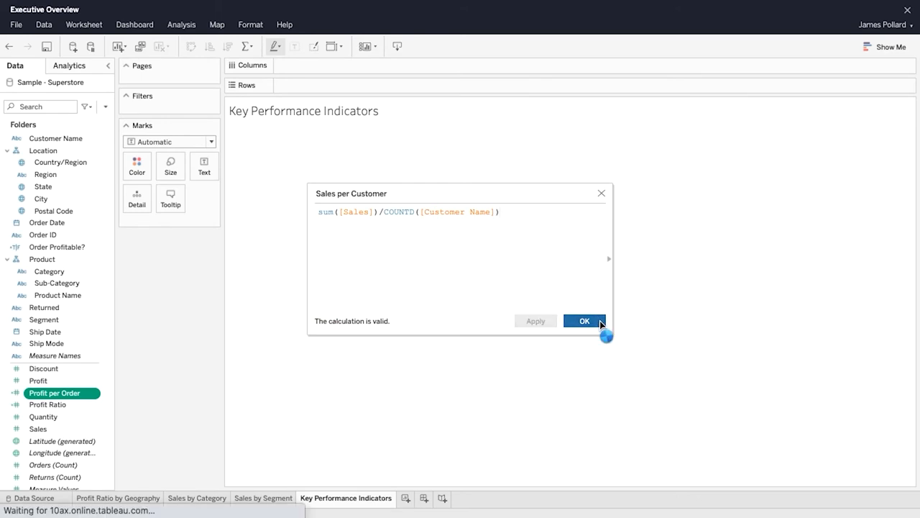
{"action": "left_click", "coordinate": [584, 321]}
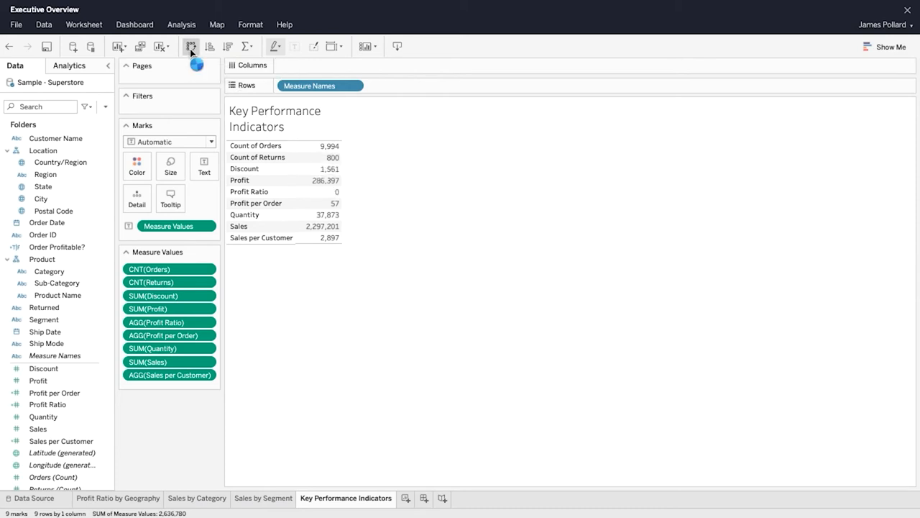
Step: Swap rows and columns so the Measure Names/Values KPI table runs across a single row
{"action": "left_click", "coordinate": [190, 46]}
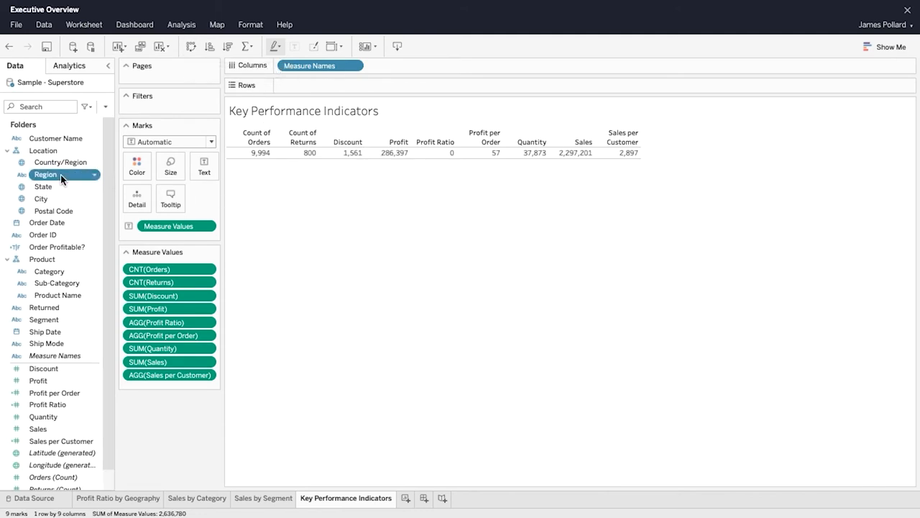
{"action": "left_click_drag", "start_coordinate": [46, 174], "coordinate": [319, 86]}
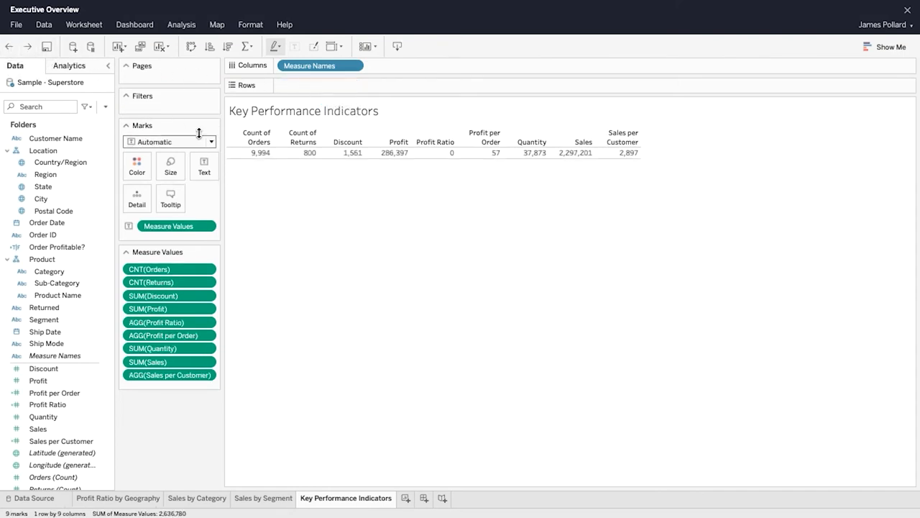
{"action": "mouse_move", "coordinate": [431, 231]}
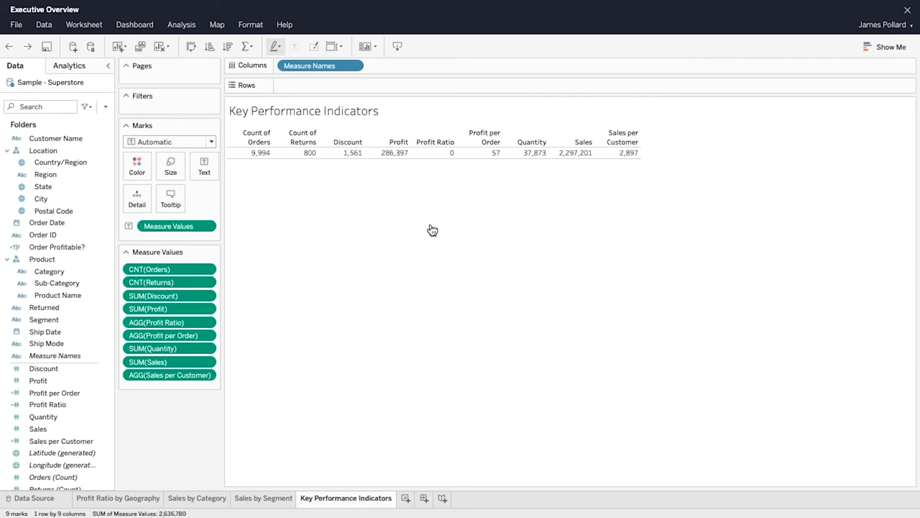
{"action": "mouse_move", "coordinate": [380, 236]}
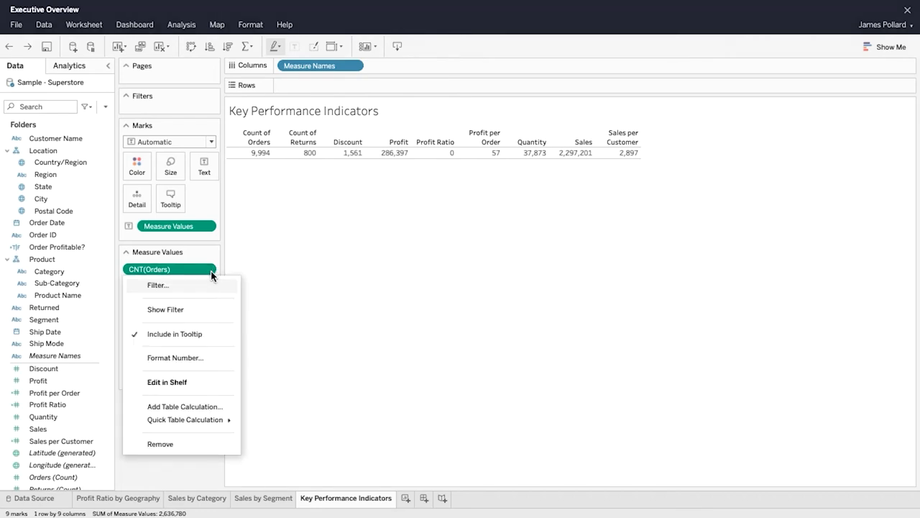
Step: Remove Count of Orders and edit the Measure Names filter to exclude Count of Returns
{"action": "left_click", "coordinate": [160, 443]}
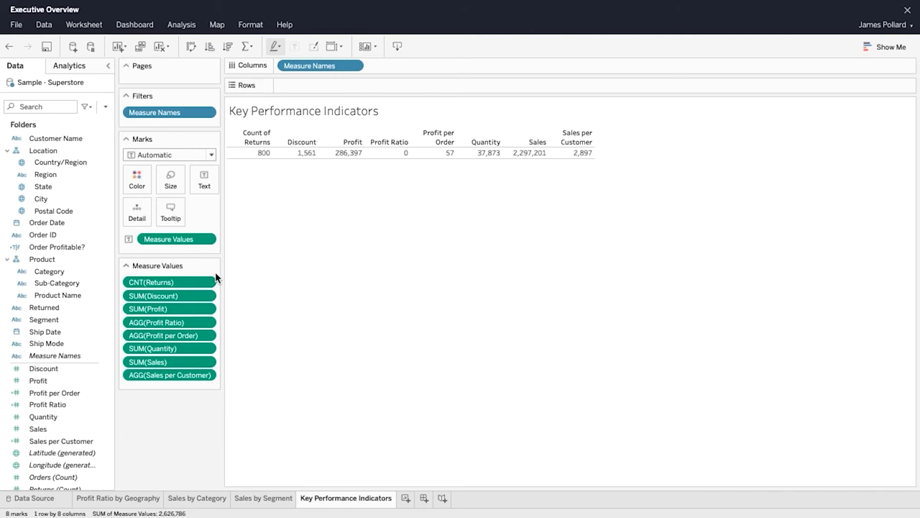
{"action": "right_click", "coordinate": [170, 112]}
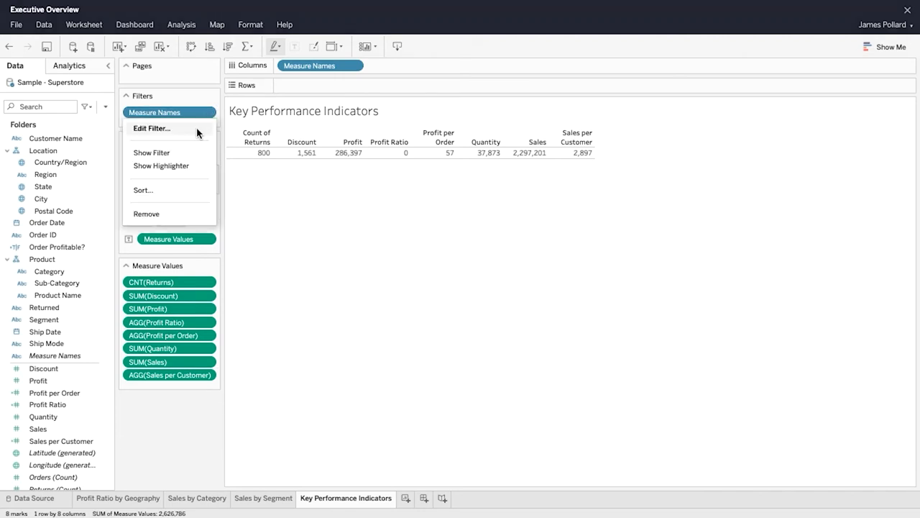
{"action": "left_click", "coordinate": [151, 128]}
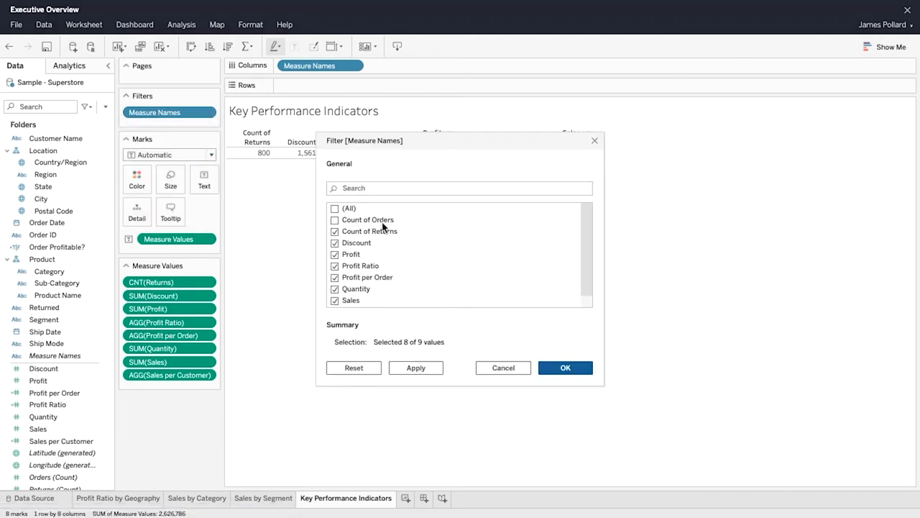
{"action": "left_click", "coordinate": [334, 231]}
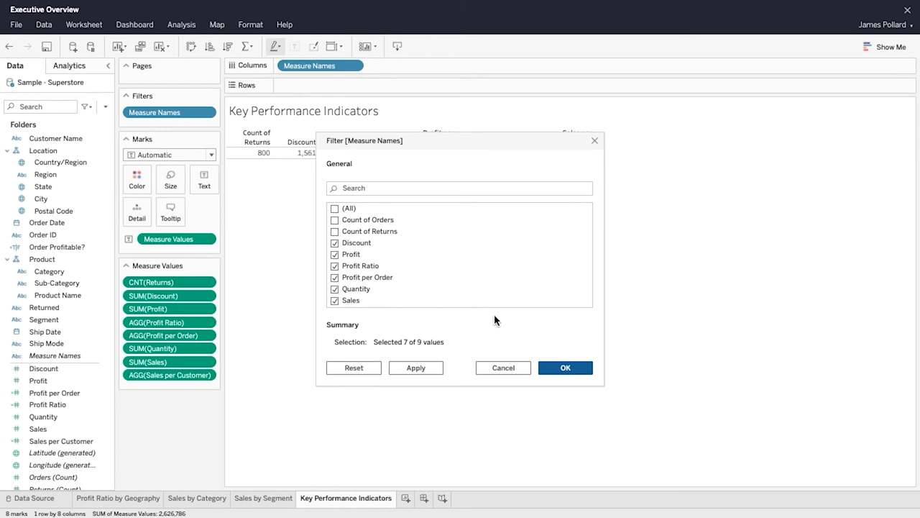
{"action": "left_click", "coordinate": [565, 368]}
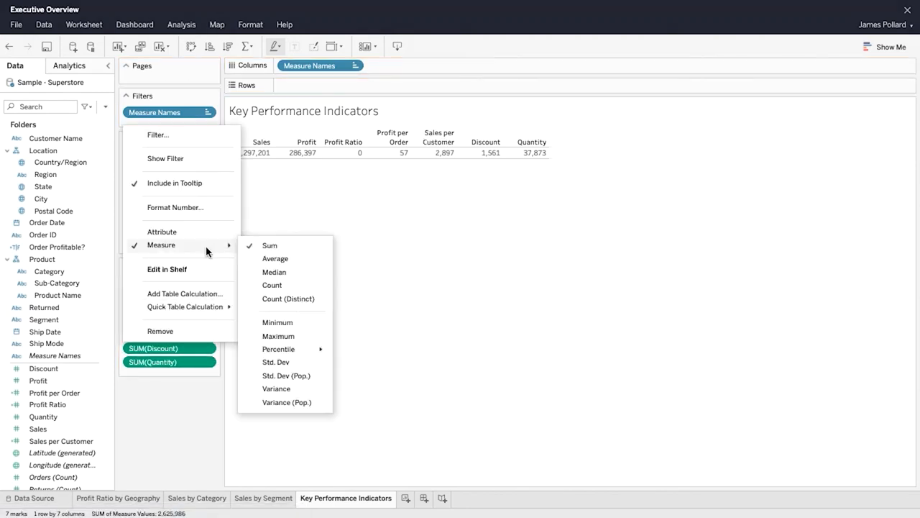
Step: Switch Discount to an average and format Sales and Profit as currency
{"action": "left_click", "coordinate": [276, 259]}
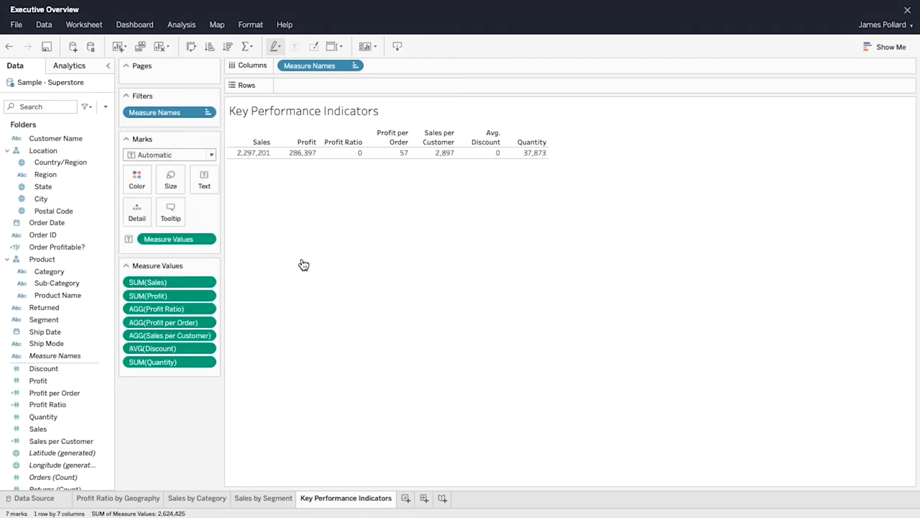
{"action": "right_click", "coordinate": [147, 282]}
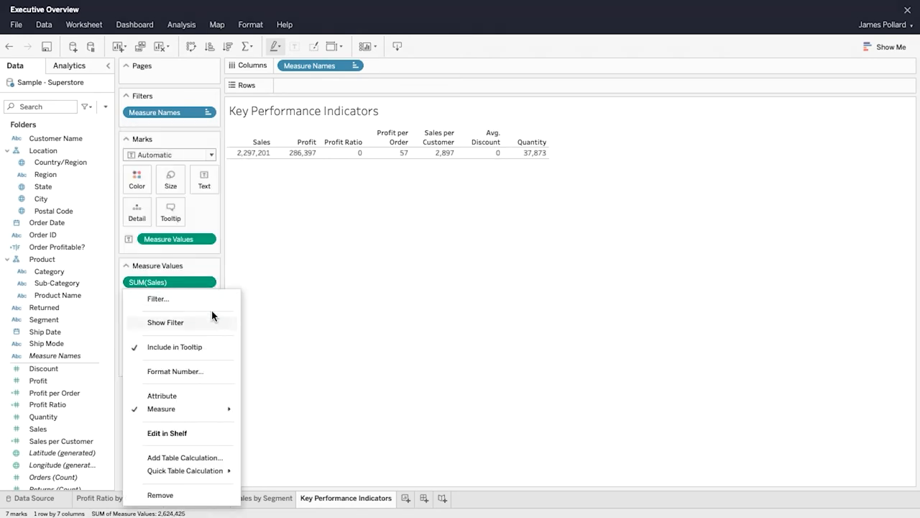
{"action": "left_click", "coordinate": [176, 371]}
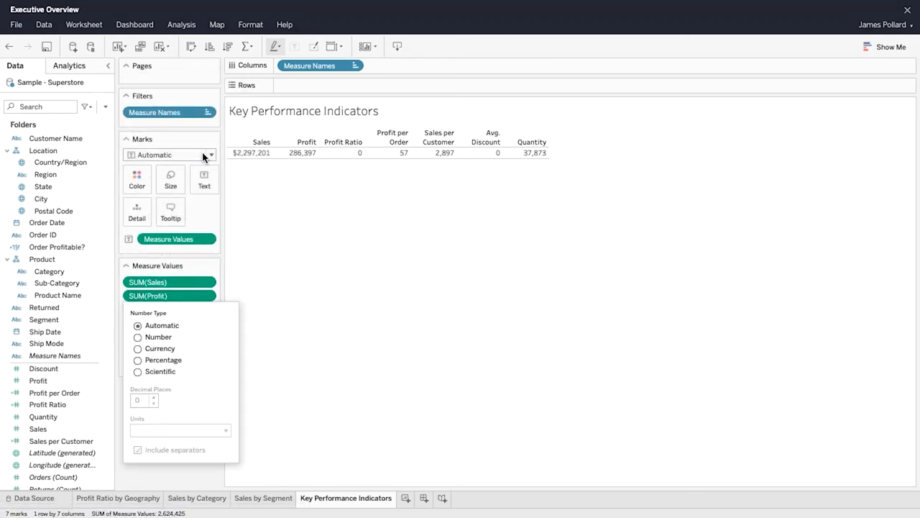
{"action": "left_click", "coordinate": [138, 348]}
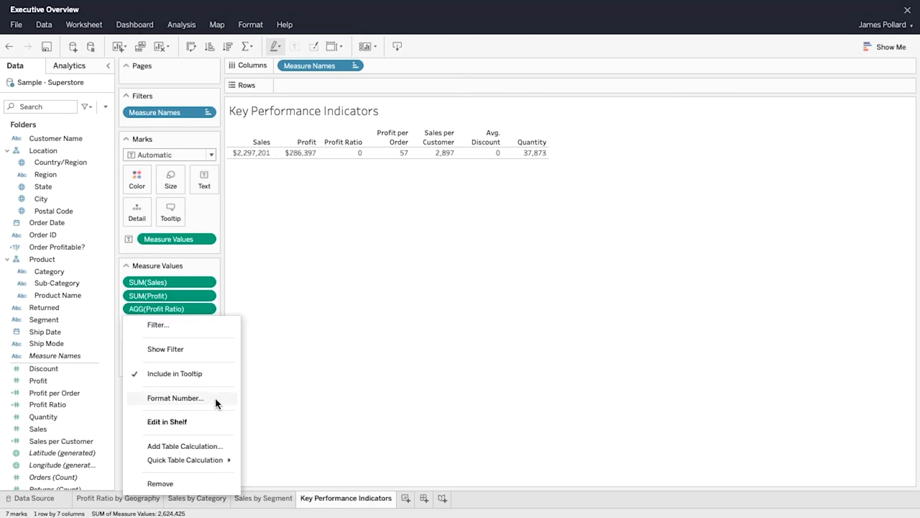
Step: Format Profit Ratio and Avg. Discount as percentages and Profit per Order and Sales per Customer as currency
{"action": "left_click", "coordinate": [175, 397]}
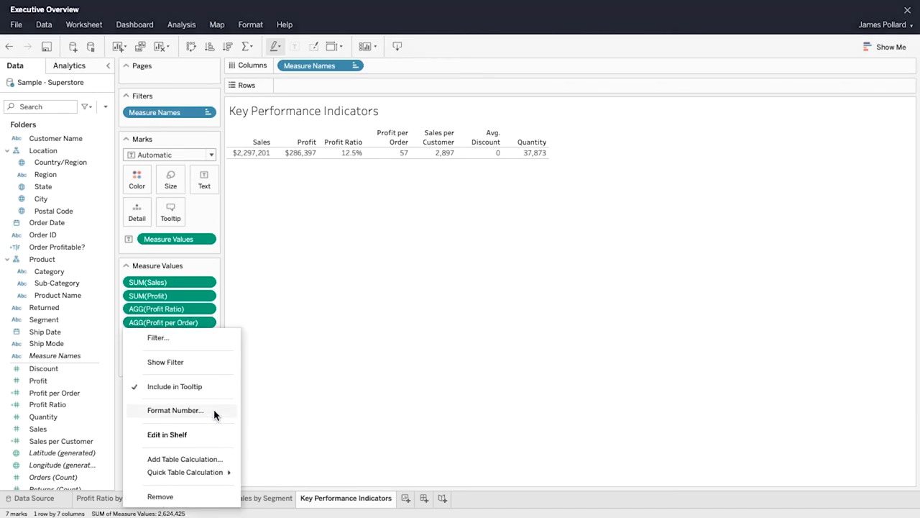
{"action": "left_click", "coordinate": [175, 410]}
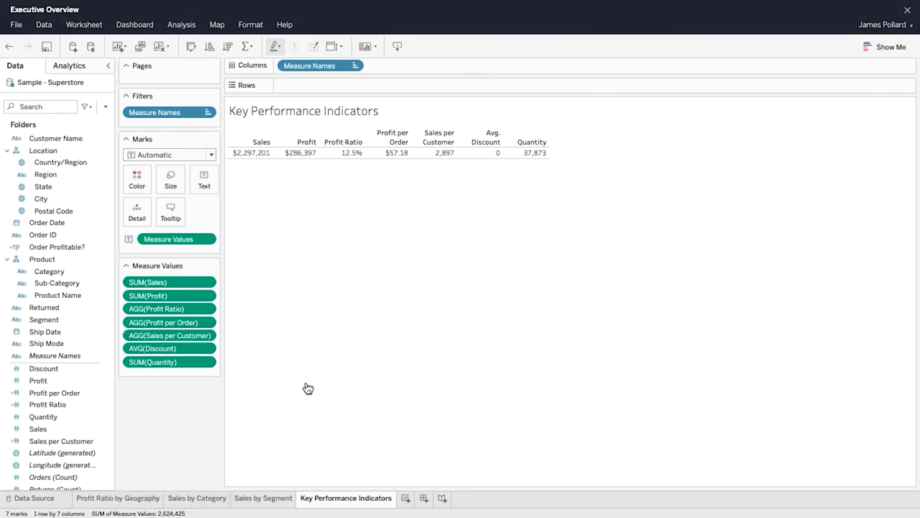
{"action": "right_click", "coordinate": [169, 239]}
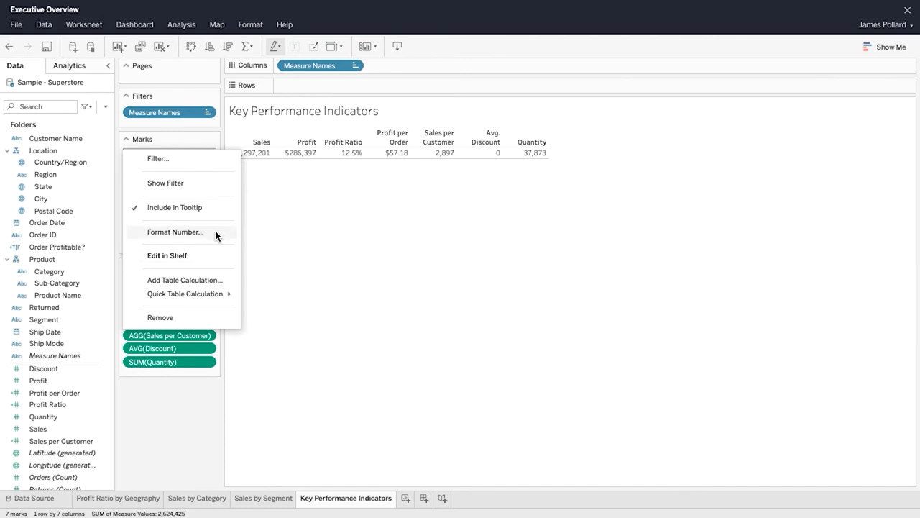
{"action": "left_click", "coordinate": [176, 232]}
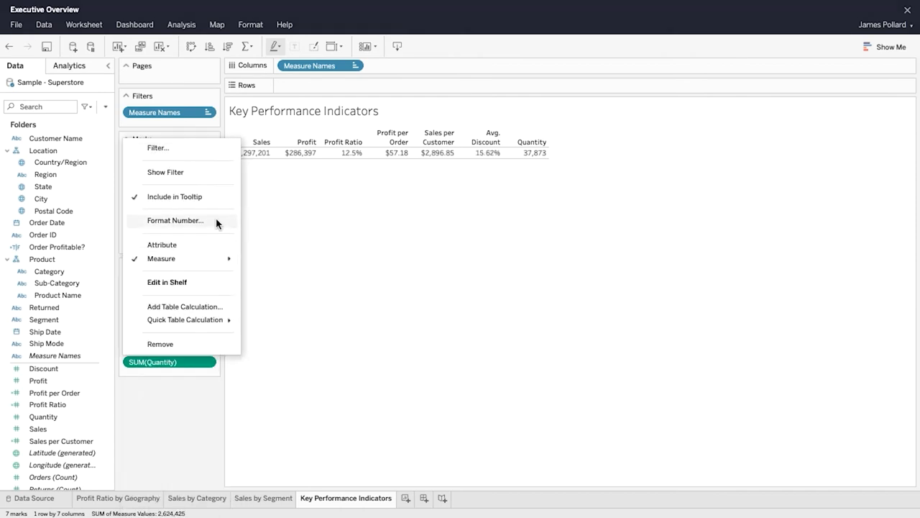
{"action": "left_click", "coordinate": [176, 220]}
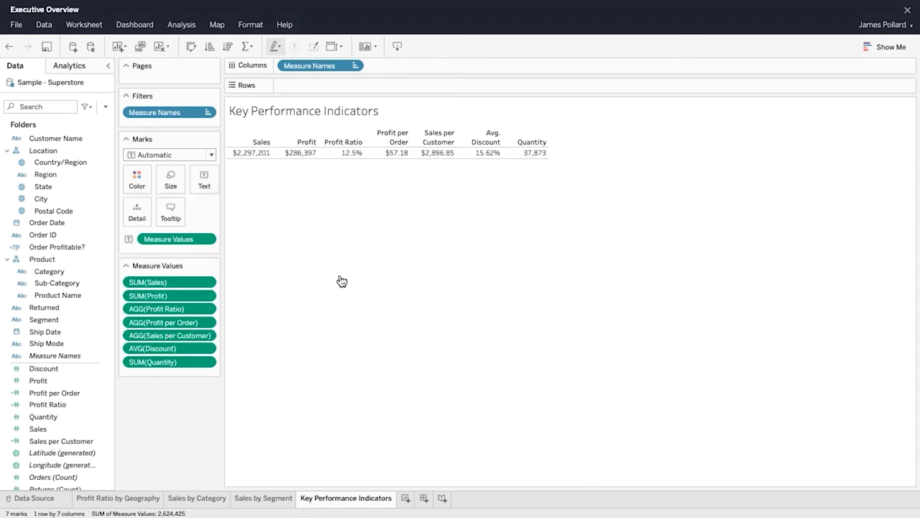
Step: Set the KPI table's view fit to Fit Width so its columns span the full width
{"action": "left_click", "coordinate": [331, 46]}
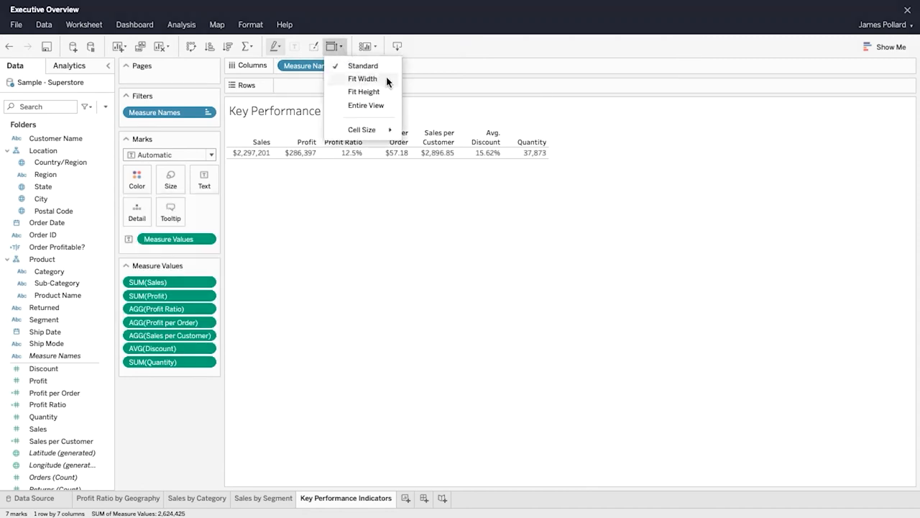
{"action": "left_click", "coordinate": [362, 78]}
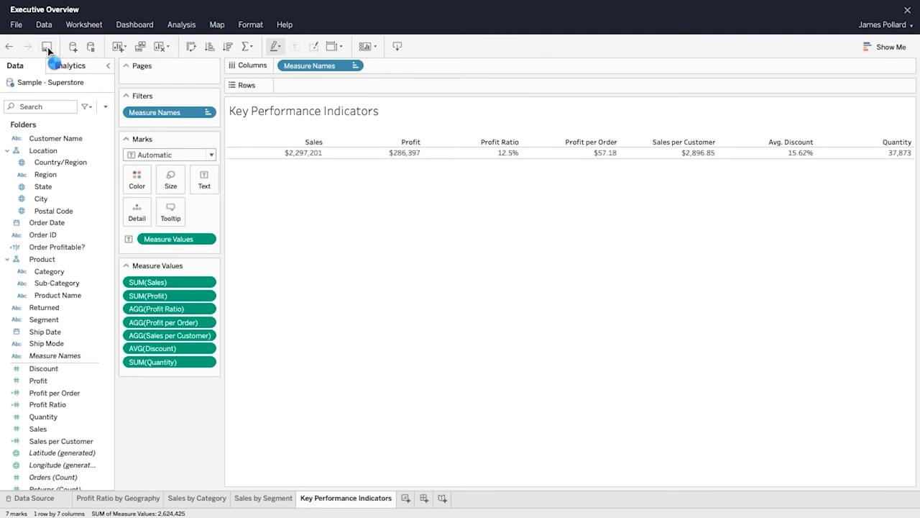
{"action": "mouse_move", "coordinate": [47, 46]}
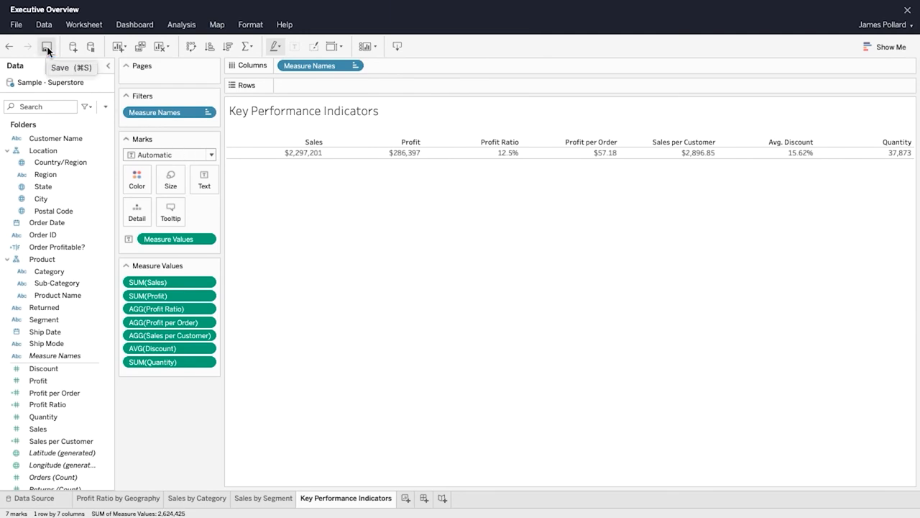
{"action": "right_click", "coordinate": [412, 498]}
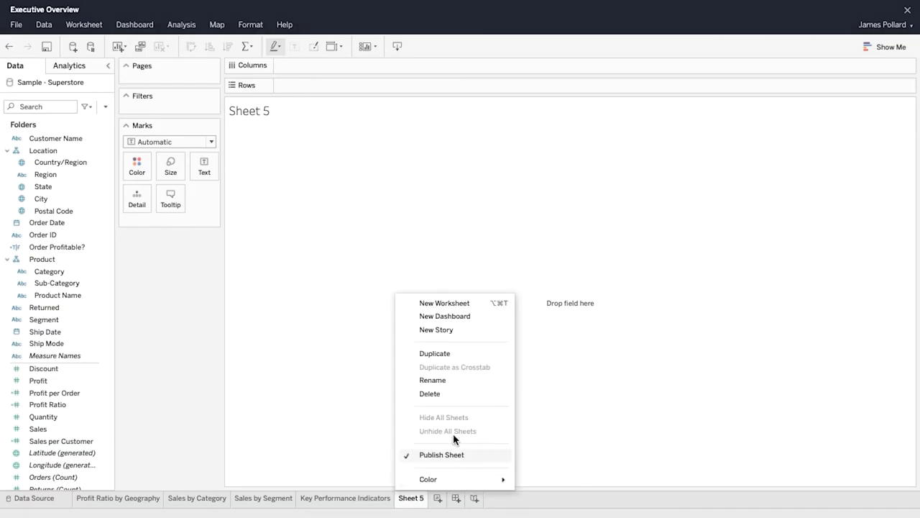
Step: Rename Sheet 5 to 'Tooltip: Profit Ratio by City' and set its title to 'Profit Ratio by City'
{"action": "left_click", "coordinate": [432, 380]}
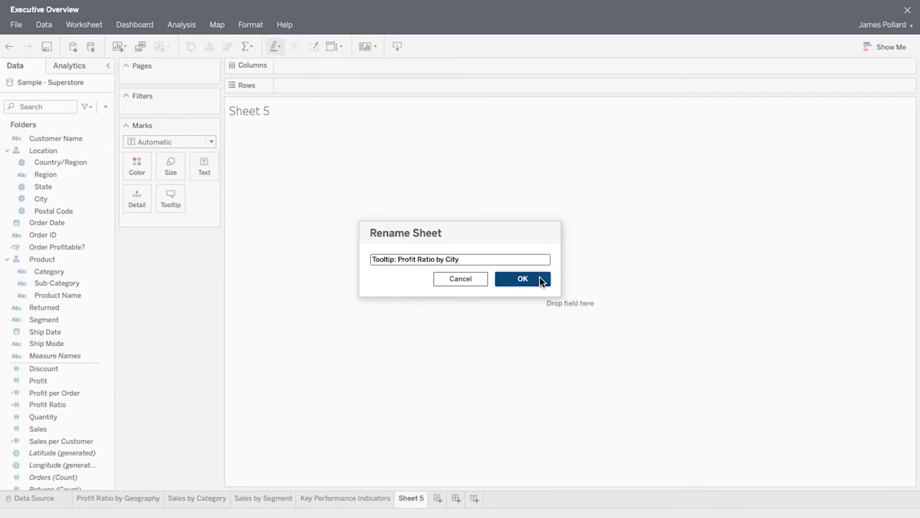
{"action": "left_click", "coordinate": [524, 279]}
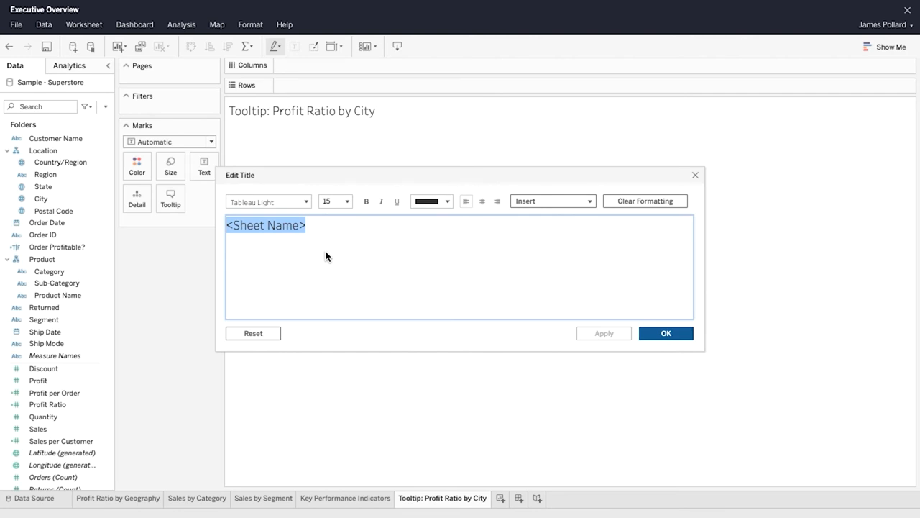
{"action": "type", "text": "Profit Ratio by City"}
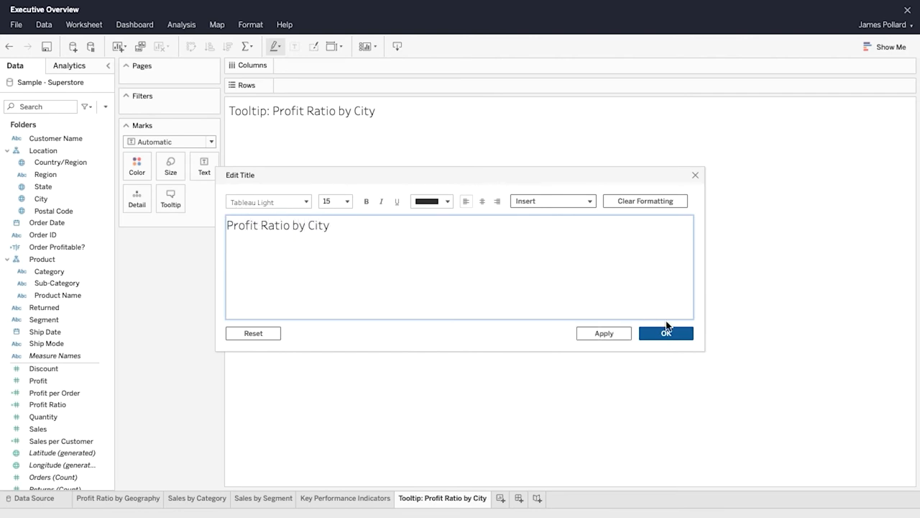
{"action": "left_click", "coordinate": [664, 333]}
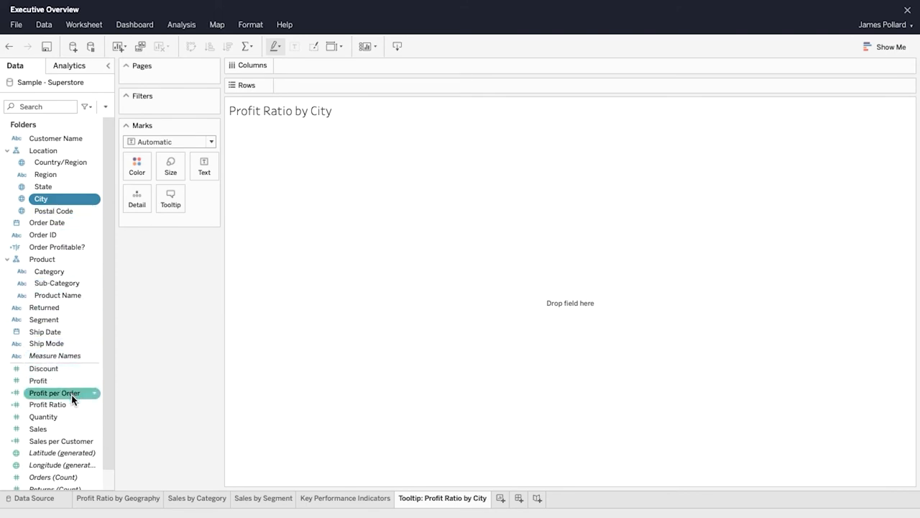
Step: Build horizontal bars of Profit Ratio by City via Show Me, sorted ascending by ratio
{"action": "left_click", "coordinate": [48, 404]}
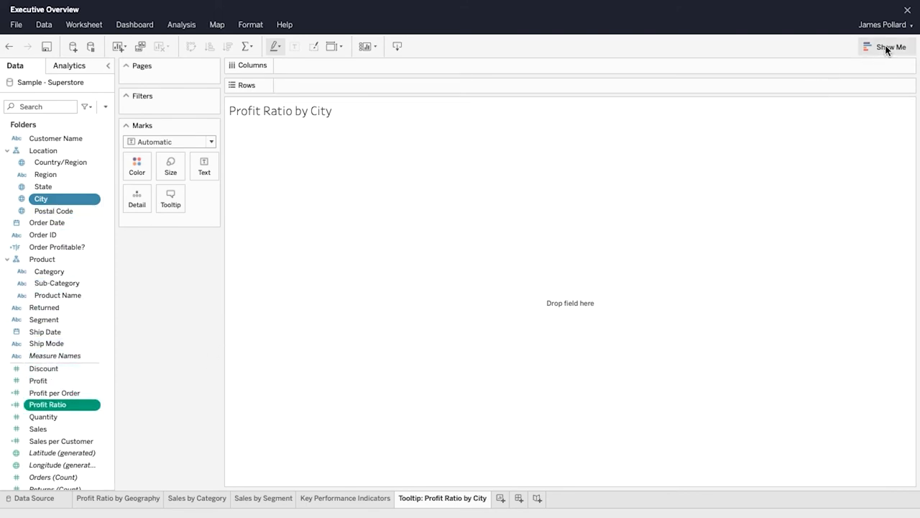
{"action": "left_click", "coordinate": [891, 46]}
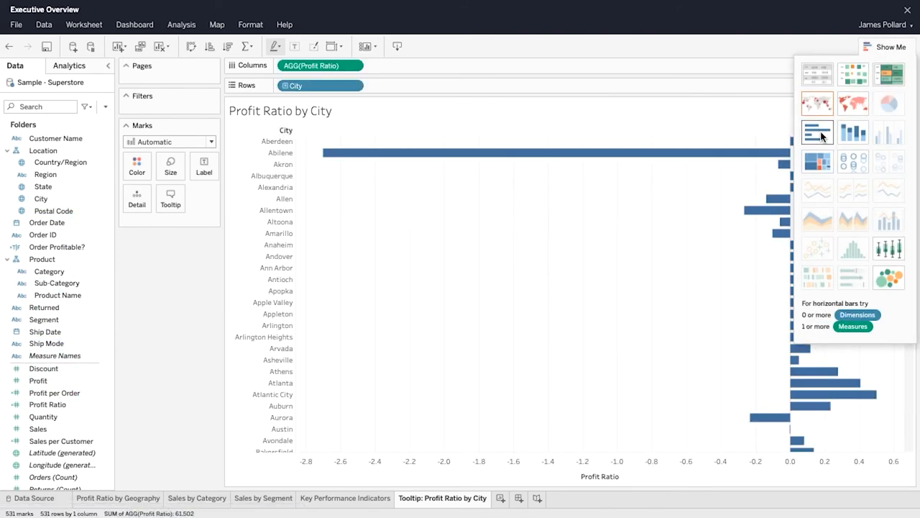
{"action": "left_click", "coordinate": [891, 46]}
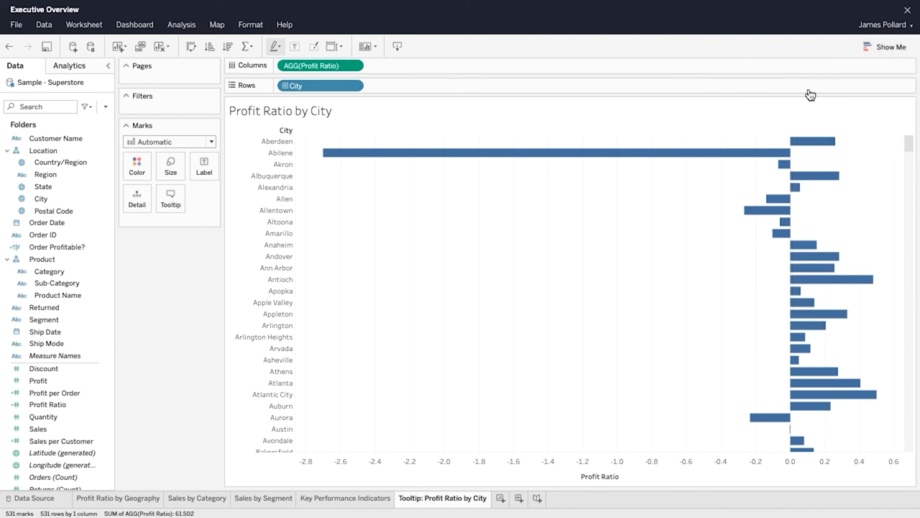
{"action": "mouse_move", "coordinate": [615, 481]}
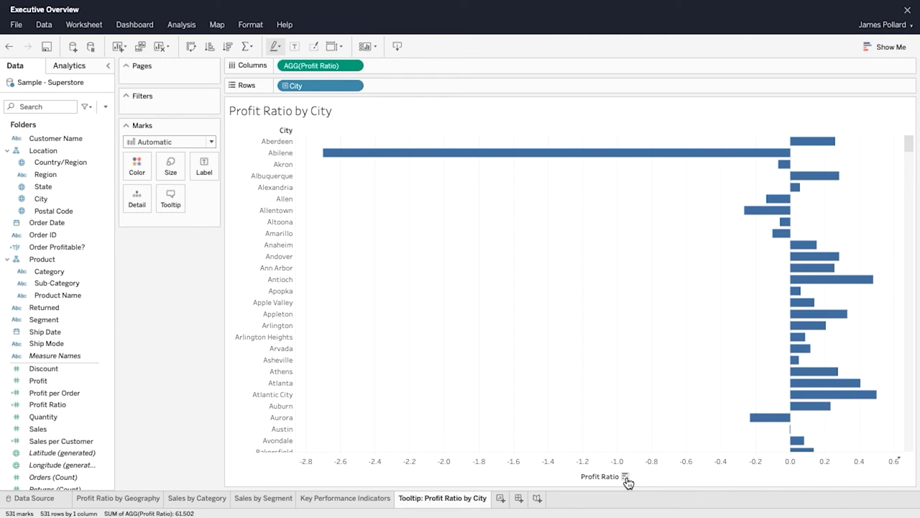
{"action": "left_click", "coordinate": [627, 477]}
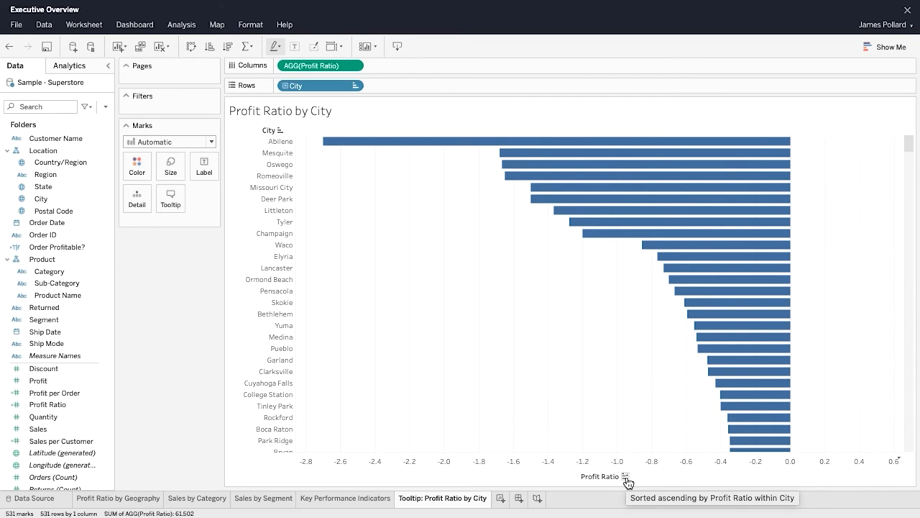
{"action": "left_click", "coordinate": [46, 404]}
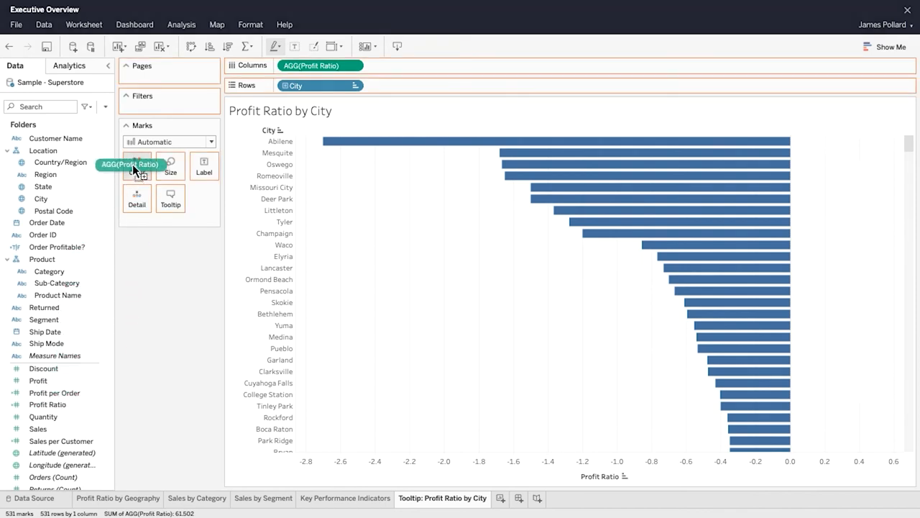
Step: Colour bars by Profit Ratio at about 80% opacity, range fixed -0.5 to 0.5 centred on 0
{"action": "left_click", "coordinate": [136, 165]}
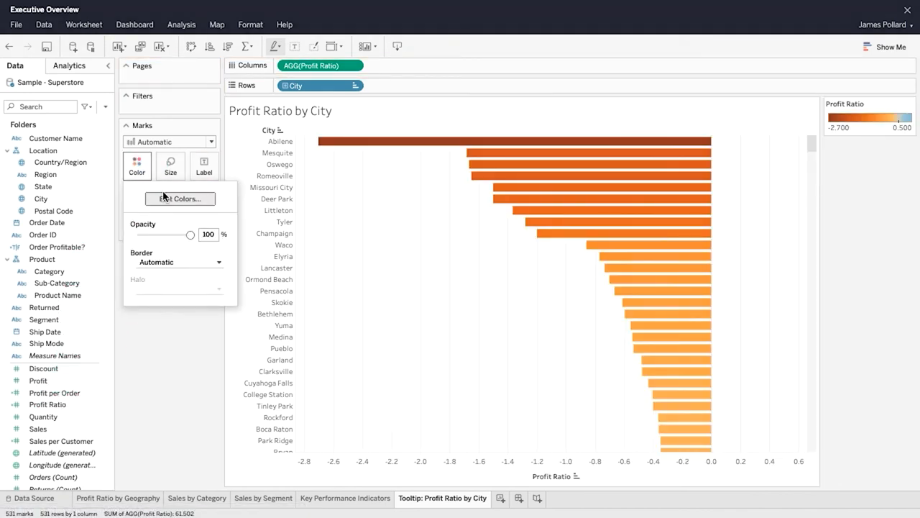
{"action": "left_click_drag", "start_coordinate": [190, 236], "coordinate": [181, 236]}
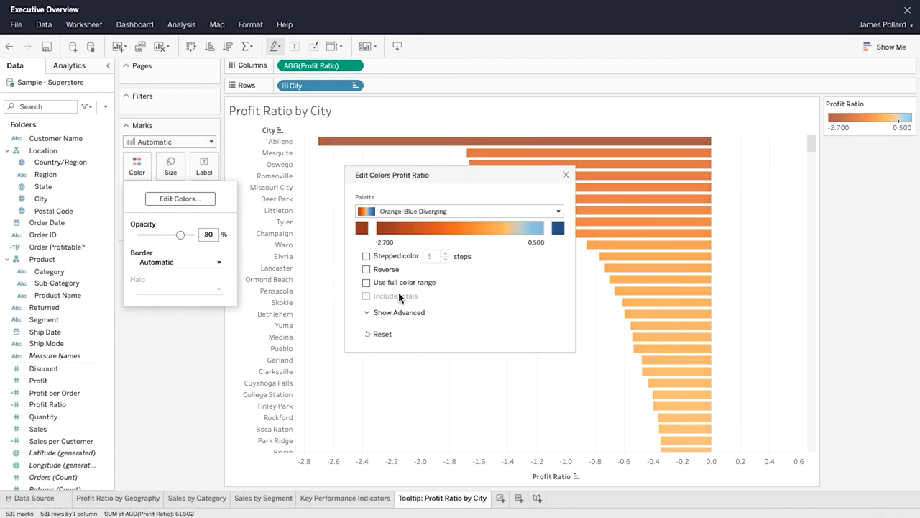
{"action": "left_click", "coordinate": [399, 312]}
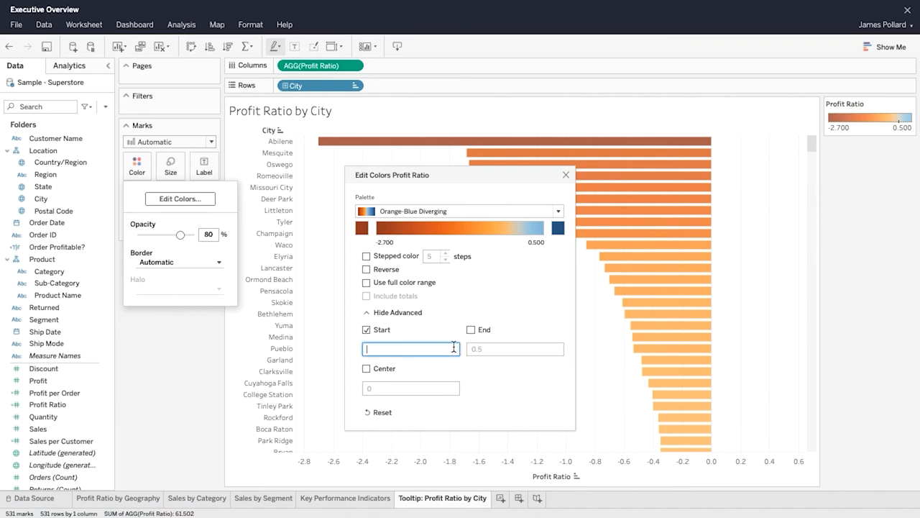
{"action": "type", "text": "-0.5"}
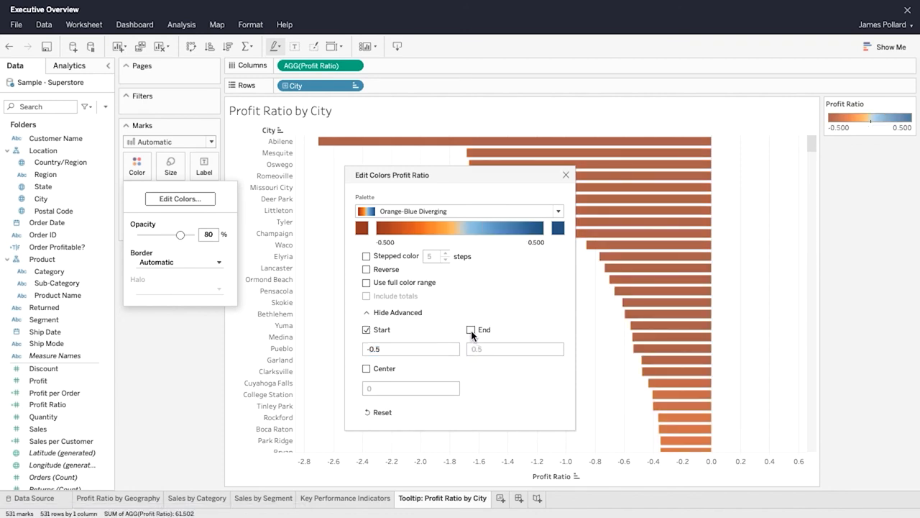
{"action": "left_click", "coordinate": [470, 329]}
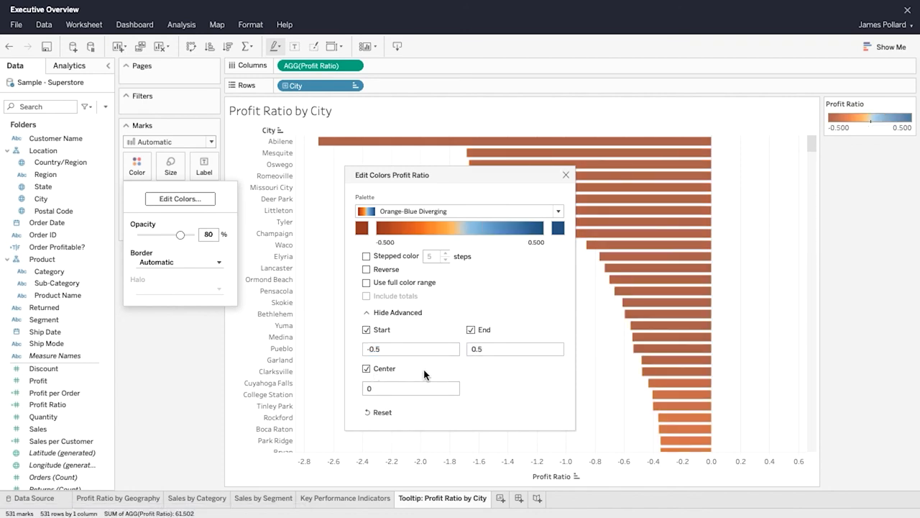
{"action": "left_click", "coordinate": [565, 175]}
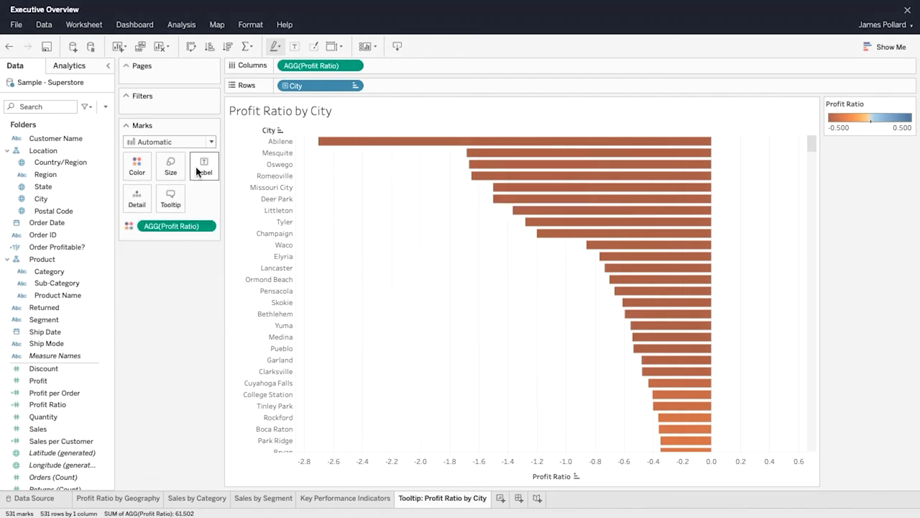
Step: Show mark labels on the city bars and format Profit Ratio as a percentage
{"action": "left_click", "coordinate": [204, 167]}
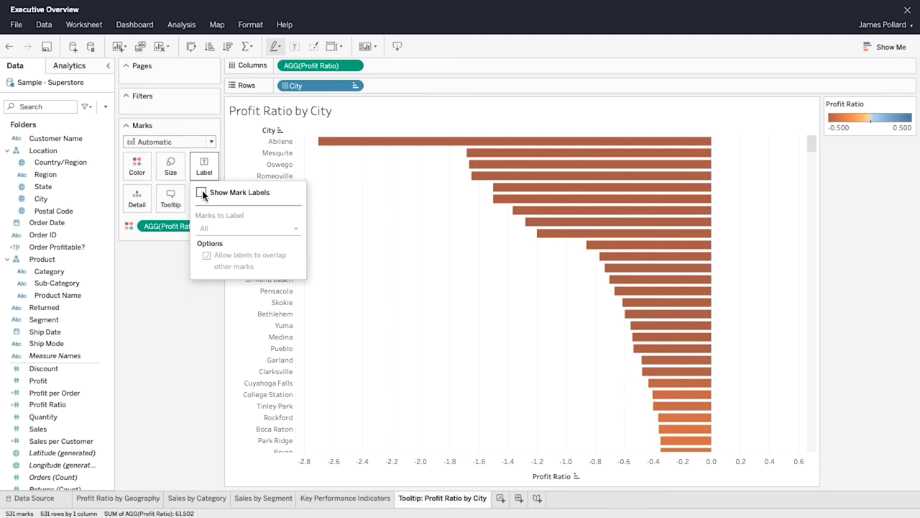
{"action": "left_click", "coordinate": [202, 193]}
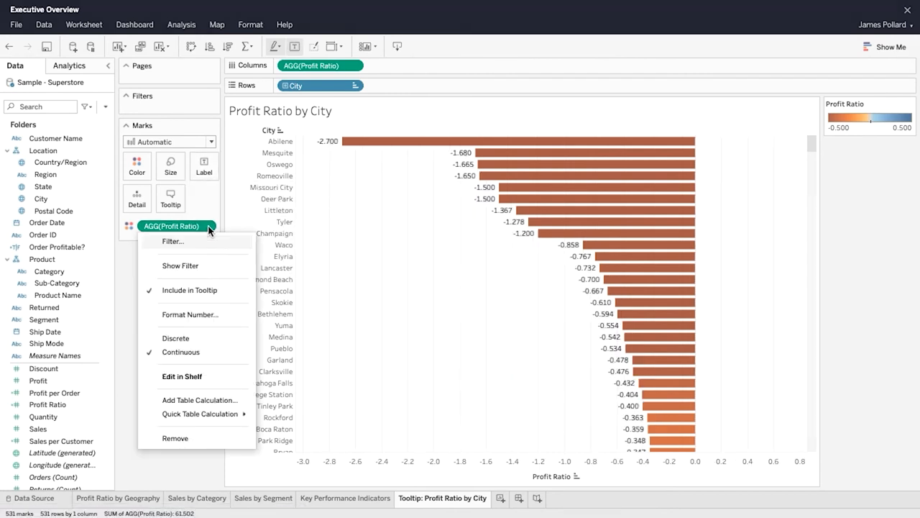
{"action": "left_click", "coordinate": [190, 314]}
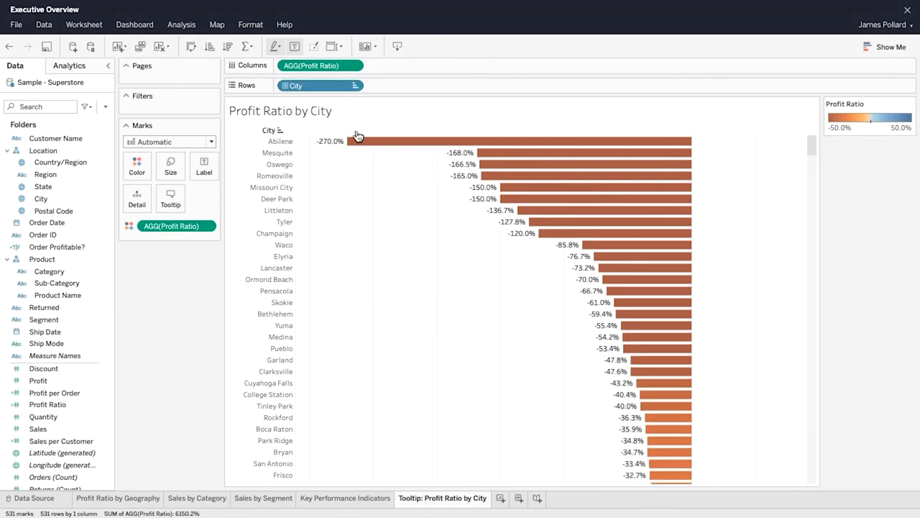
{"action": "mouse_move", "coordinate": [363, 141]}
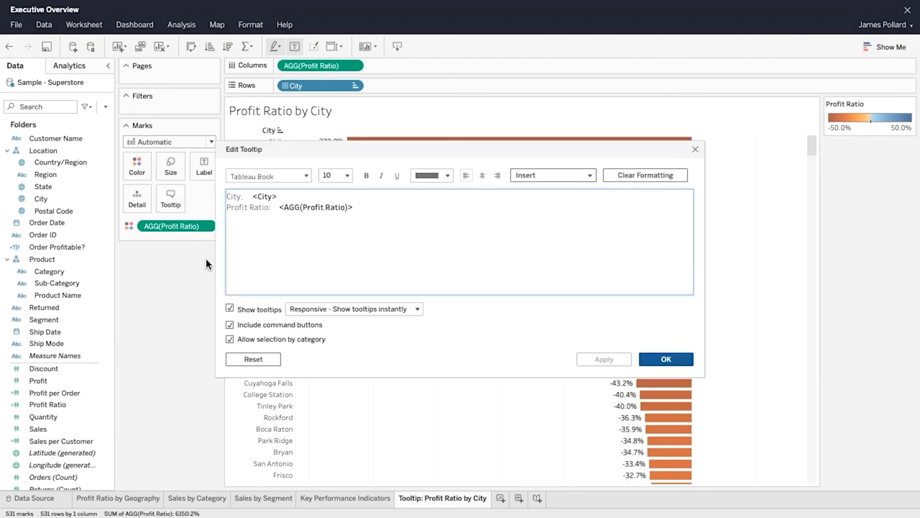
Step: Disable Show tooltips on the Profit Ratio by City chart and save the workbook
{"action": "left_click", "coordinate": [230, 307]}
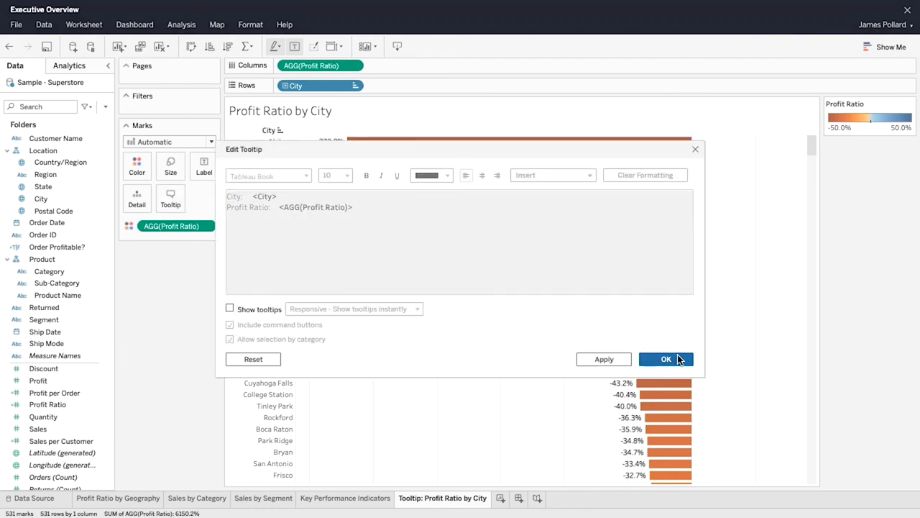
{"action": "left_click", "coordinate": [665, 359]}
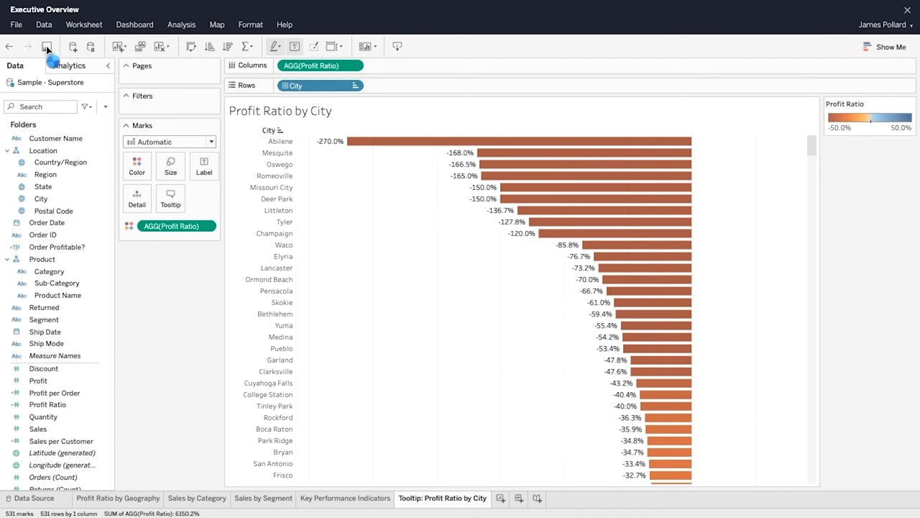
{"action": "left_click", "coordinate": [46, 46]}
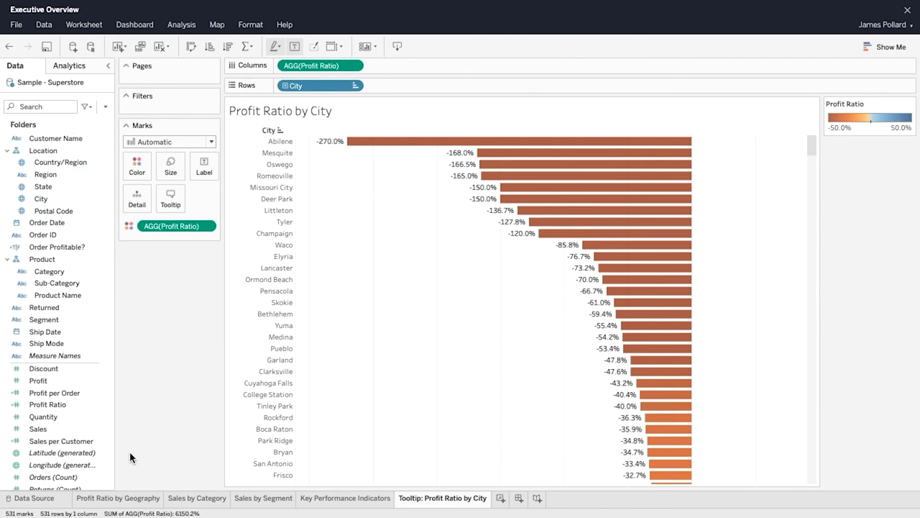
Step: On Profit Ratio by Geography, insert State and the Tooltip: Profit Ratio by City sheet into the map tooltip
{"action": "left_click", "coordinate": [118, 498]}
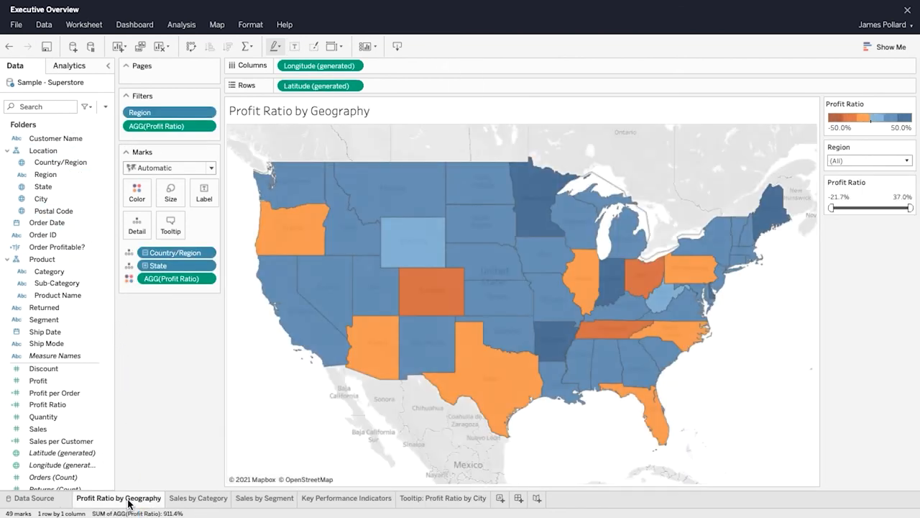
{"action": "mouse_move", "coordinate": [288, 305]}
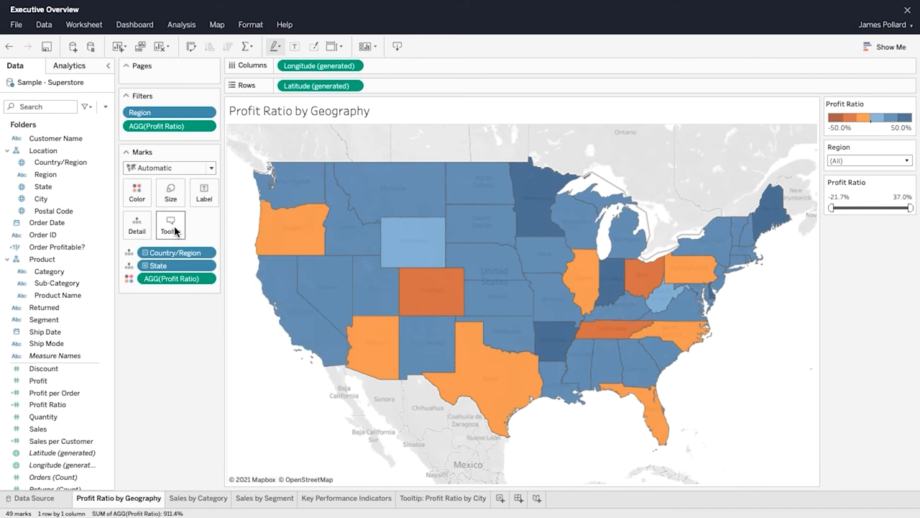
{"action": "left_click", "coordinate": [170, 221]}
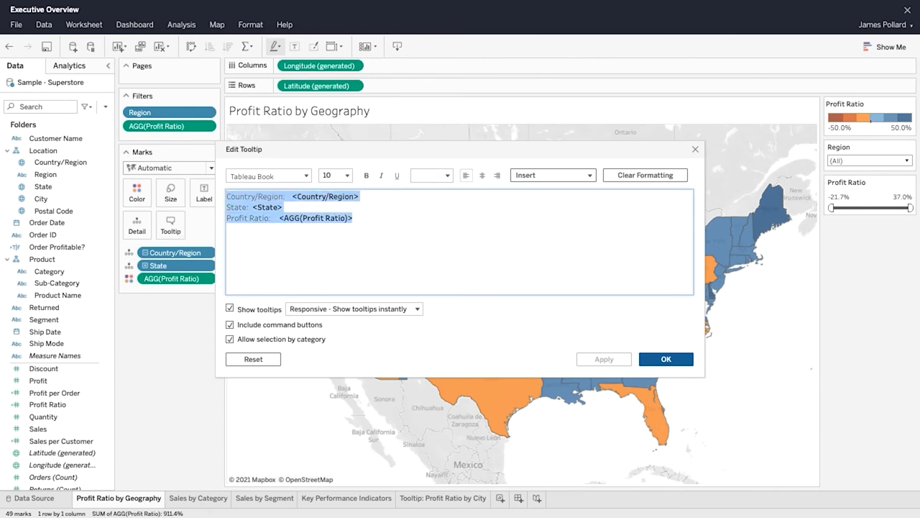
{"action": "left_click", "coordinate": [553, 176]}
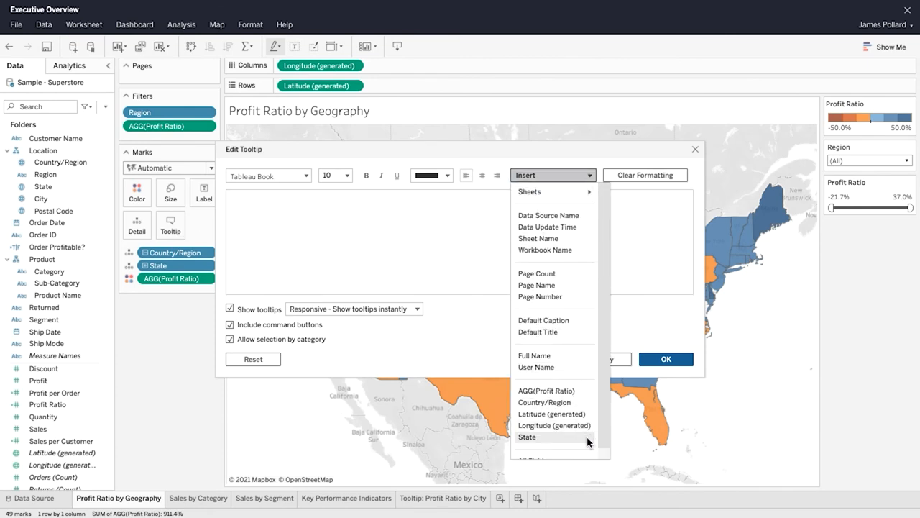
{"action": "left_click", "coordinate": [527, 437]}
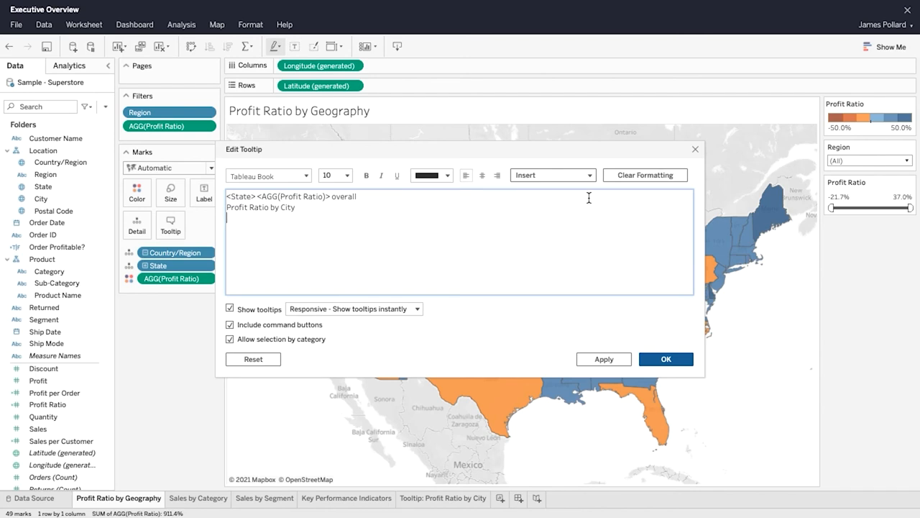
{"action": "left_click", "coordinate": [553, 175]}
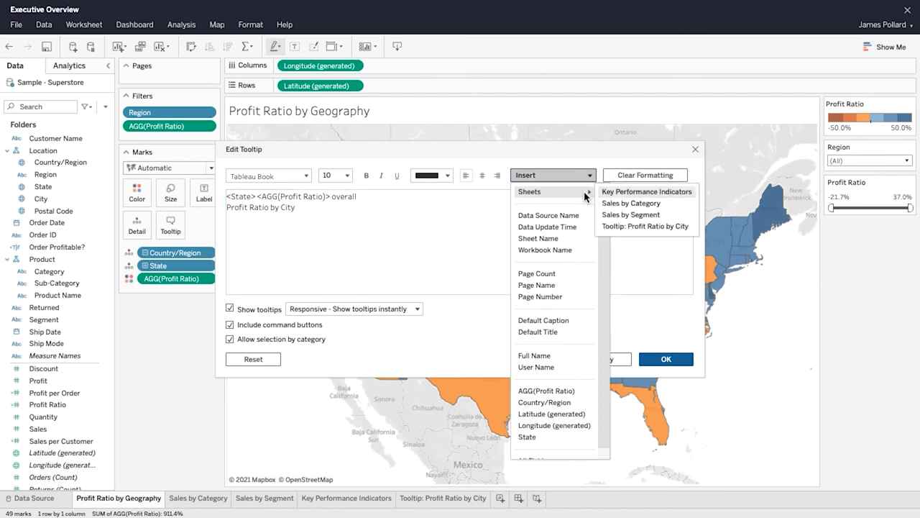
{"action": "mouse_move", "coordinate": [644, 226]}
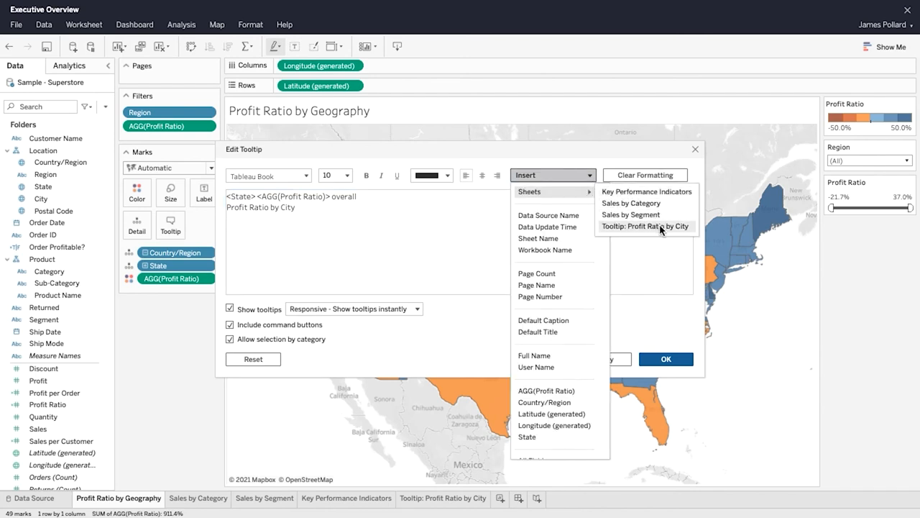
{"action": "left_click", "coordinate": [647, 226]}
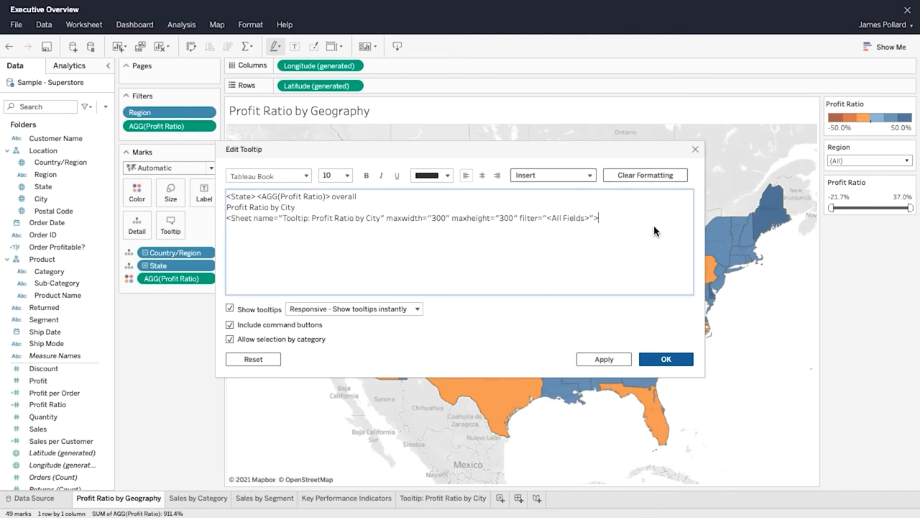
Step: Bold the tooltip header, untick Allow selection by category, and apply the map tooltip
{"action": "left_click", "coordinate": [350, 176]}
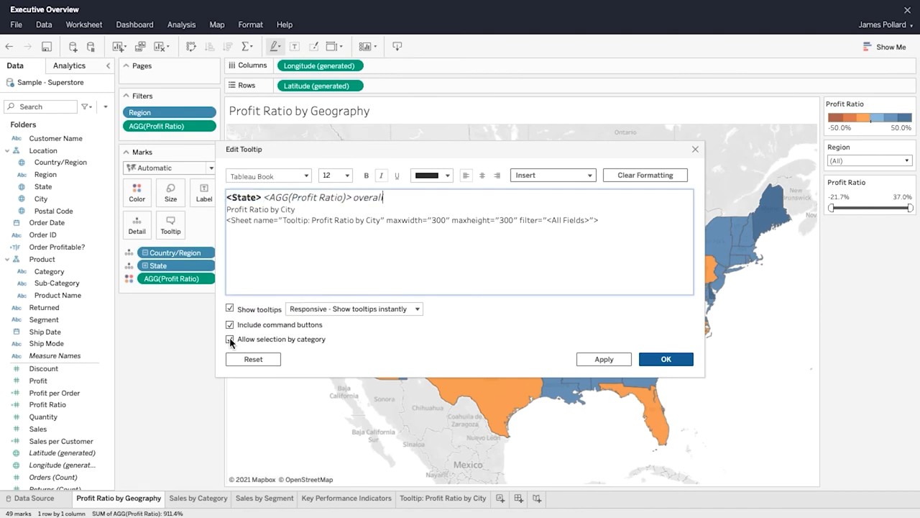
{"action": "left_click", "coordinate": [230, 339]}
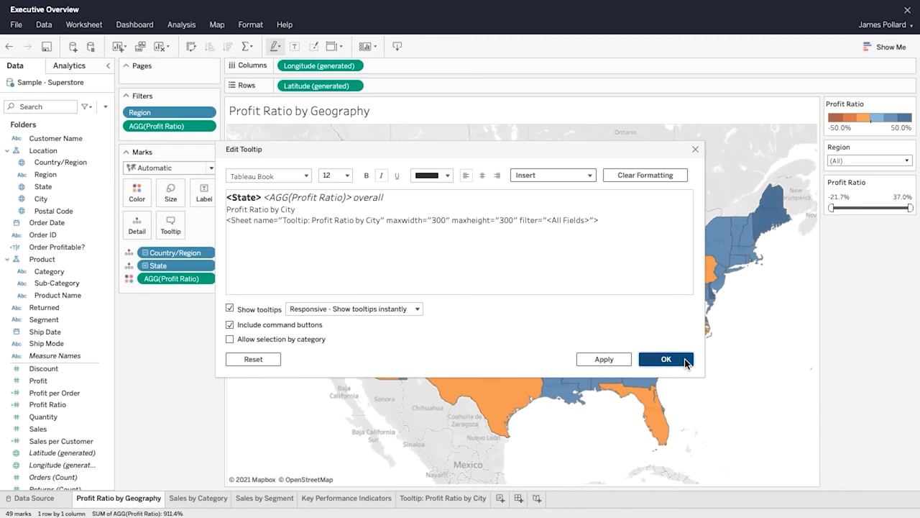
{"action": "left_click", "coordinate": [666, 359]}
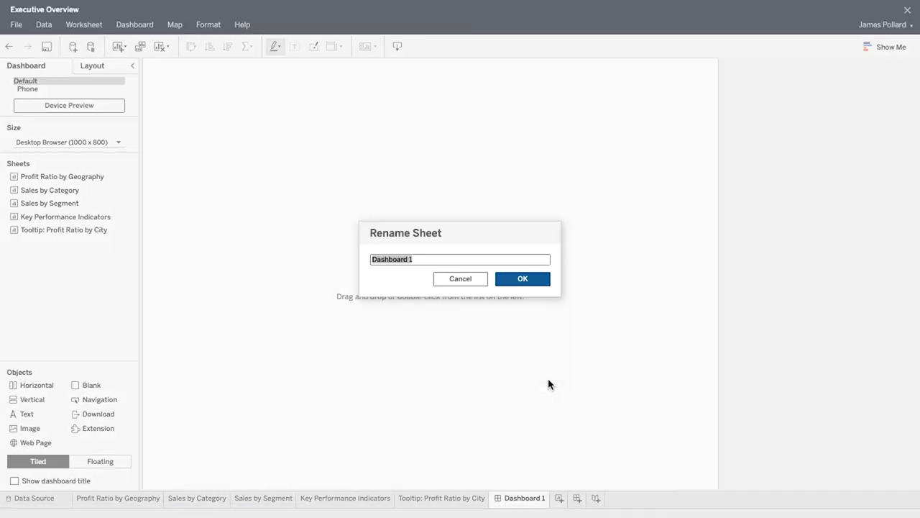
Step: Rename the dashboard to 'Executive Overview' and set its size to Automatic
{"action": "type", "text": "Executive Overview"}
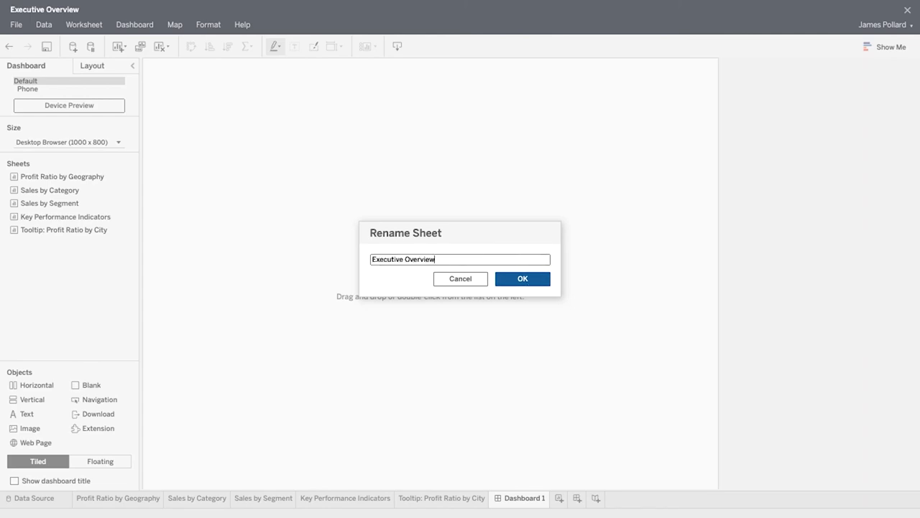
{"action": "left_click", "coordinate": [522, 279]}
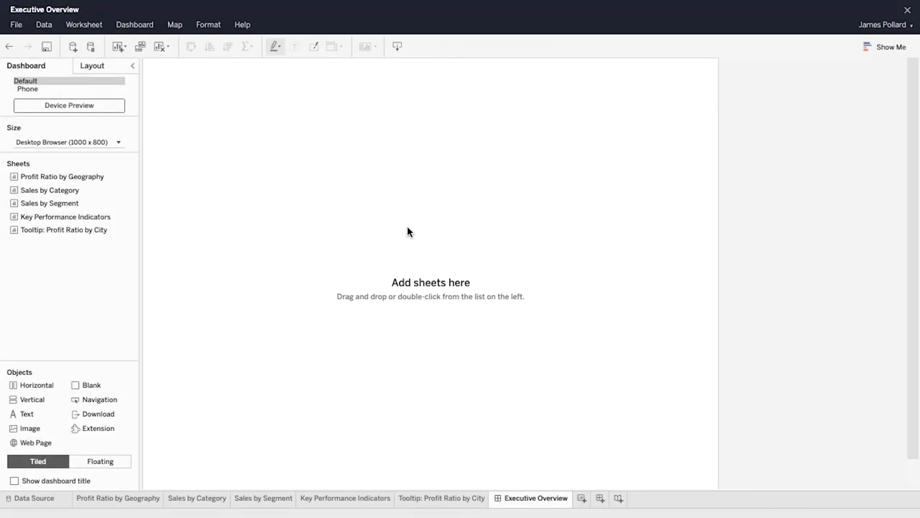
{"action": "left_click", "coordinate": [69, 142]}
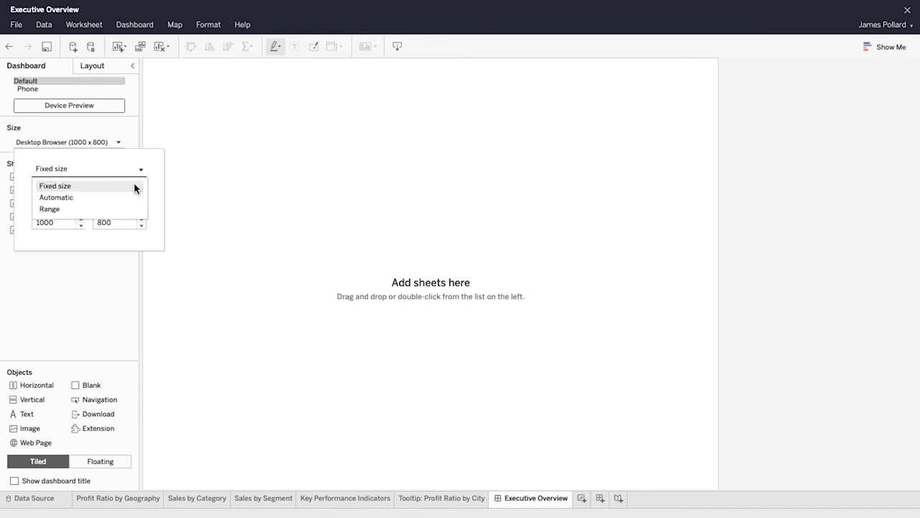
{"action": "left_click", "coordinate": [57, 197]}
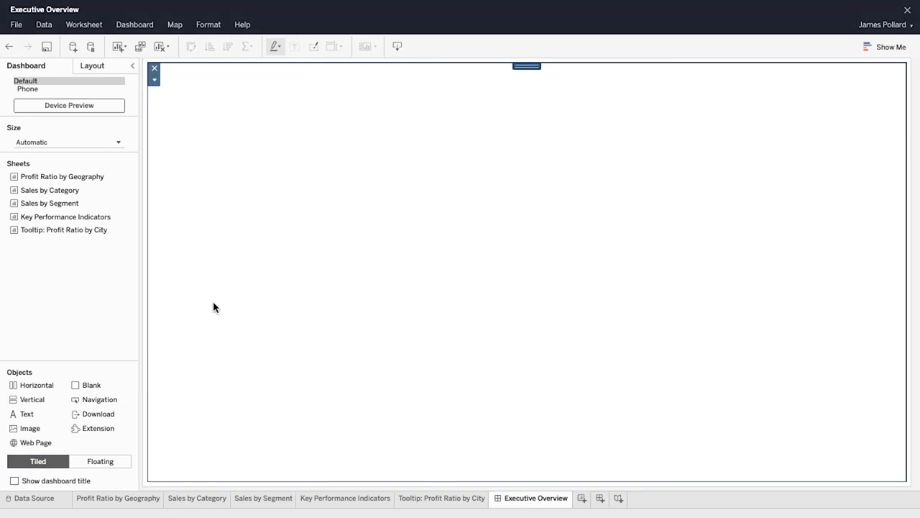
Step: Add the KPI table, geography map and Sales by Segment/Category charts to the dashboard
{"action": "left_click", "coordinate": [65, 216]}
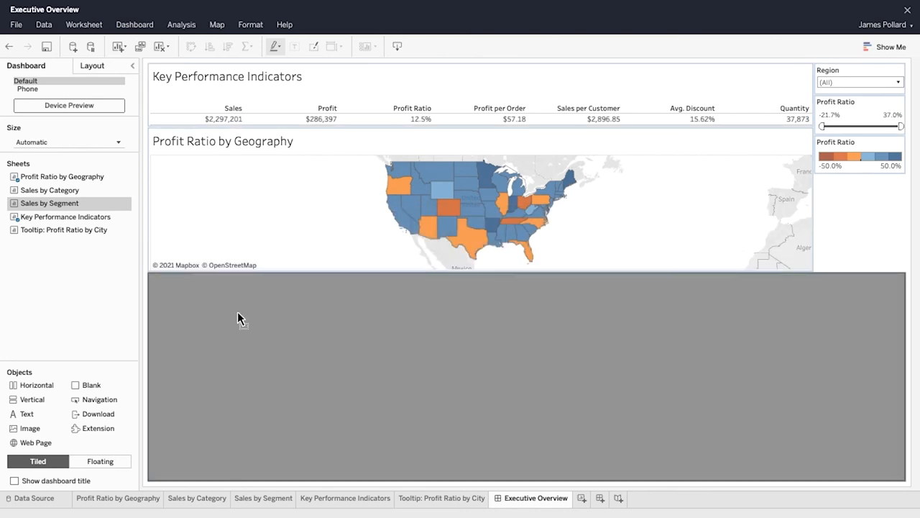
{"action": "left_click", "coordinate": [52, 203]}
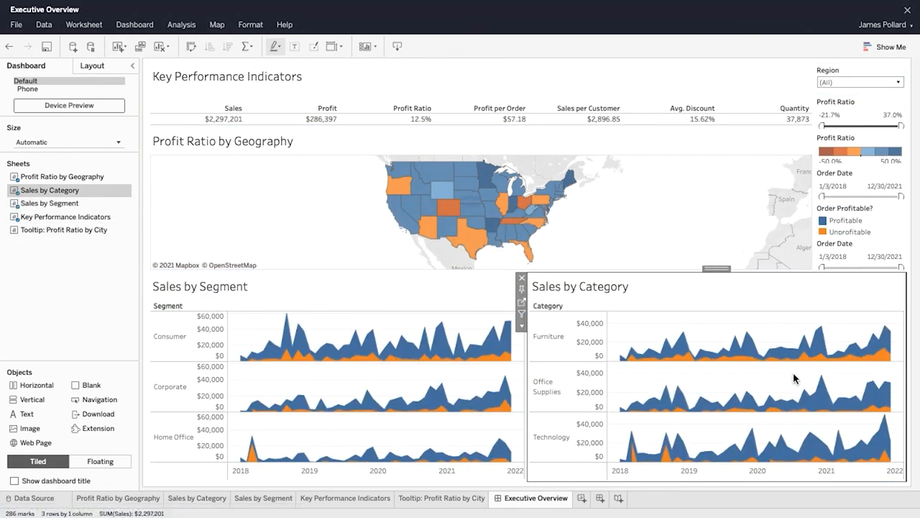
{"action": "mouse_move", "coordinate": [354, 258]}
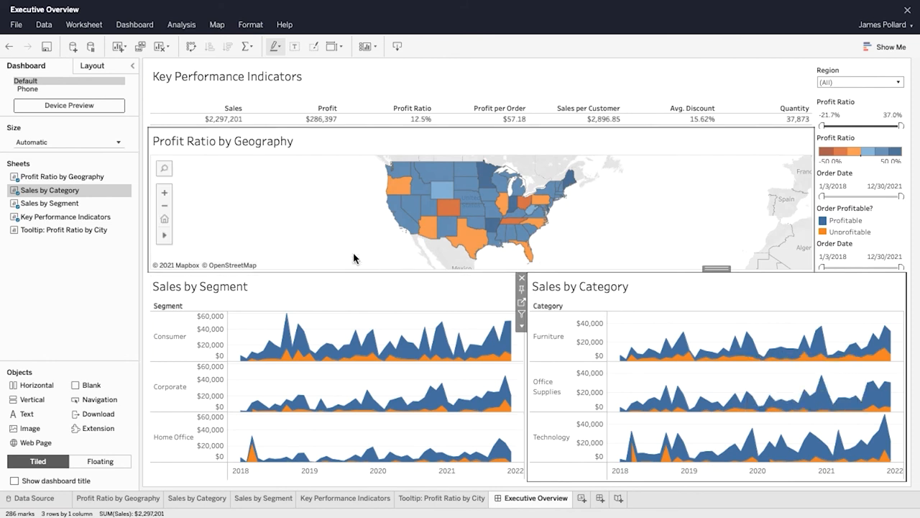
{"action": "left_click", "coordinate": [92, 66]}
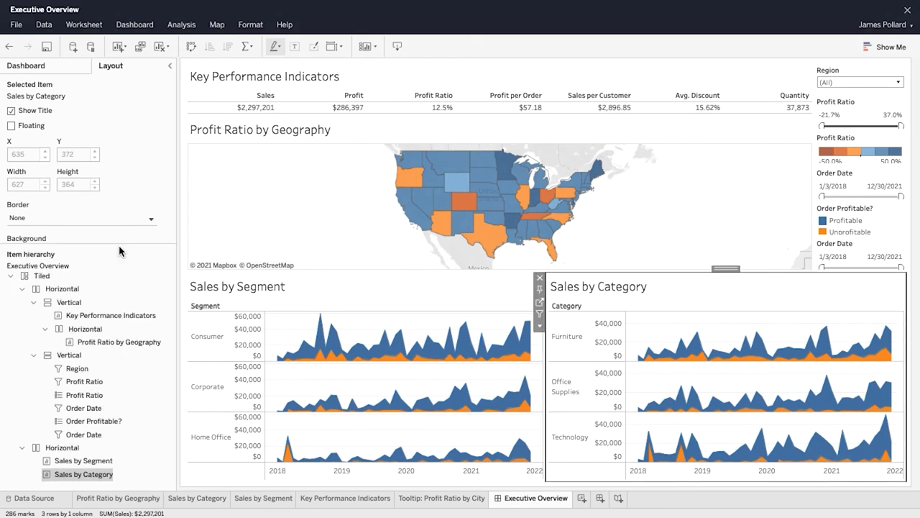
Step: Select the Order Date filter via the legend options and narrow its date slider range
{"action": "left_click", "coordinate": [94, 420]}
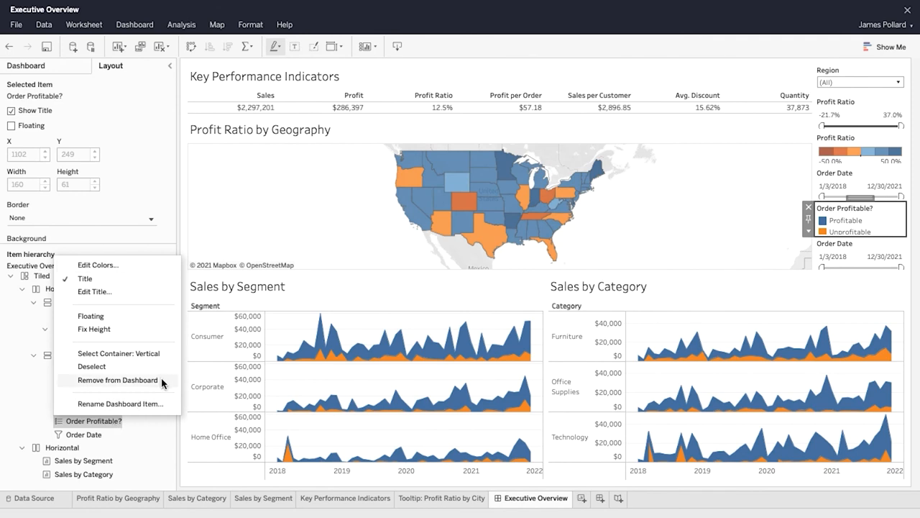
{"action": "left_click", "coordinate": [118, 380]}
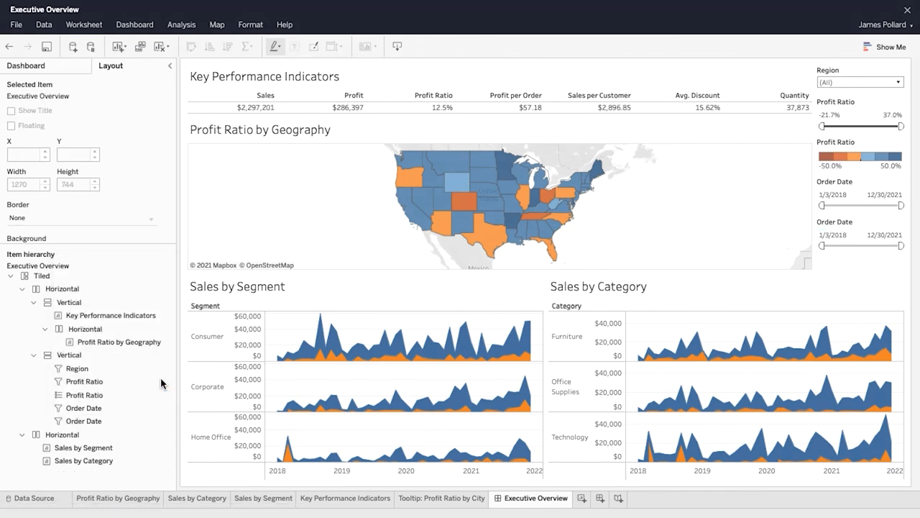
{"action": "right_click", "coordinate": [861, 233]}
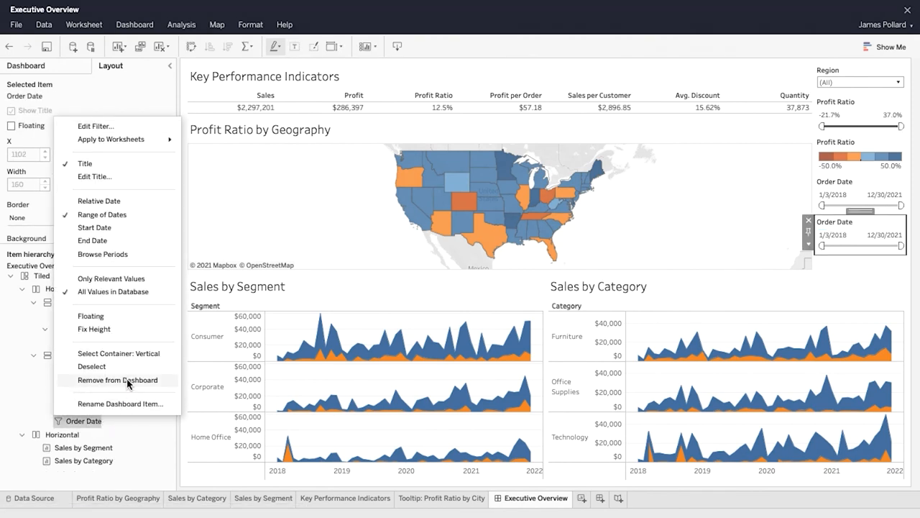
{"action": "left_click", "coordinate": [118, 380]}
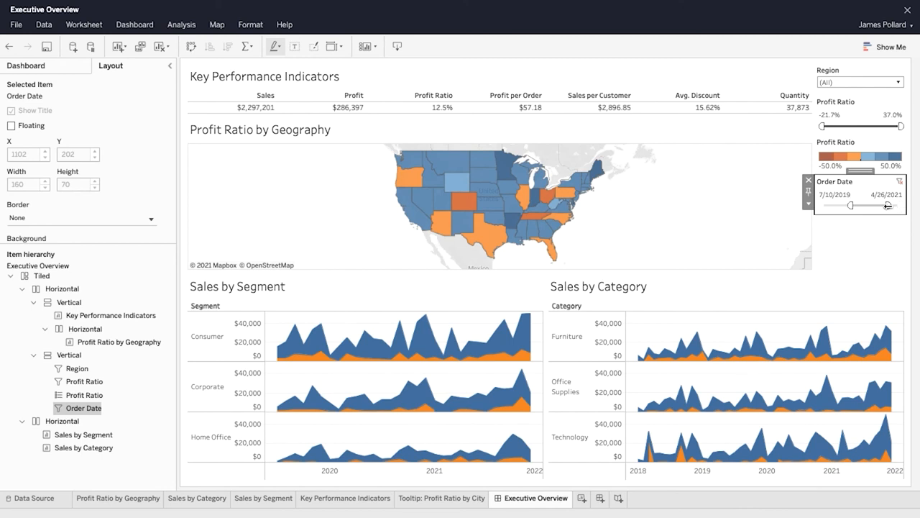
{"action": "left_click_drag", "start_coordinate": [888, 205], "coordinate": [877, 206]}
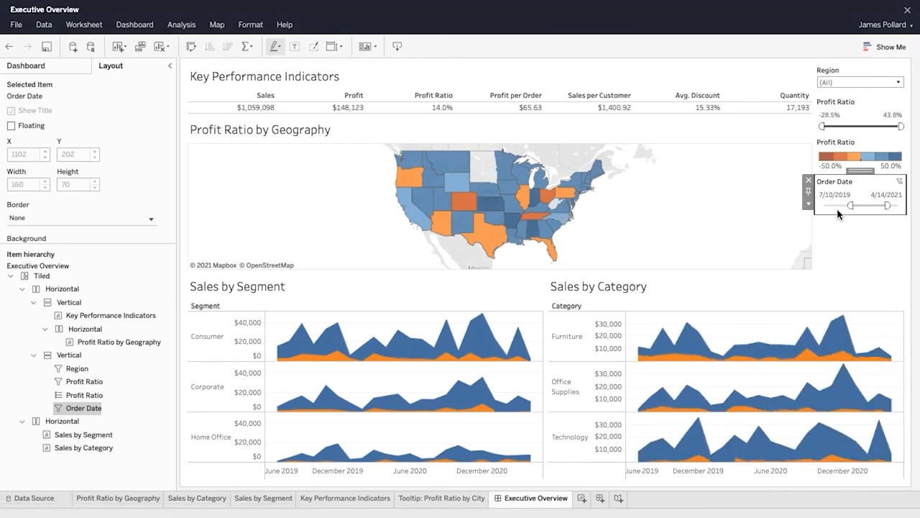
{"action": "left_click_drag", "start_coordinate": [850, 206], "coordinate": [827, 206]}
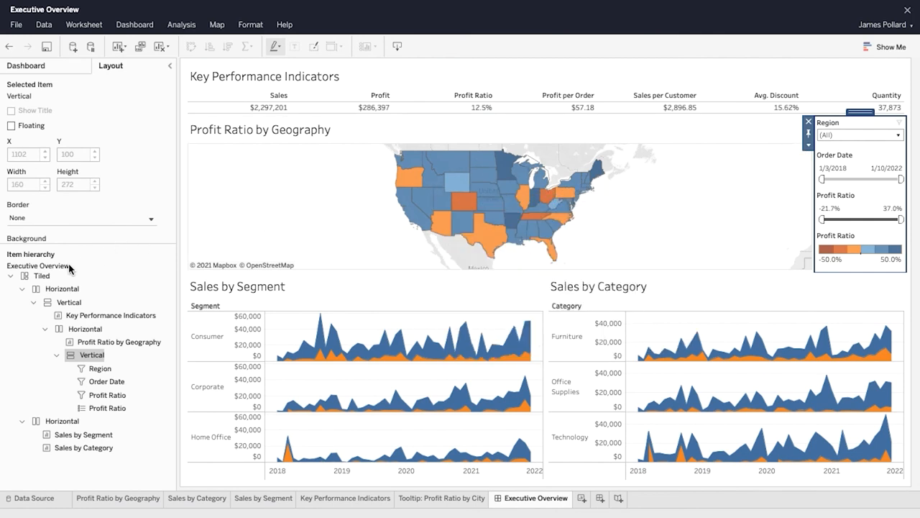
Step: Create filter action 'State Filter' from Profit Ratio by Geography on Select, showing all values, on the State field
{"action": "left_click", "coordinate": [26, 66]}
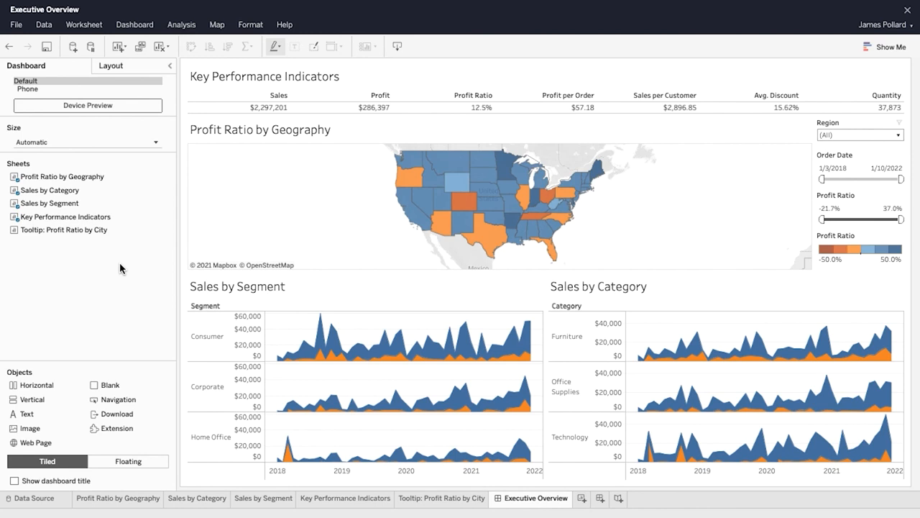
{"action": "mouse_move", "coordinate": [136, 25]}
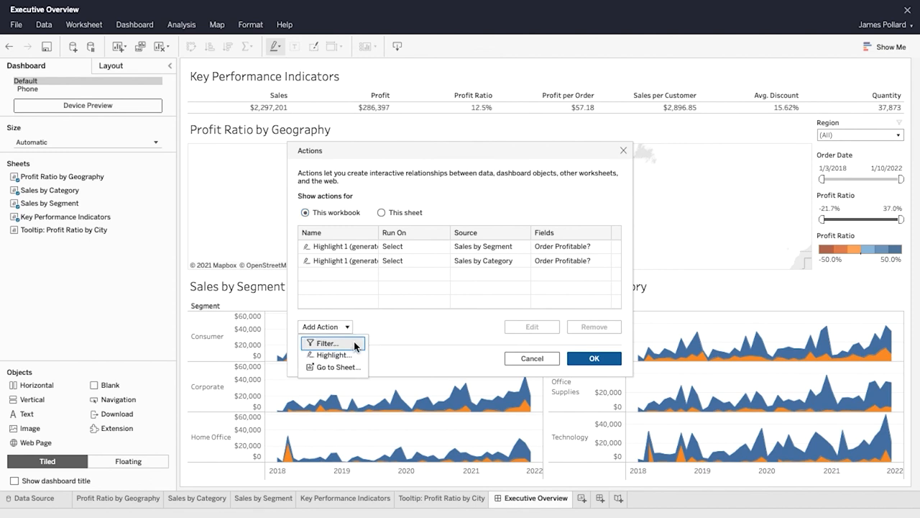
{"action": "left_click", "coordinate": [328, 342]}
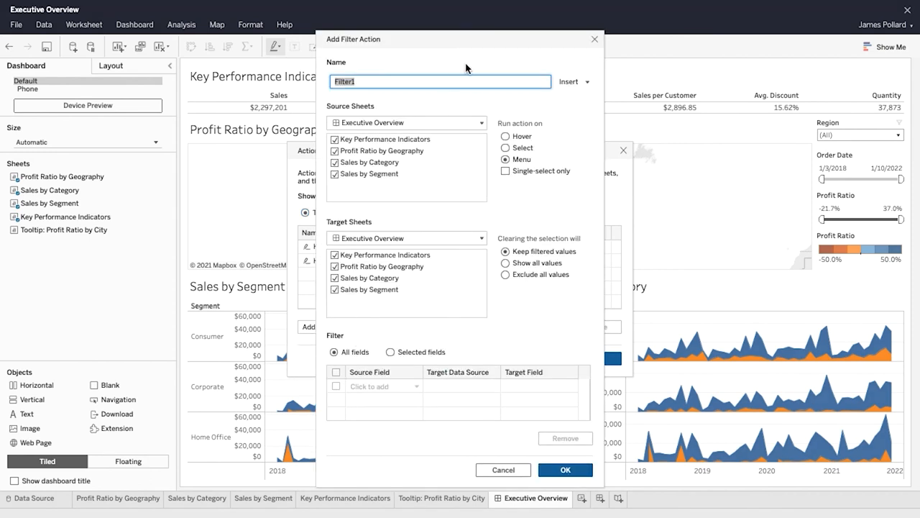
{"action": "type", "text": "State Filter"}
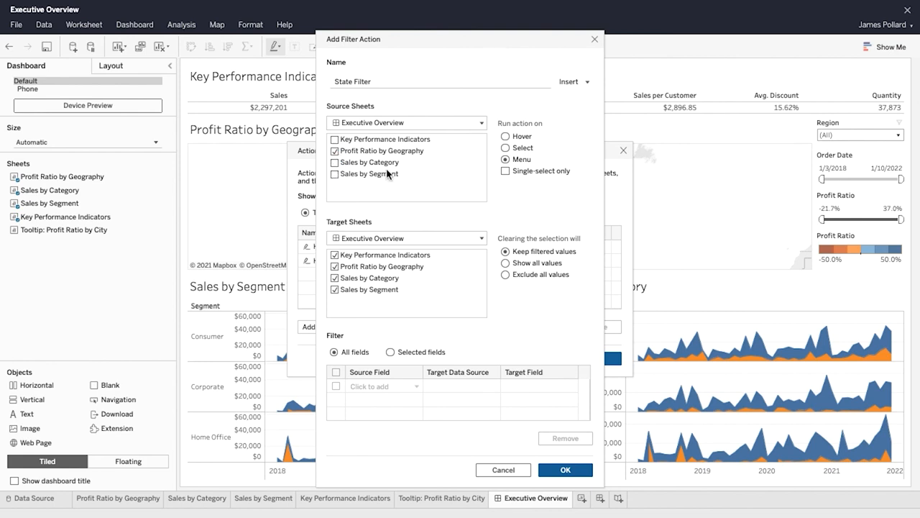
{"action": "left_click", "coordinate": [506, 147]}
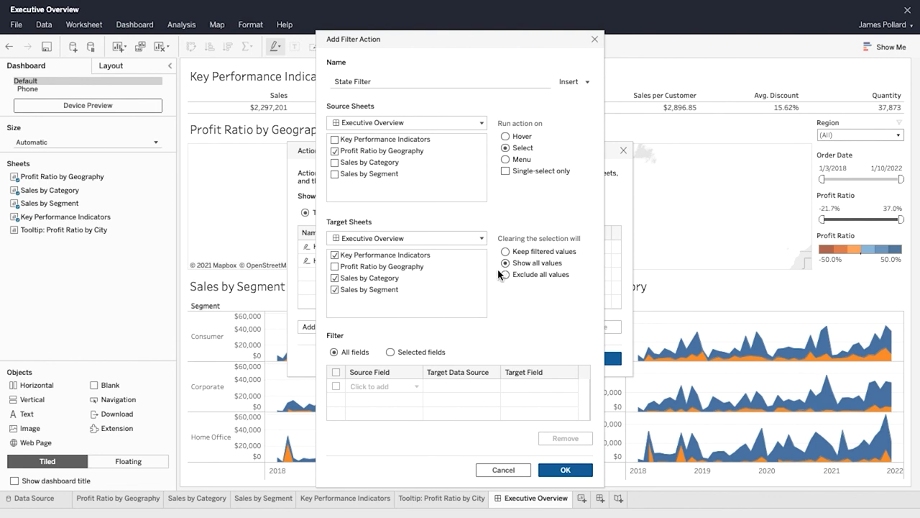
{"action": "left_click", "coordinate": [380, 385]}
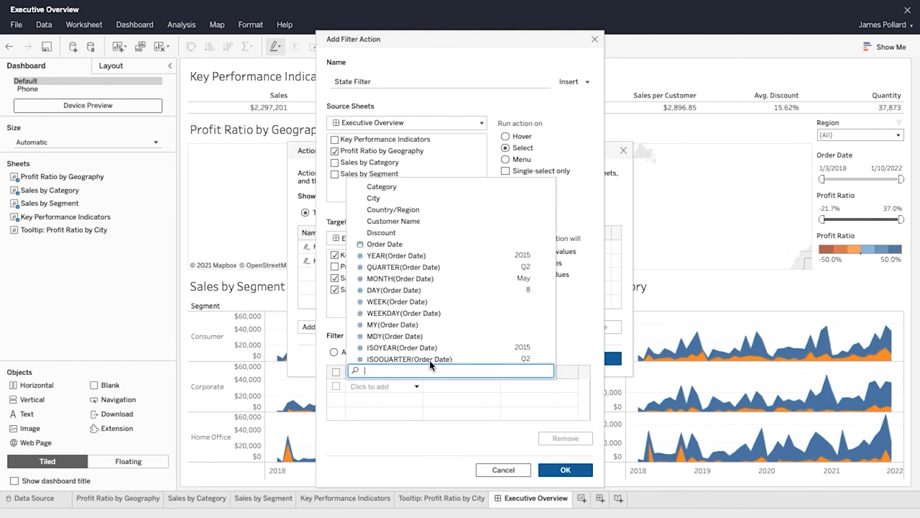
{"action": "scroll", "scroll_direction": "down", "scroll_amount": 3}
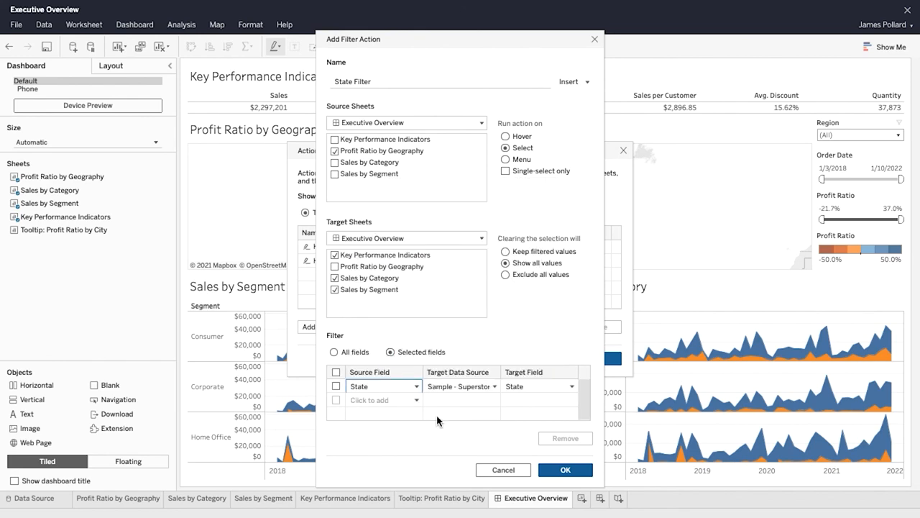
{"action": "left_click", "coordinate": [565, 469]}
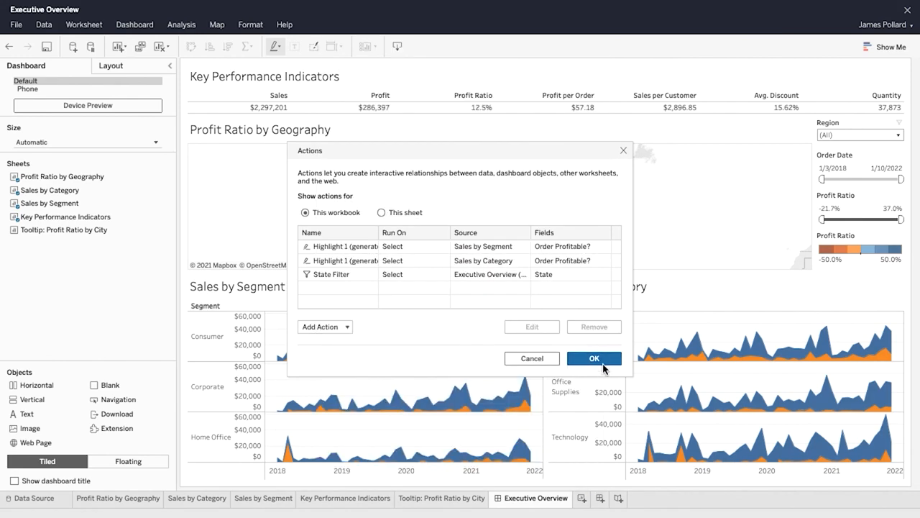
{"action": "left_click", "coordinate": [594, 358]}
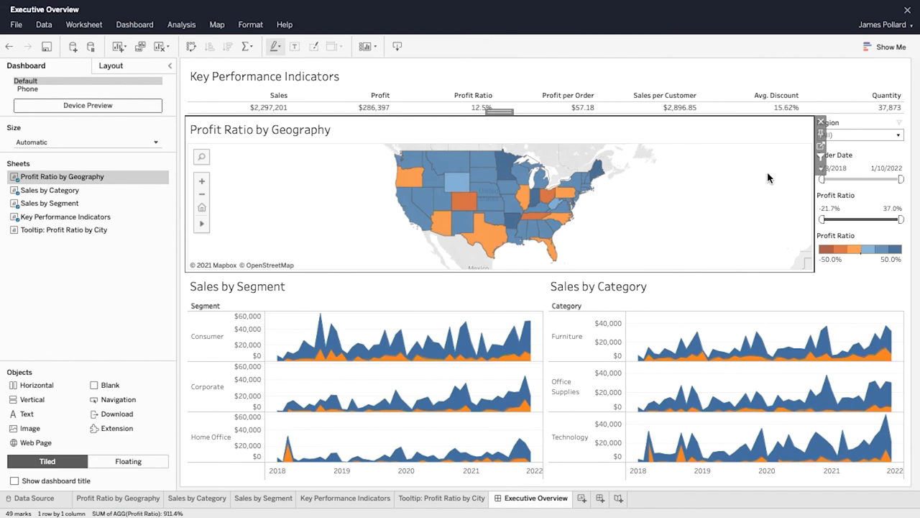
Step: Retitle the KPI table 'Executive Overview - Profitability (<State>)' with the State field inserted
{"action": "left_click", "coordinate": [821, 170]}
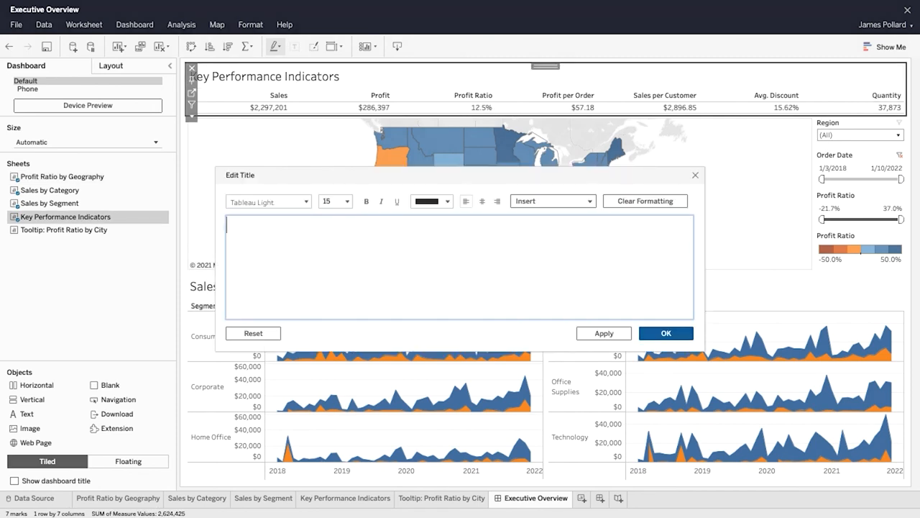
{"action": "type", "text": "Executive Overview - Prof"}
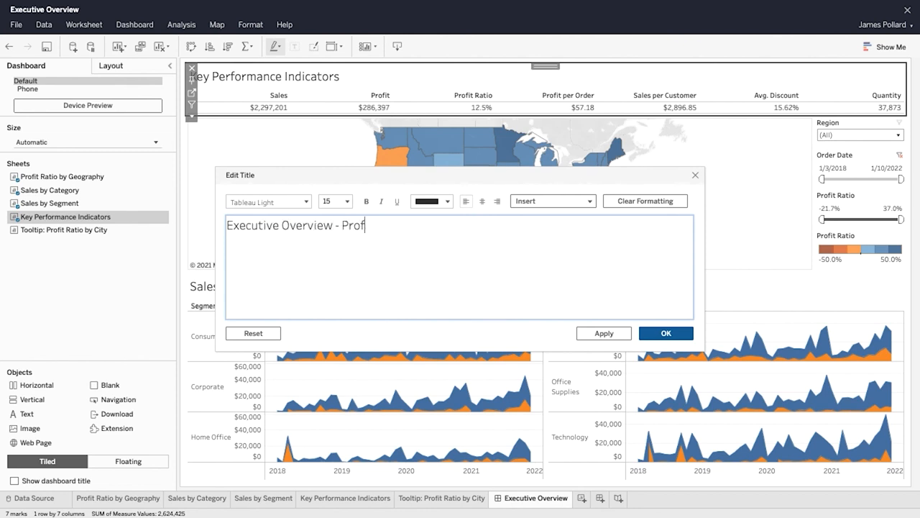
{"action": "type", "text": "itability ()"}
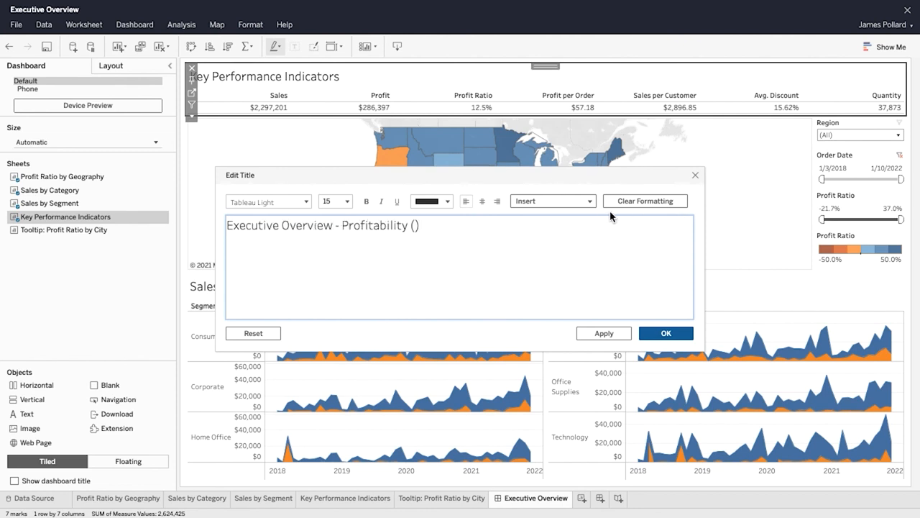
{"action": "left_click", "coordinate": [552, 201]}
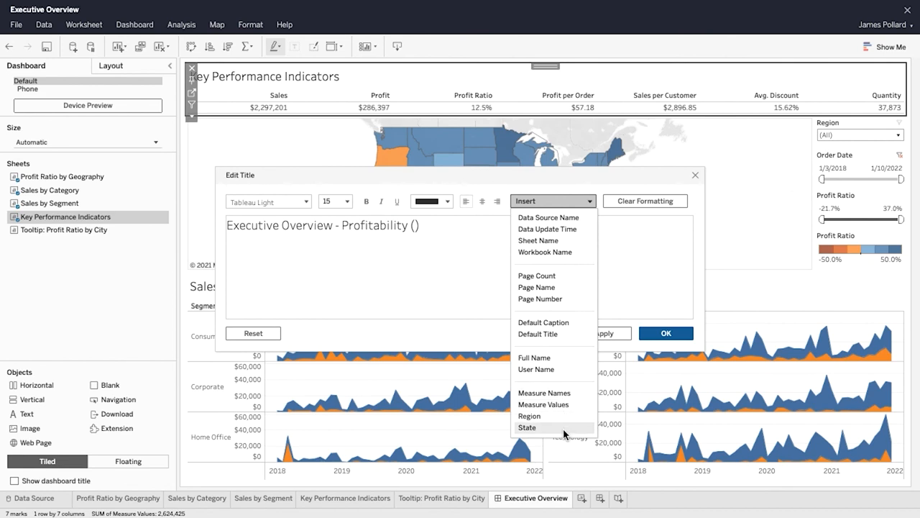
{"action": "left_click", "coordinate": [527, 427]}
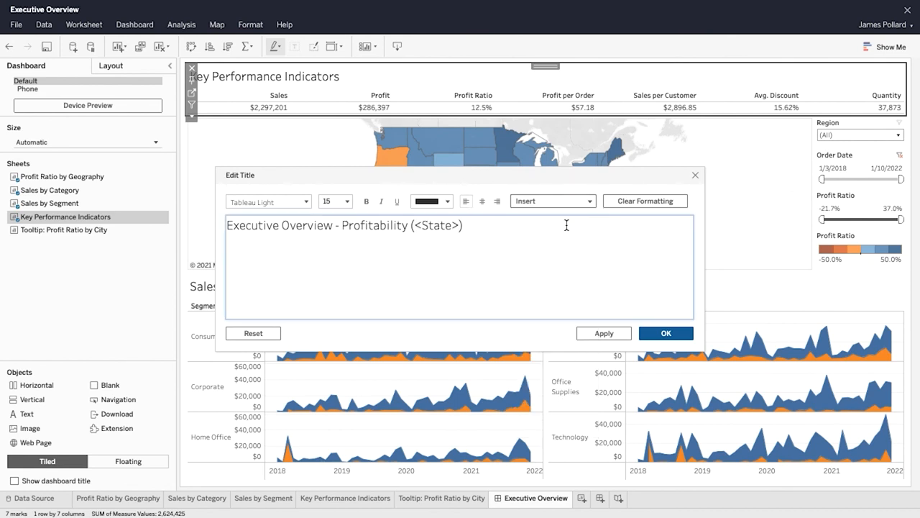
{"action": "left_click", "coordinate": [664, 334]}
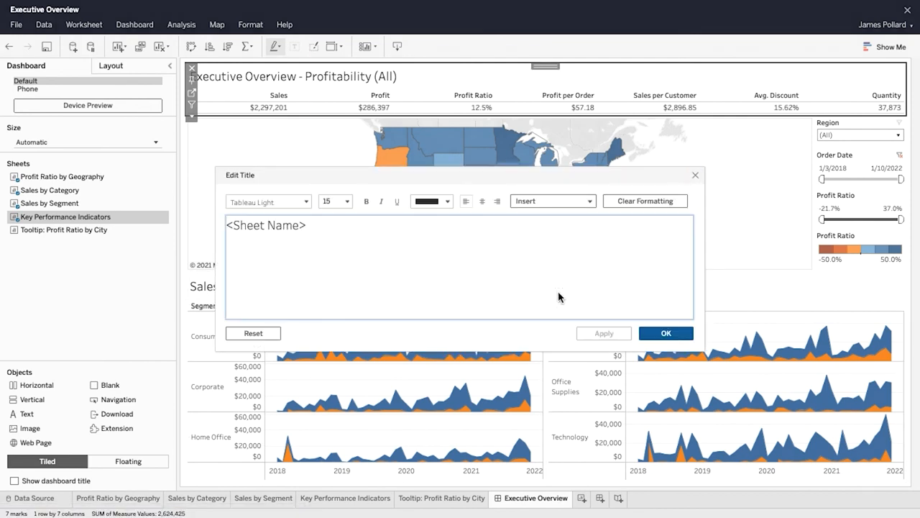
Step: Retitle the area charts 'Monthly Sales by Segment - States: <State>' and the matching Category title
{"action": "type", "text": "Monthly"}
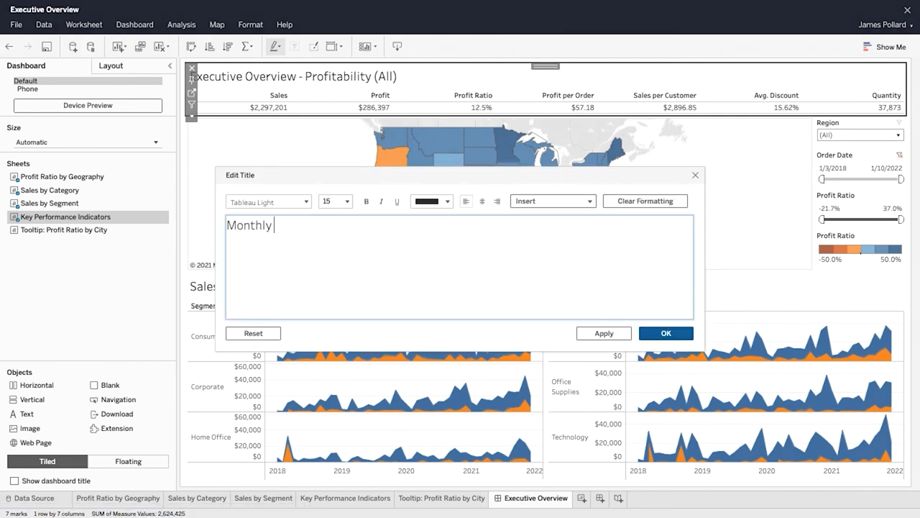
{"action": "type", "text": "Sales by Segment - States:"}
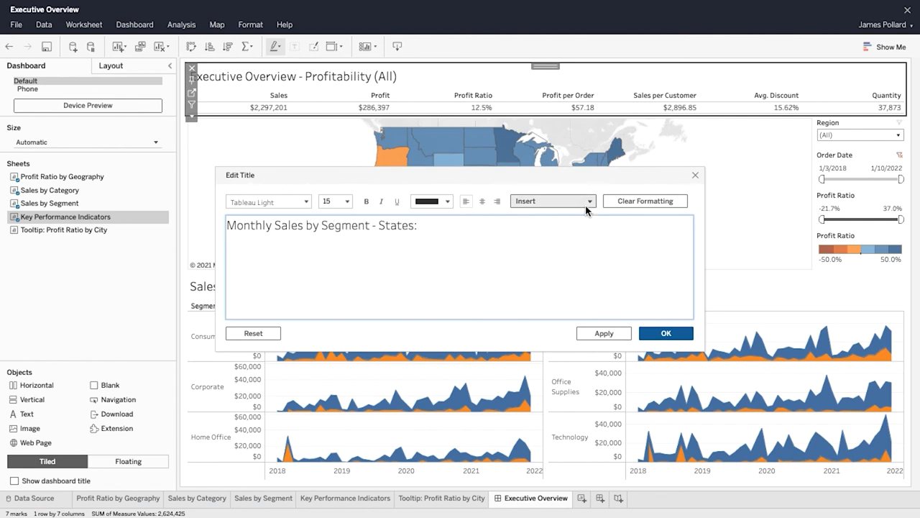
{"action": "left_click", "coordinate": [549, 202]}
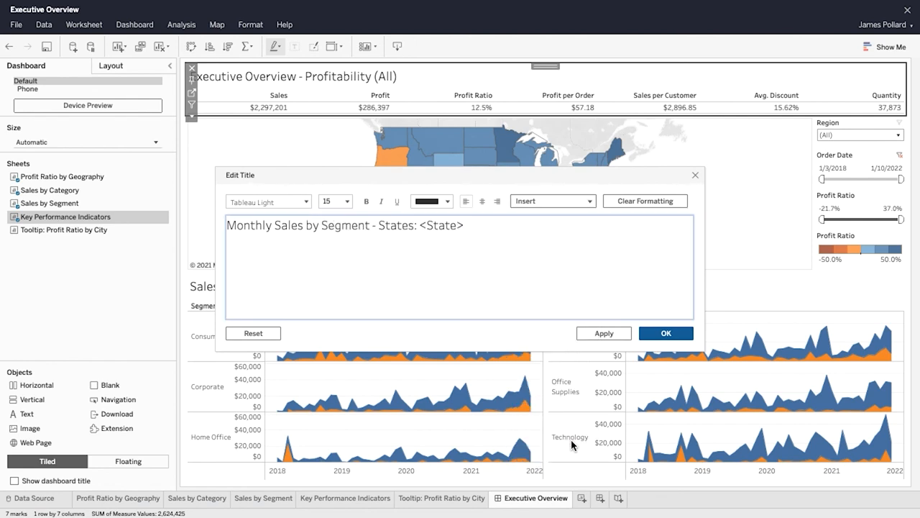
{"action": "left_click", "coordinate": [664, 334]}
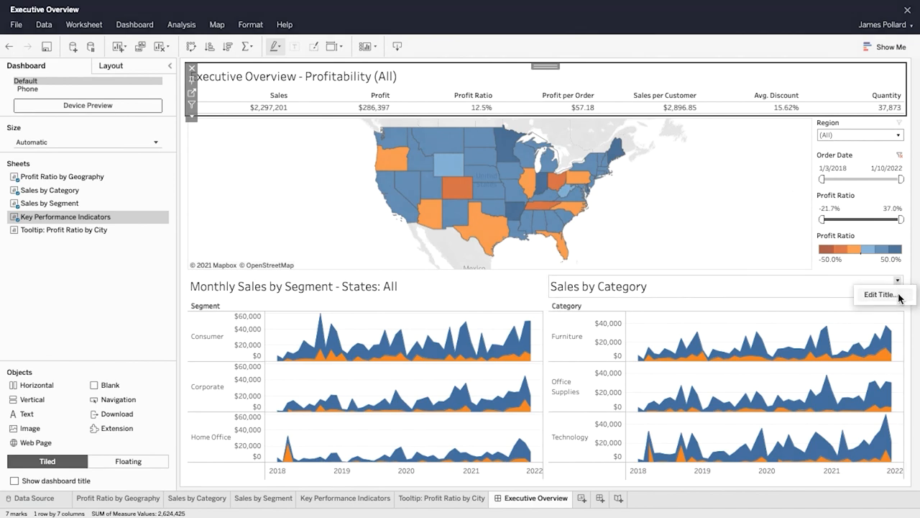
{"action": "left_click", "coordinate": [880, 295]}
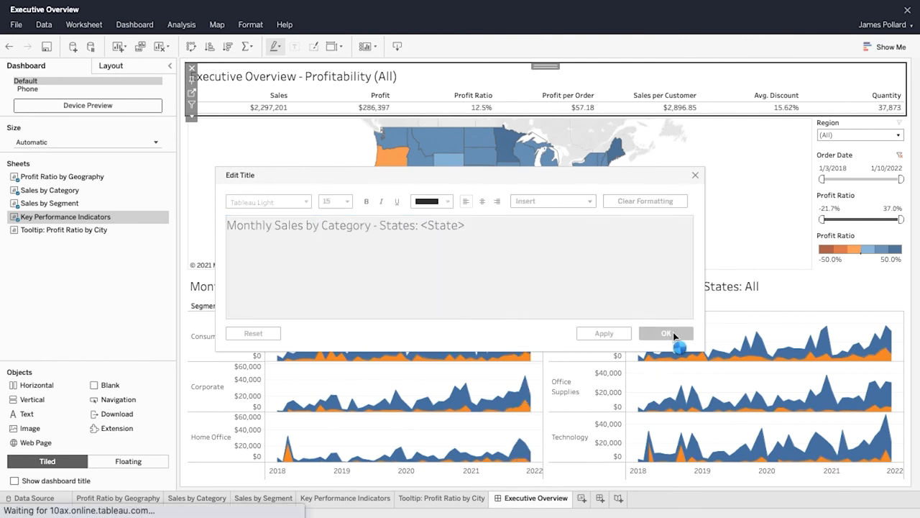
{"action": "left_click", "coordinate": [664, 334]}
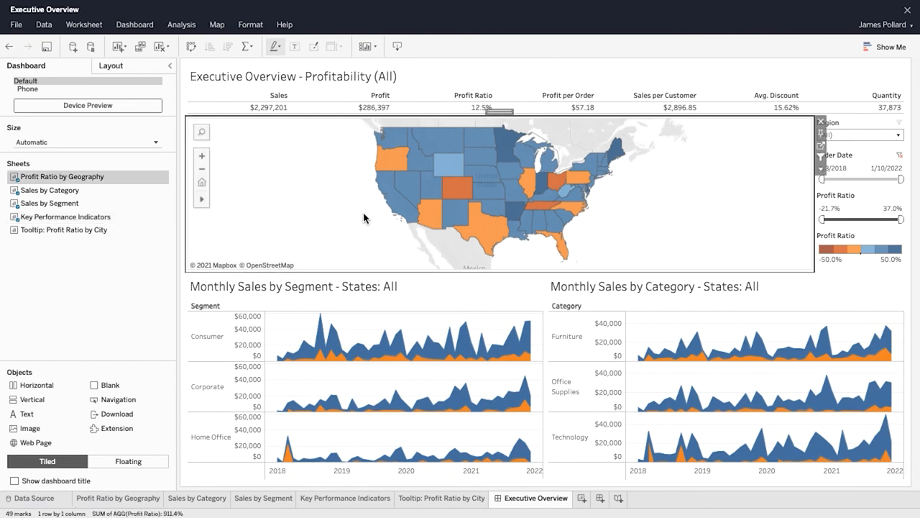
{"action": "left_click", "coordinate": [391, 204]}
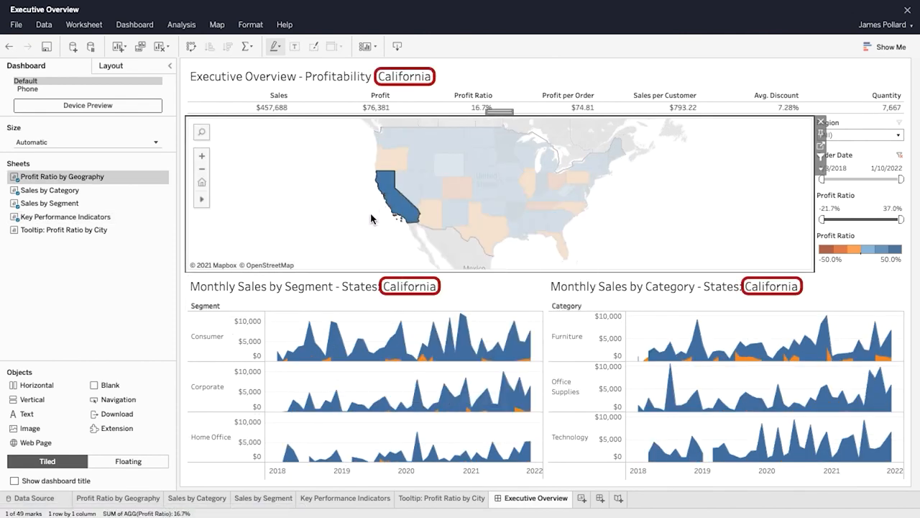
{"action": "mouse_move", "coordinate": [410, 190]}
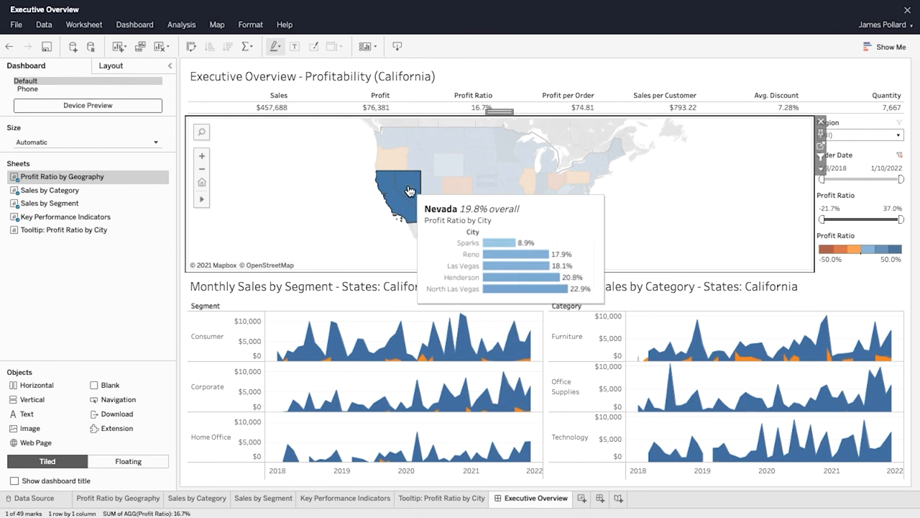
{"action": "left_click", "coordinate": [405, 190]}
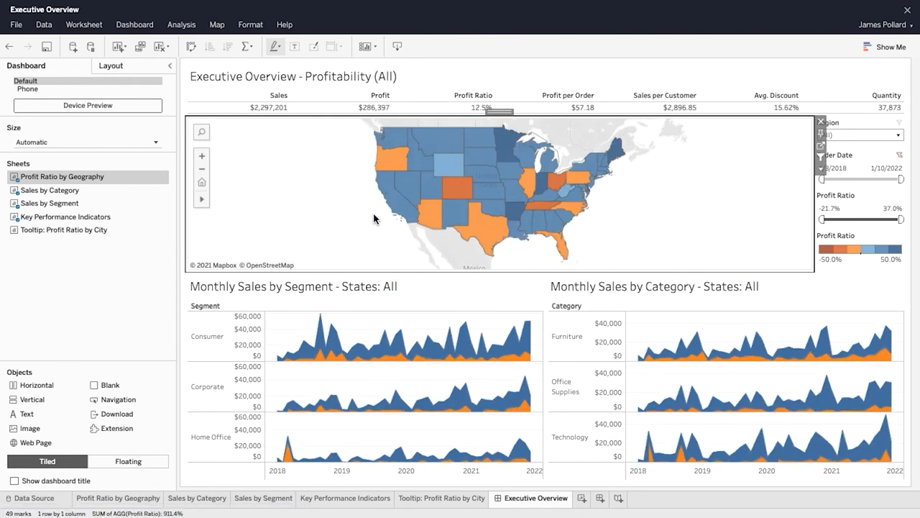
{"action": "mouse_move", "coordinate": [73, 46]}
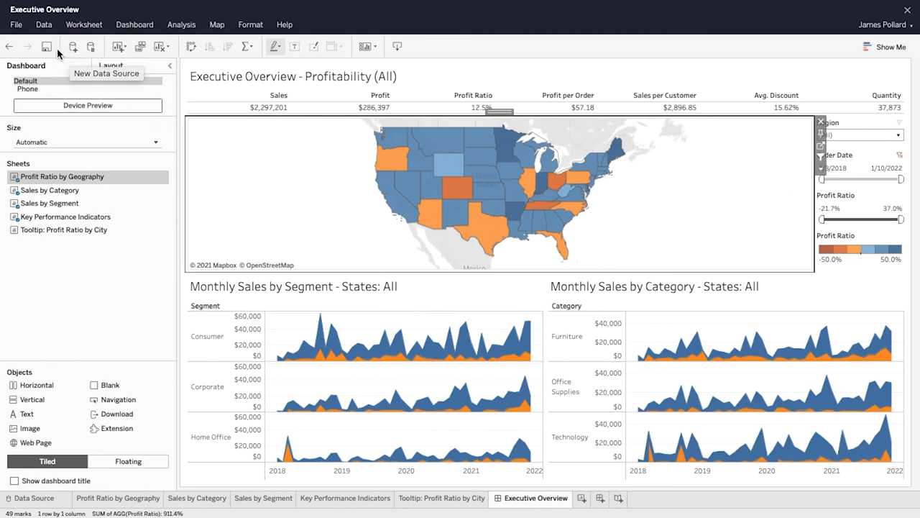